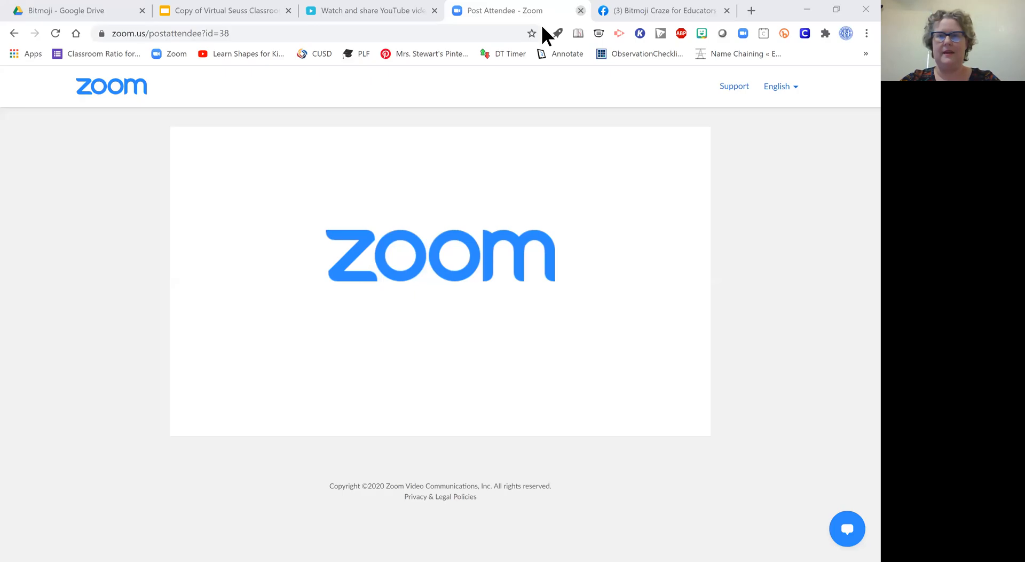
Step: Close the finished Zoom page and expand the Facebook group's full Popular Topics list
left_click(657, 11)
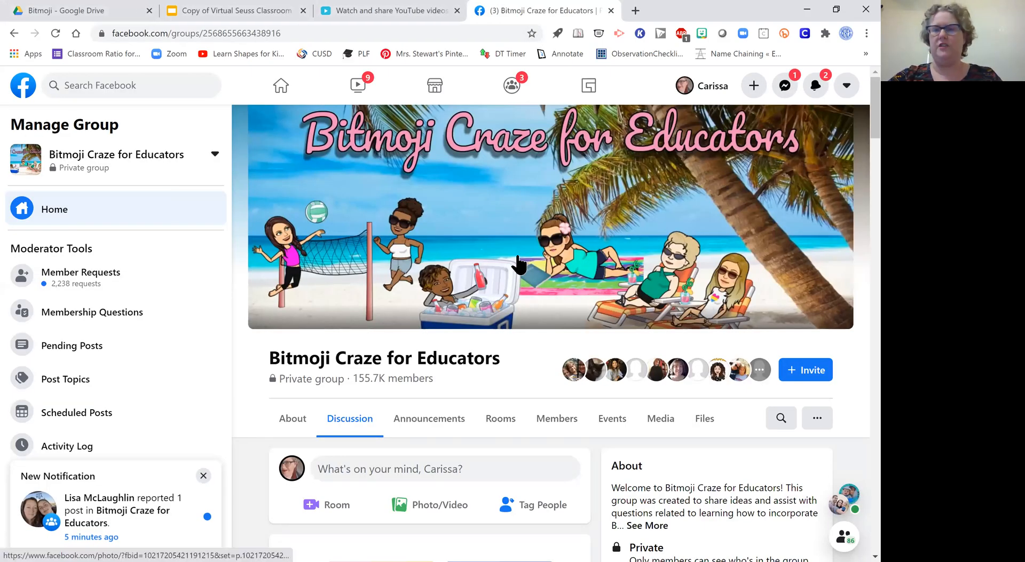
mouse_move(537, 342)
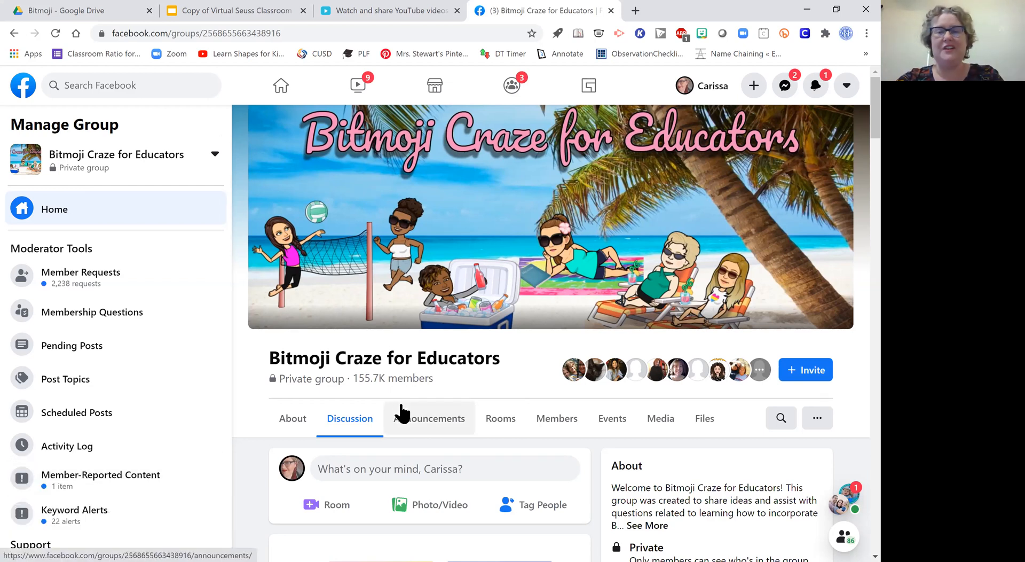
scroll("down", 3)
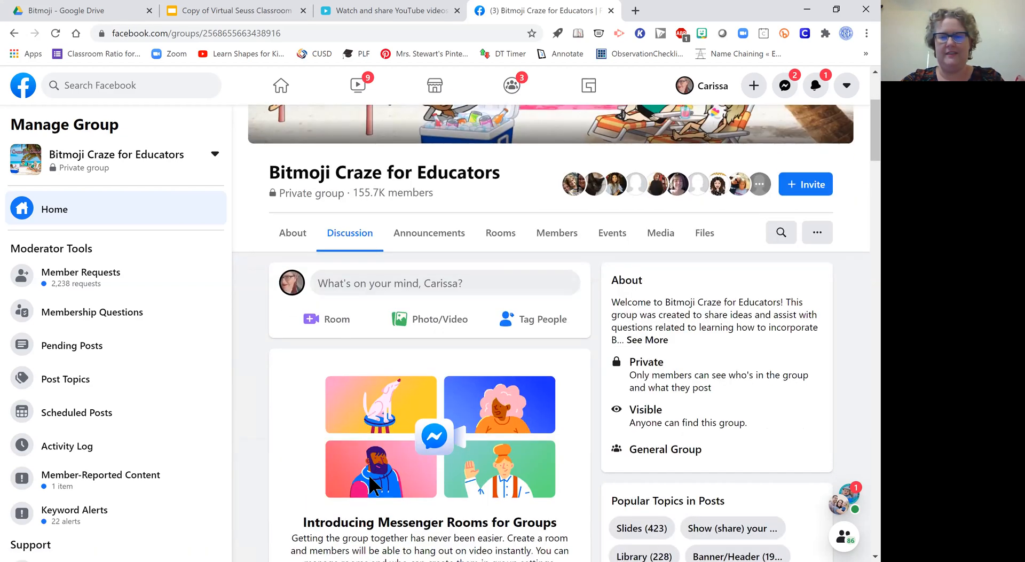
scroll("down", 3)
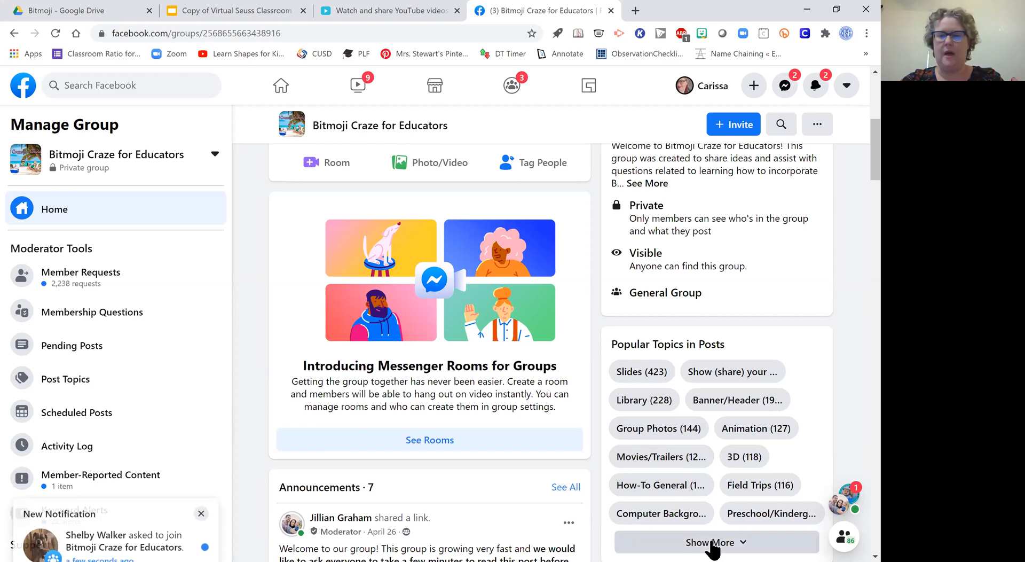
left_click(716, 543)
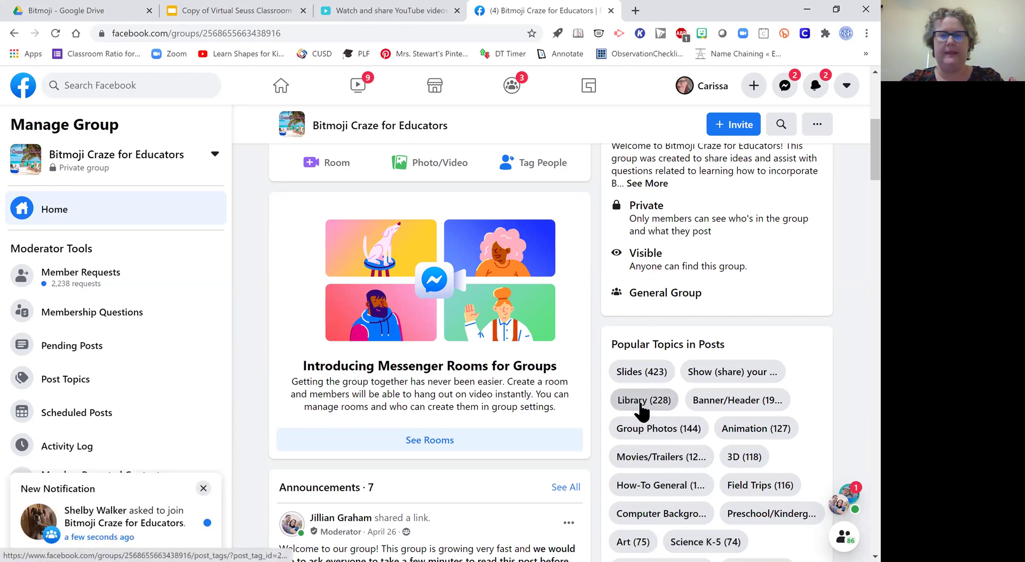
Step: Filter the Bitmoji Craze for Educators group to its Library topic and browse the posts
left_click(645, 399)
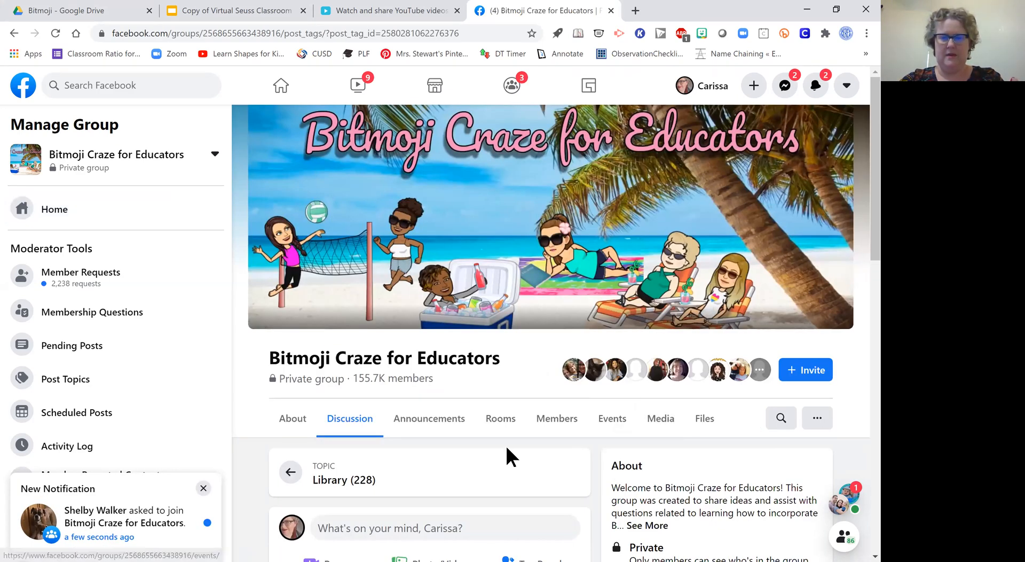
scroll("down", 3)
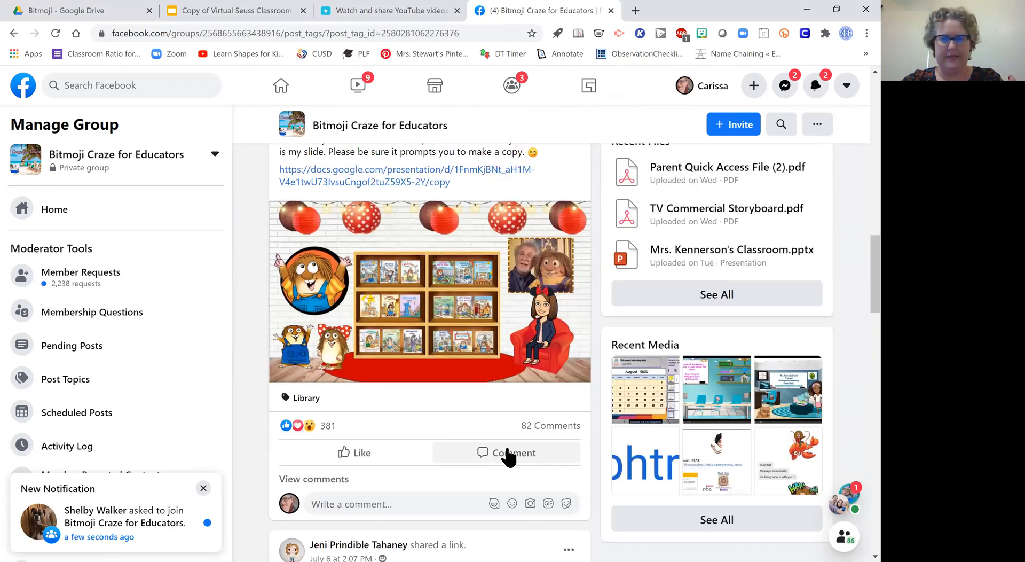
scroll("down", 3)
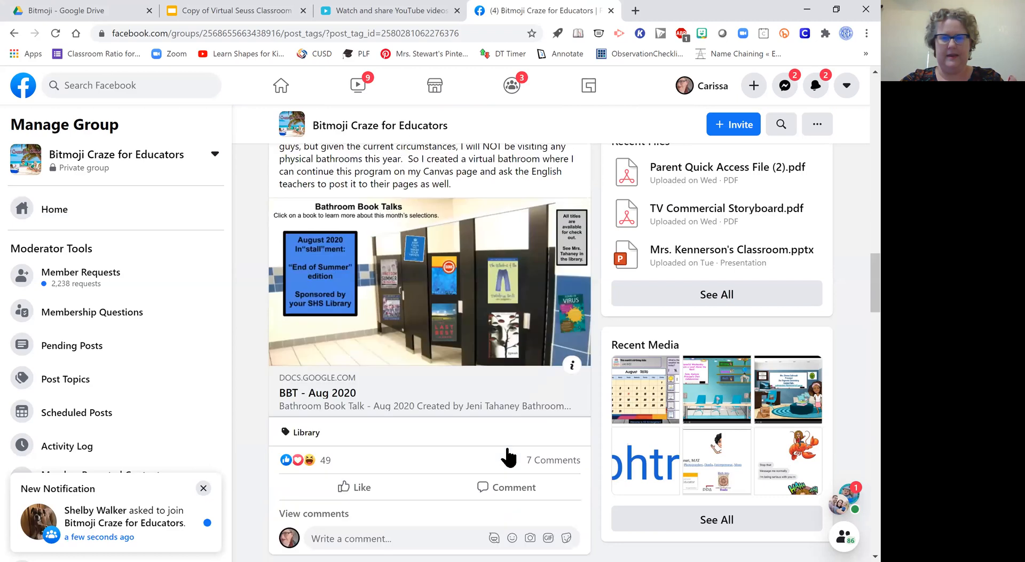
scroll("down", 3)
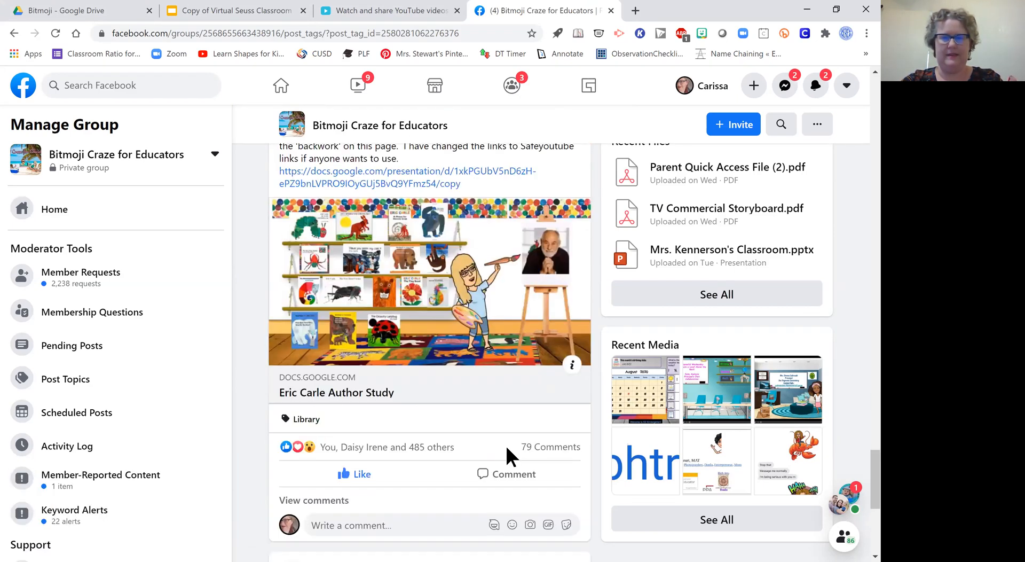
scroll("down", 3)
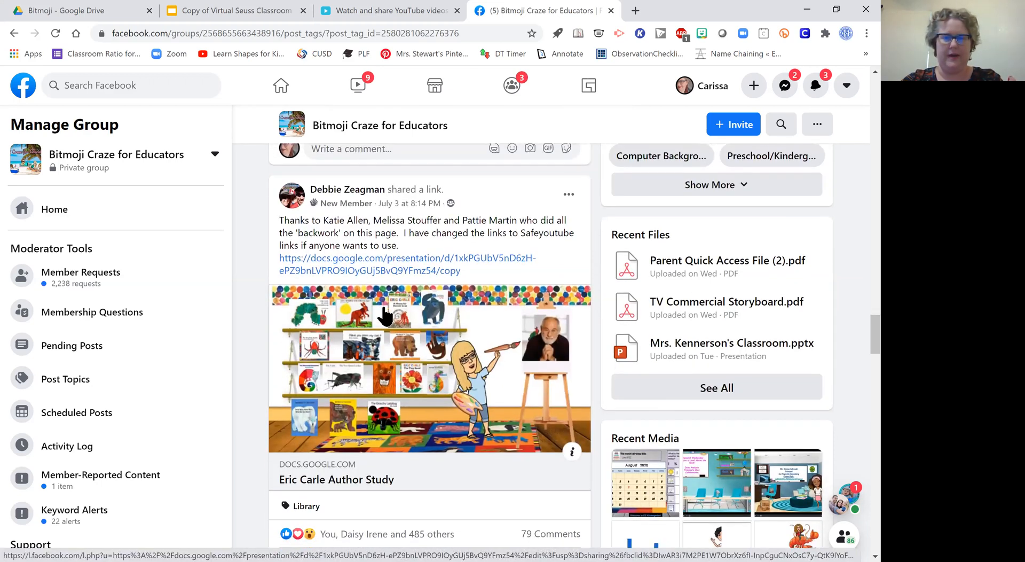
Step: Make a personal copy of the Eric Carle Author Study slide and view a book cover's link
left_click(408, 264)
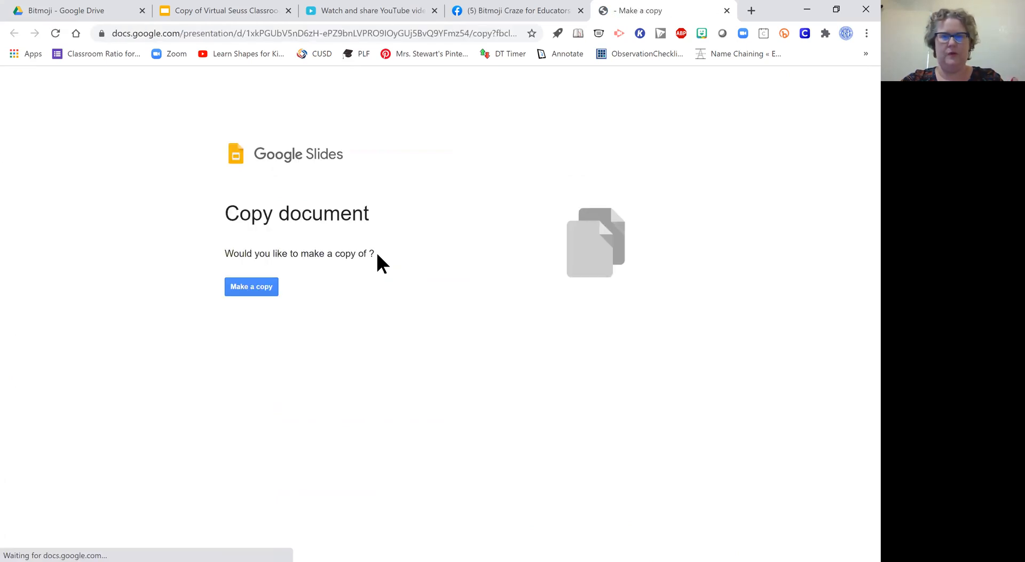
left_click(251, 287)
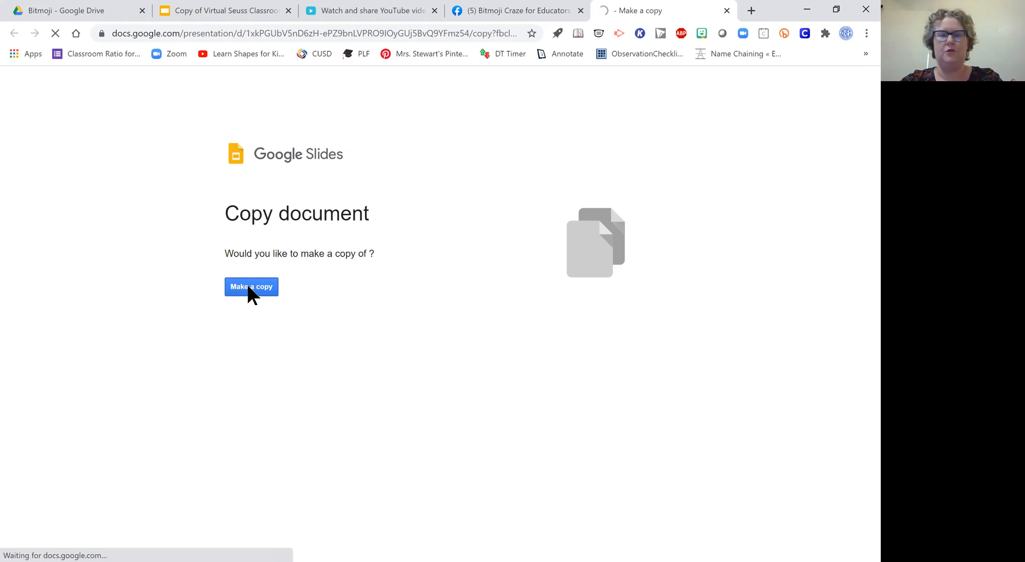
left_click(252, 288)
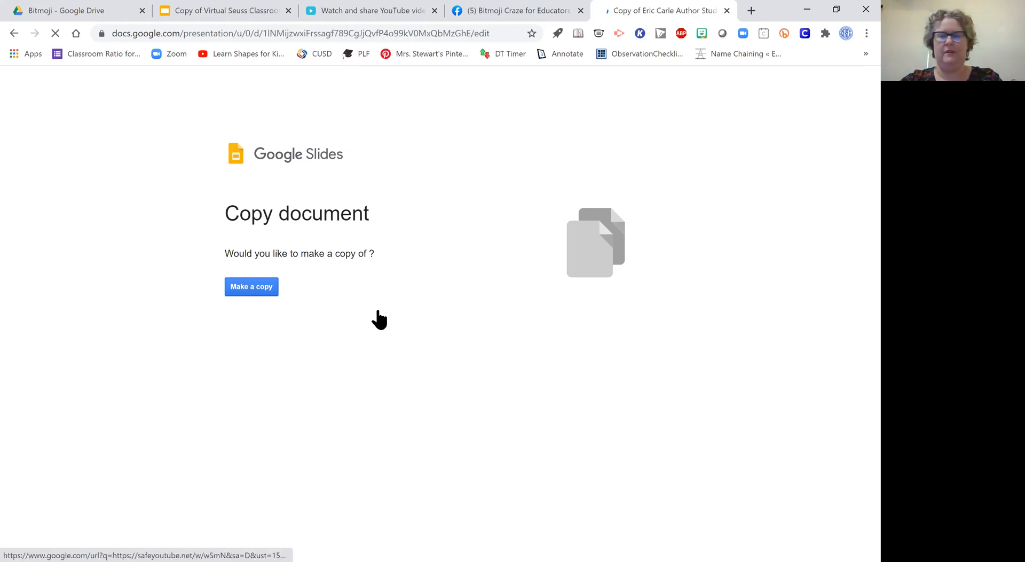
left_click(251, 287)
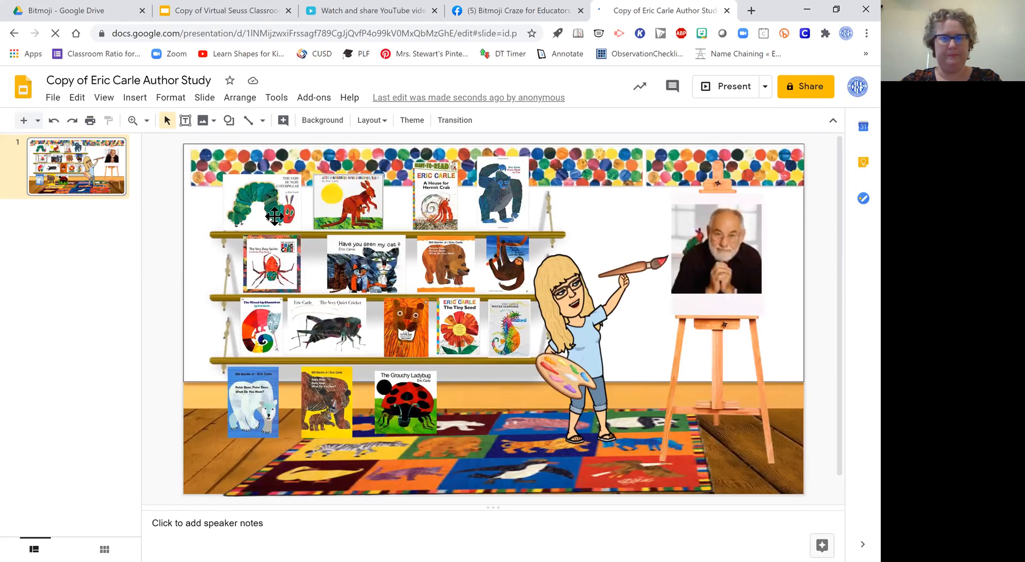
left_click(263, 200)
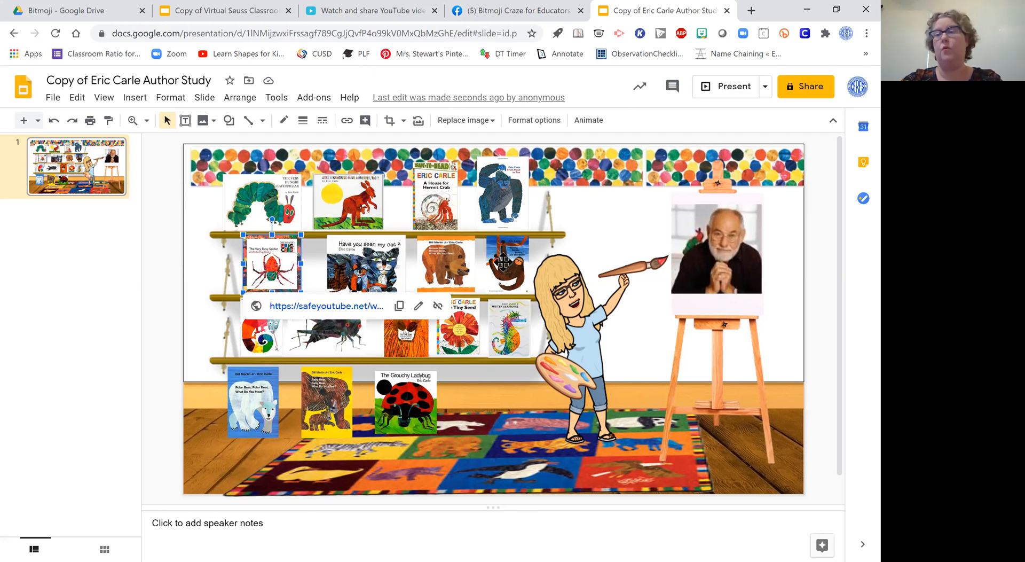
mouse_move(640, 178)
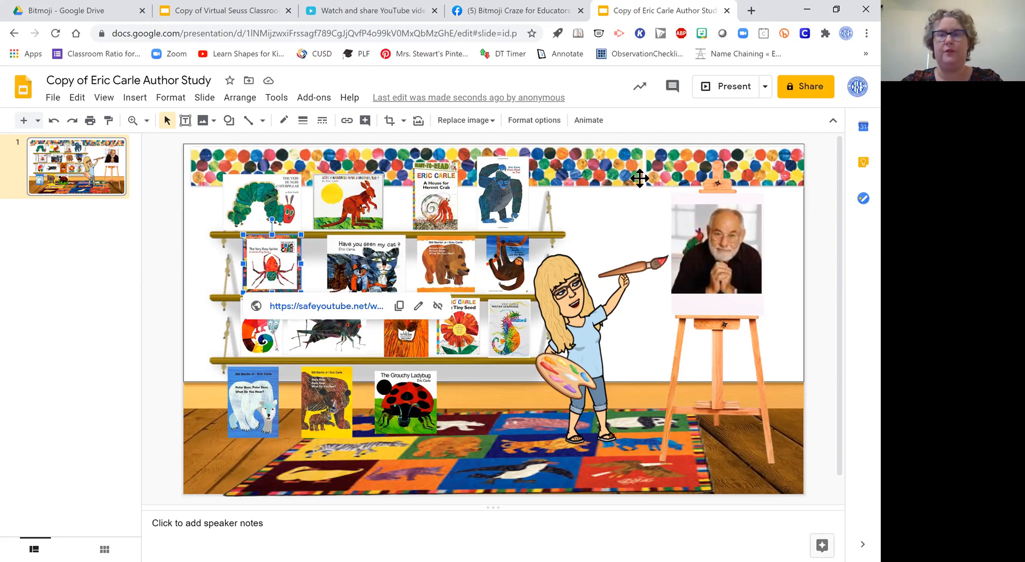
mouse_move(728, 18)
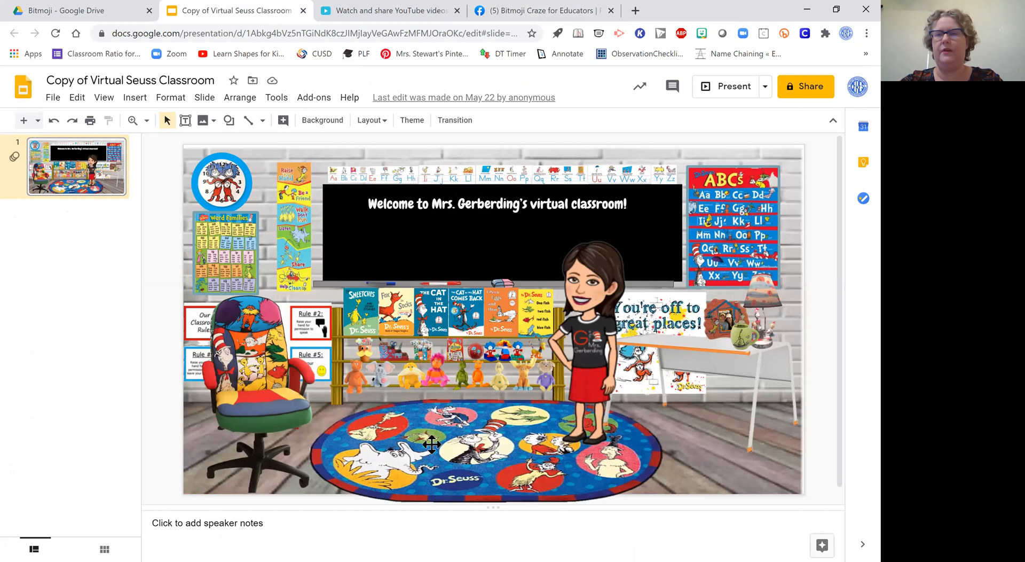
mouse_move(425, 421)
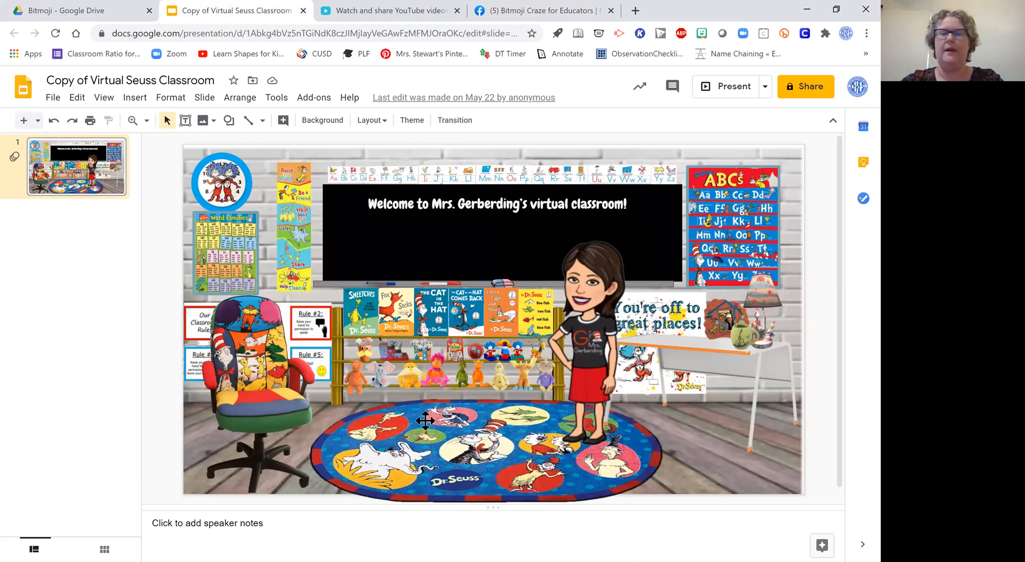
mouse_move(566, 19)
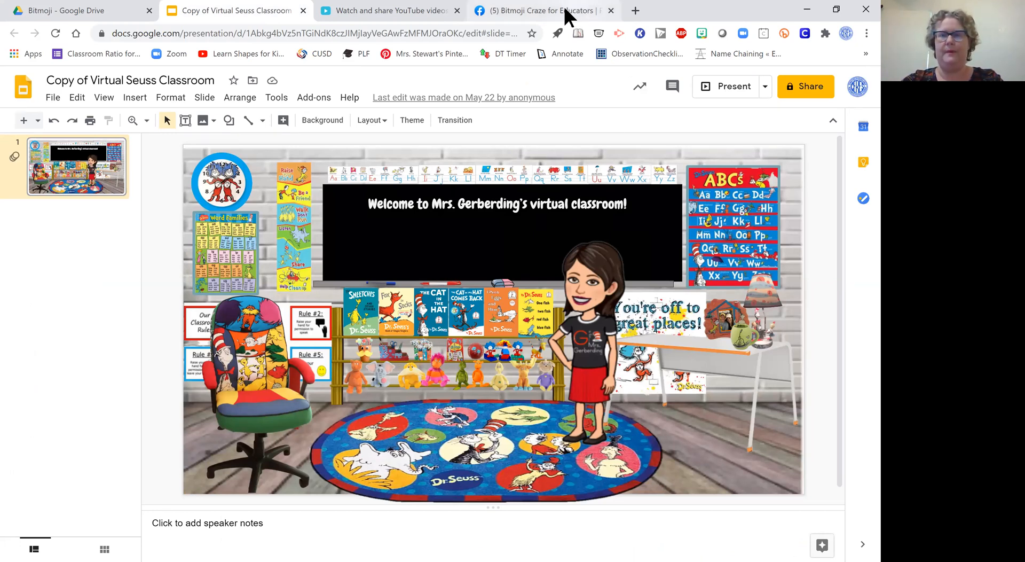
Step: Return to the Facebook group tab, then go back to the Seuss classroom slide
left_click(537, 11)
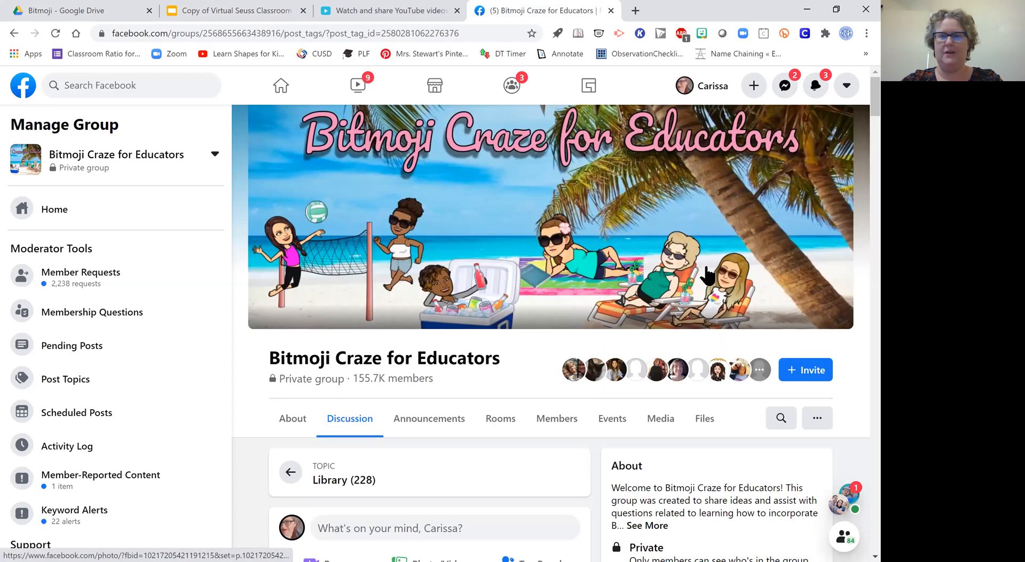
mouse_move(517, 16)
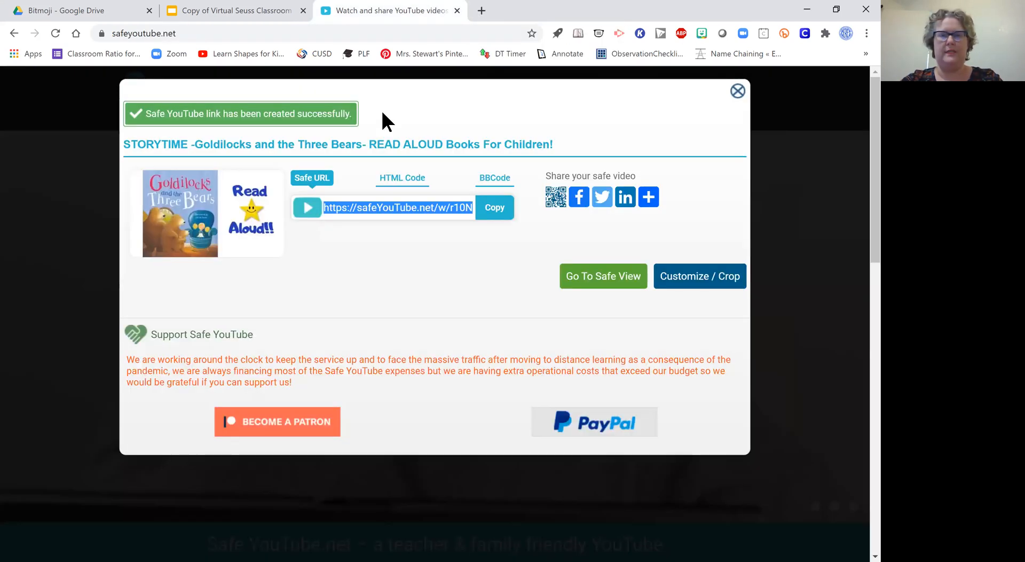
left_click(234, 11)
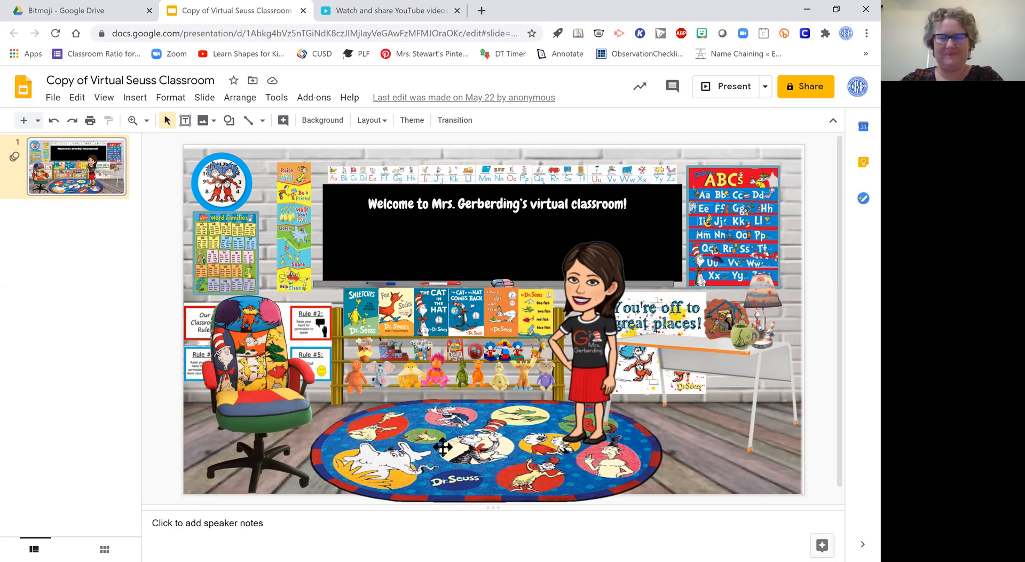
mouse_move(512, 456)
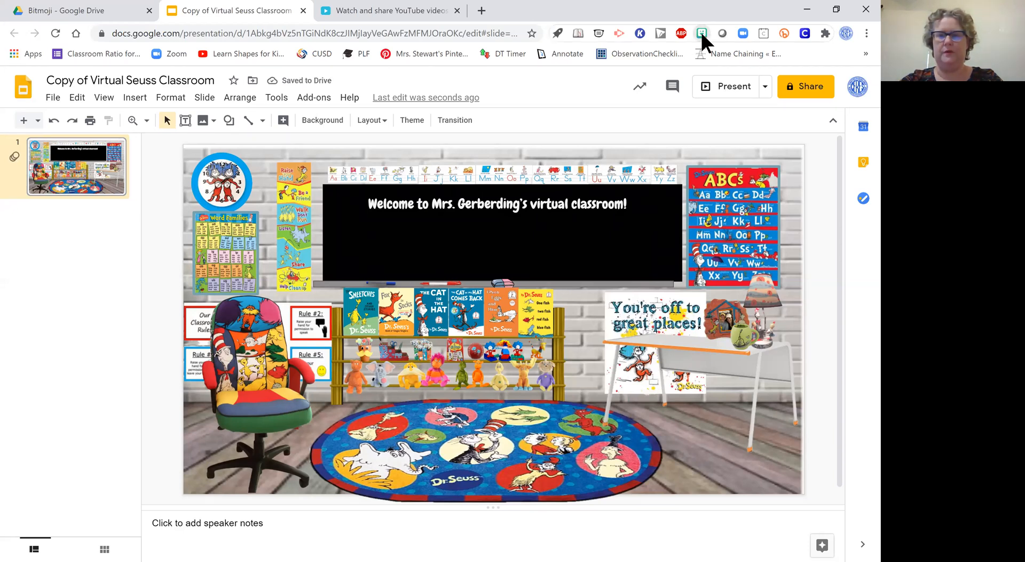
Step: Place a unicorn Bitmoji from the extension onto the slide and position it on the rug
left_click(702, 34)
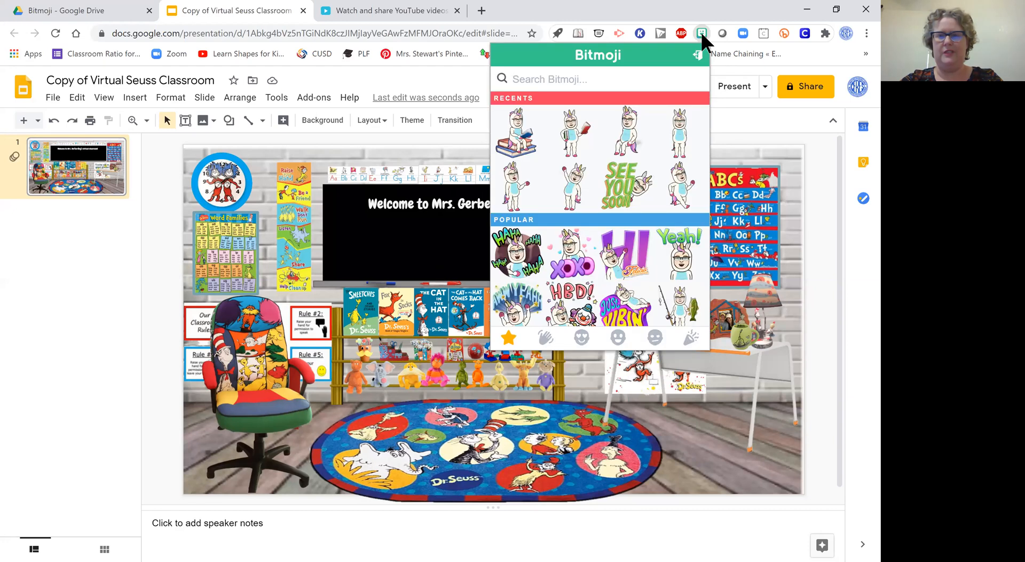
mouse_move(636, 110)
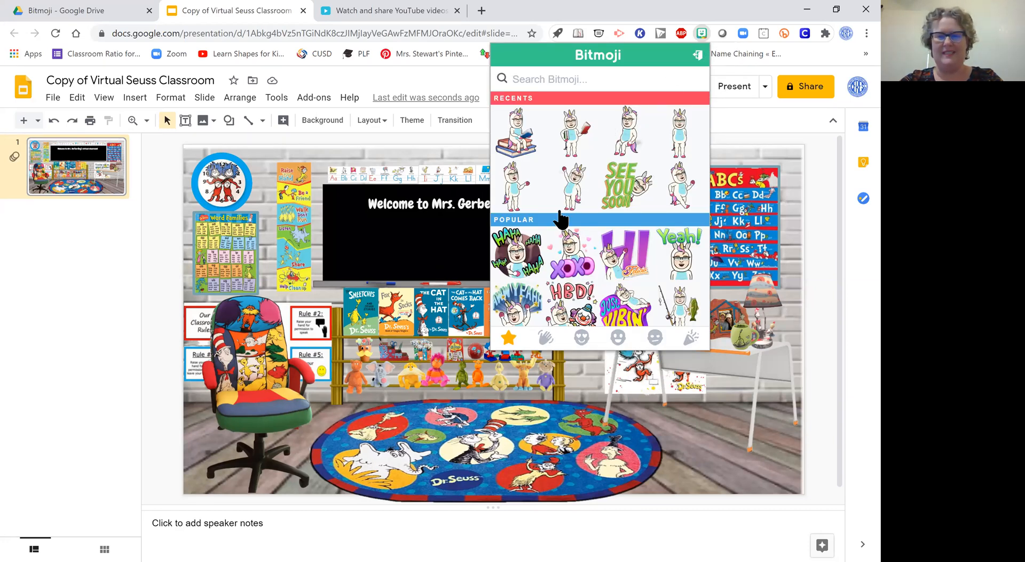
mouse_move(571, 192)
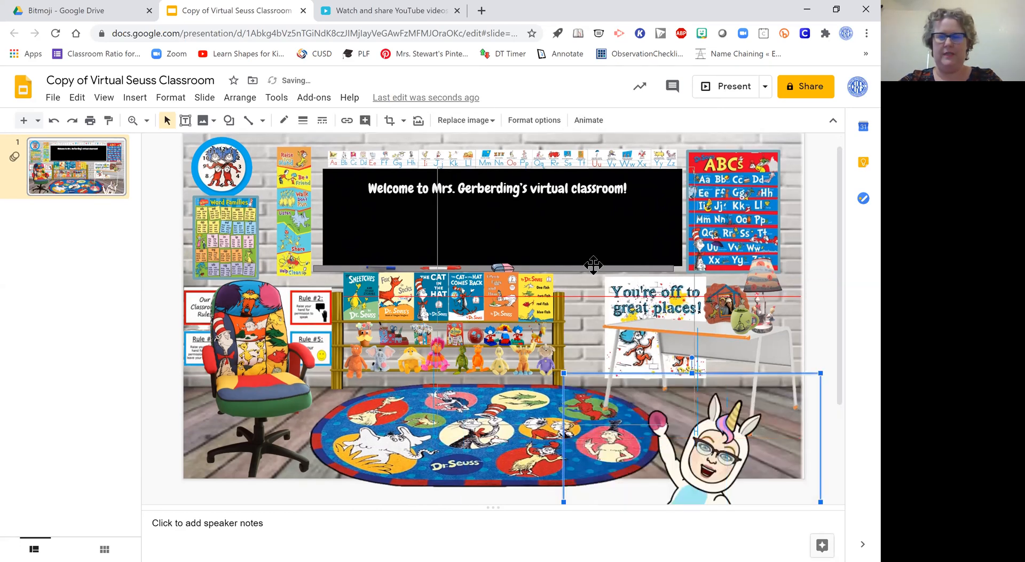
left_click_drag(694, 432, 592, 325)
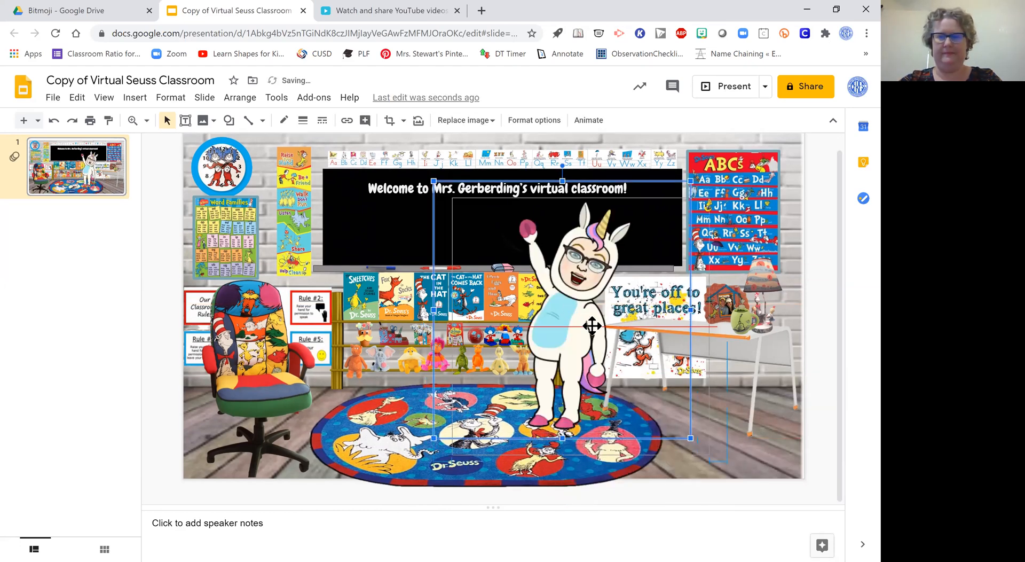
left_click_drag(592, 325, 592, 338)
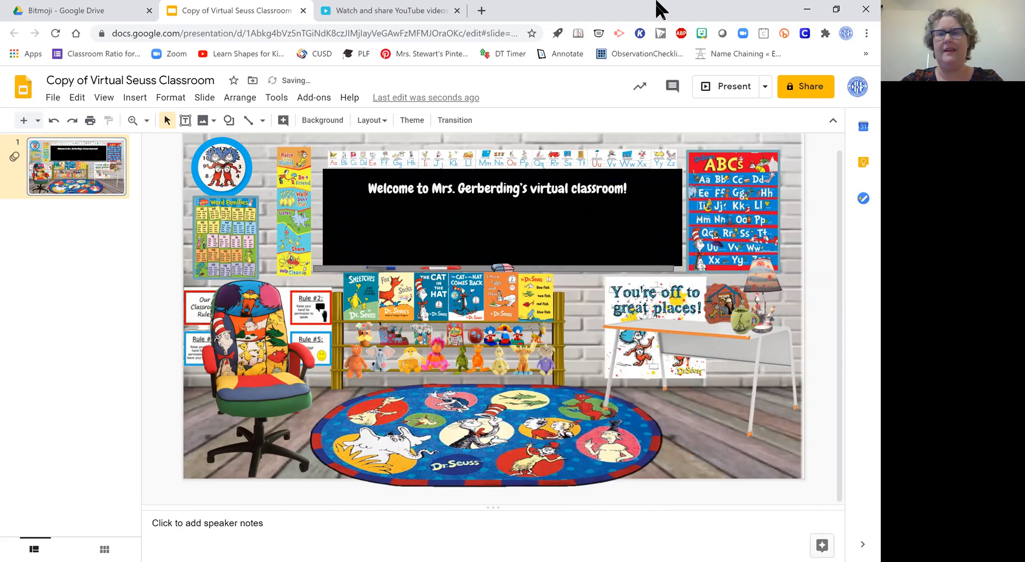
mouse_move(644, 54)
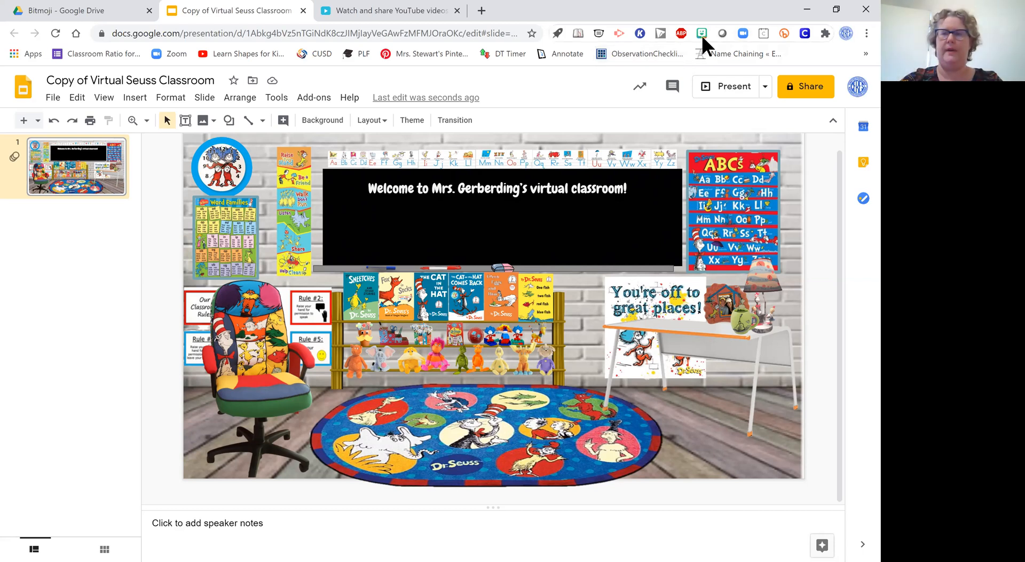
Step: Add the teacher-reading Bitmoji from the extension and set it beside the rug
left_click(701, 33)
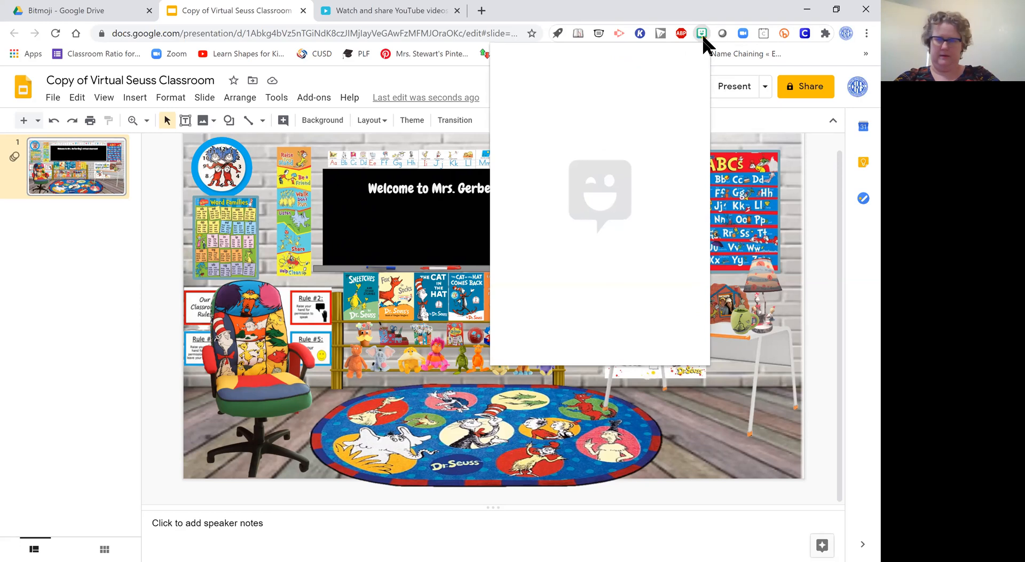
left_click(702, 33)
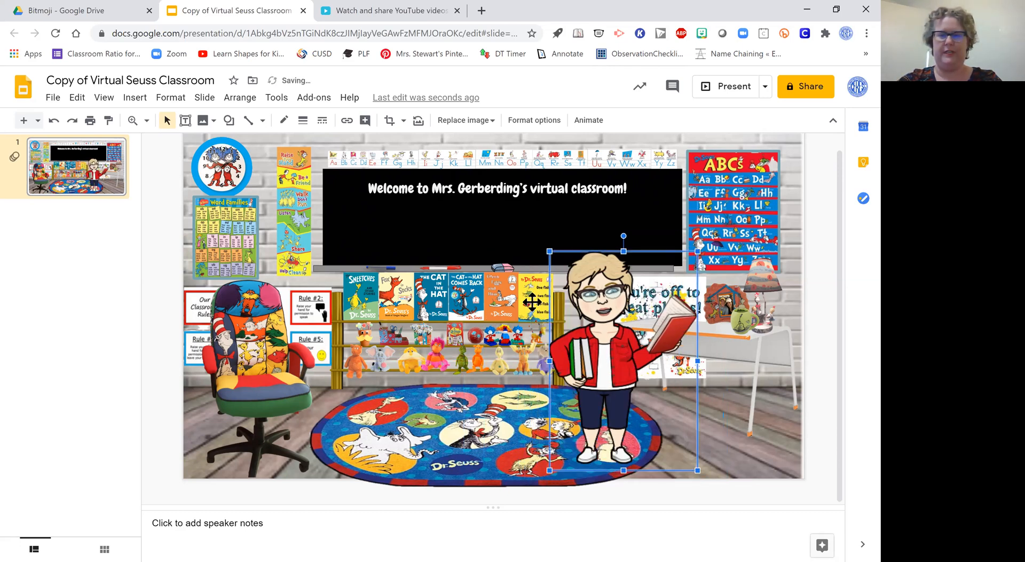
left_click(536, 301)
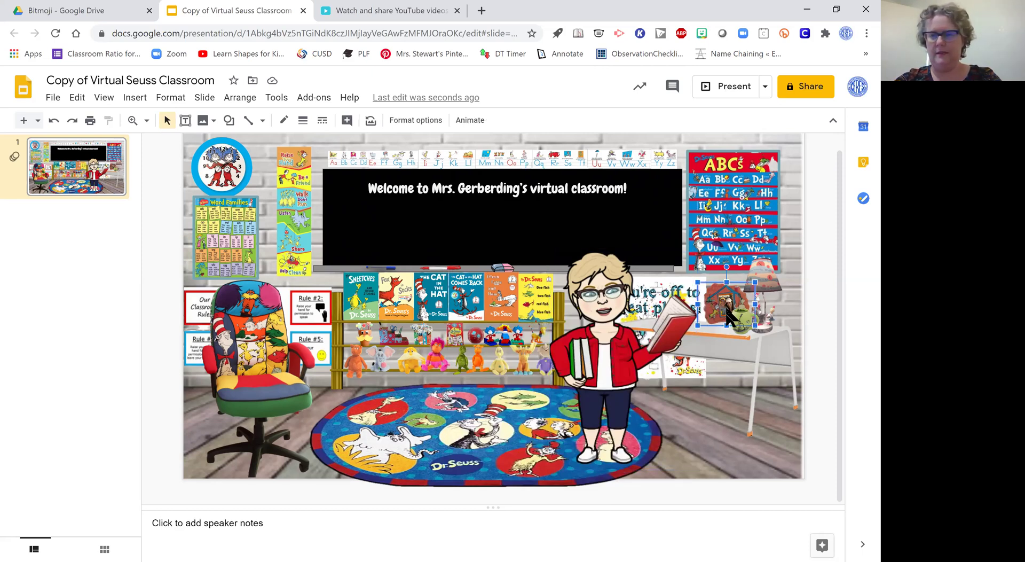
mouse_move(717, 314)
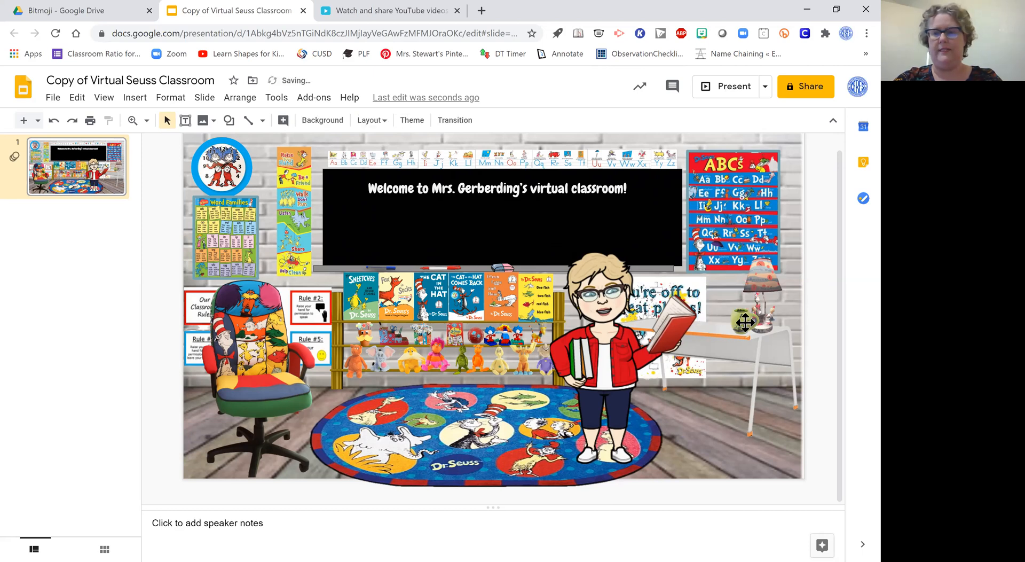
left_click(745, 321)
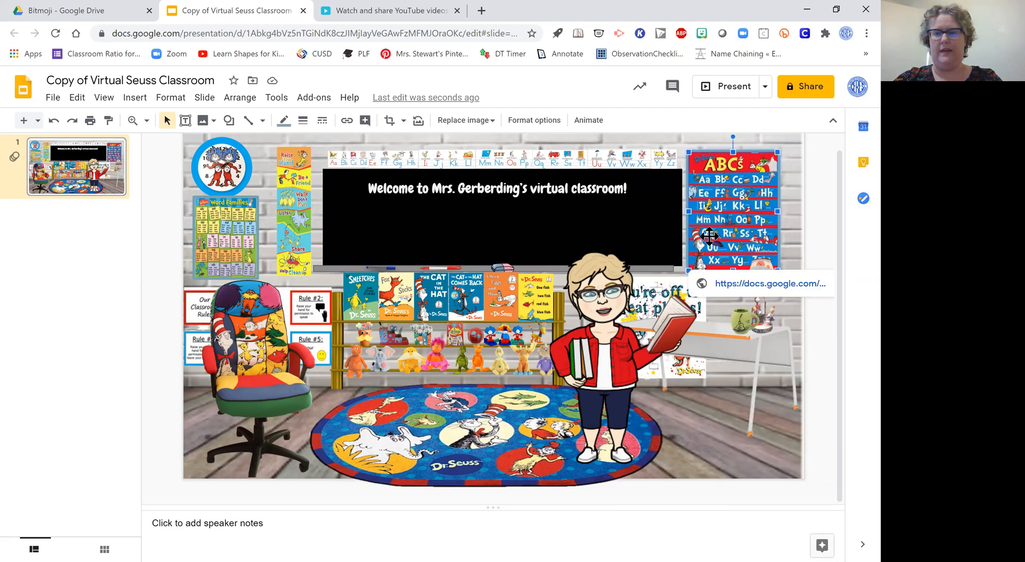
mouse_move(660, 286)
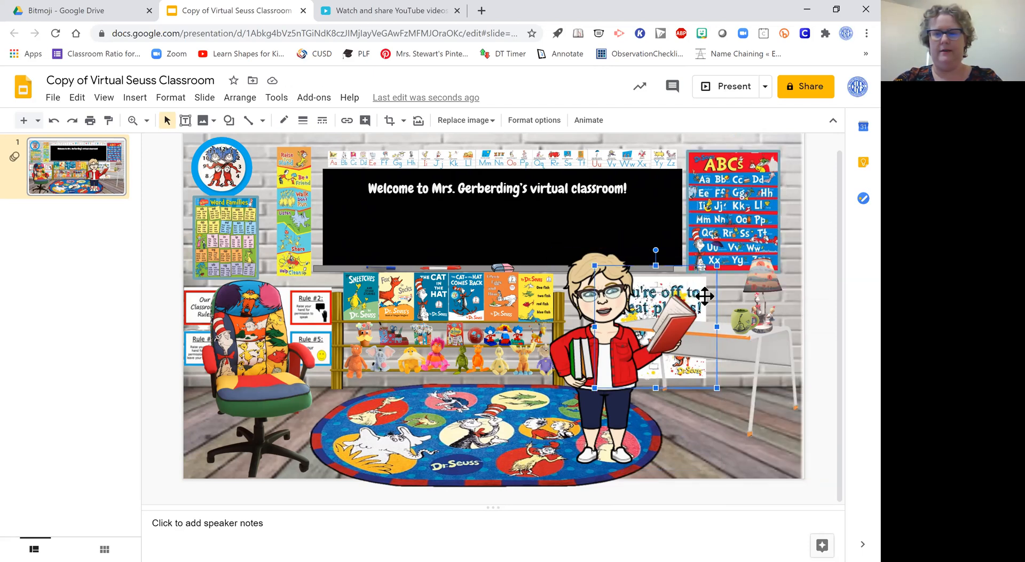
left_click(535, 291)
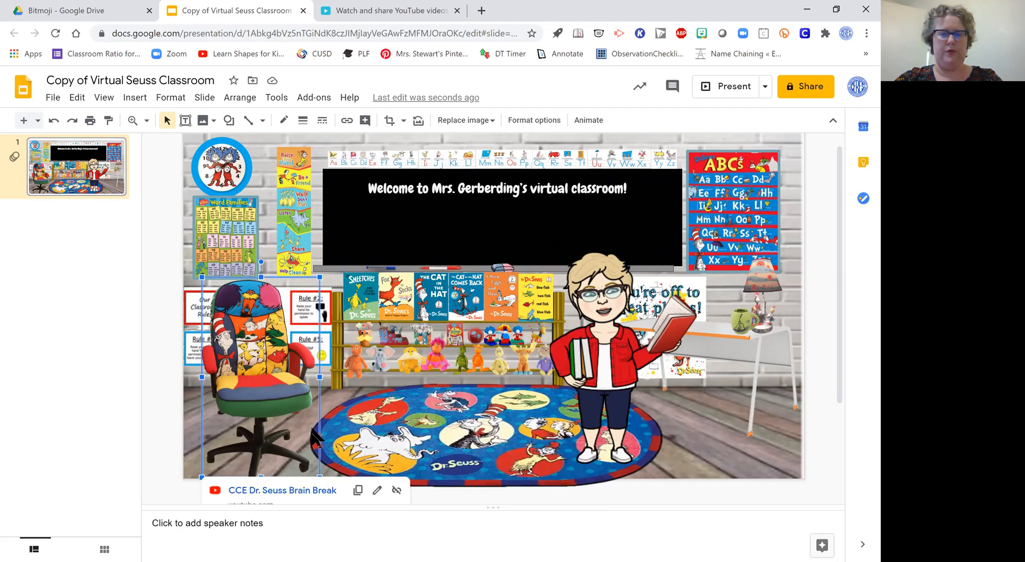
scroll("down", 3)
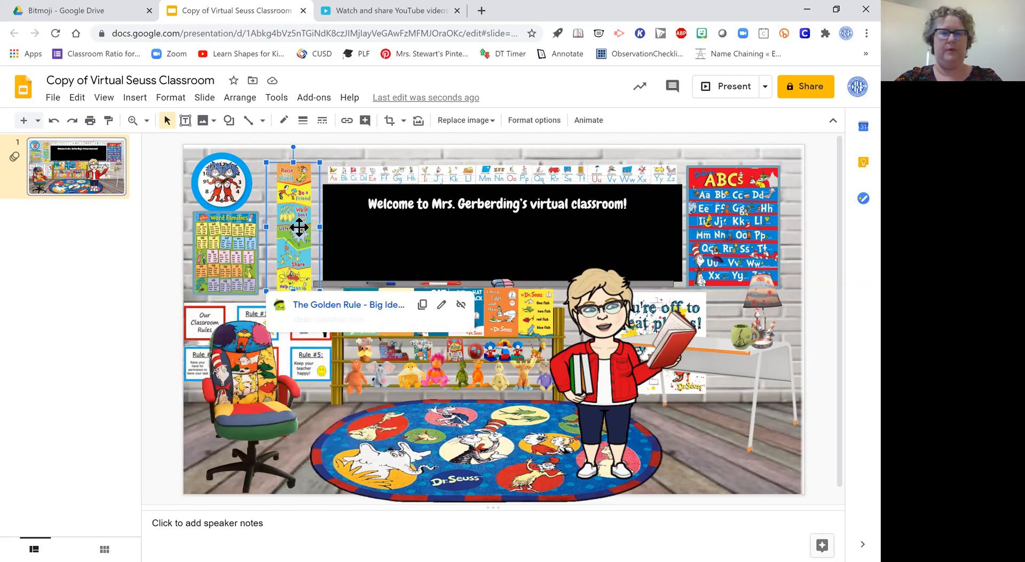
left_click(221, 184)
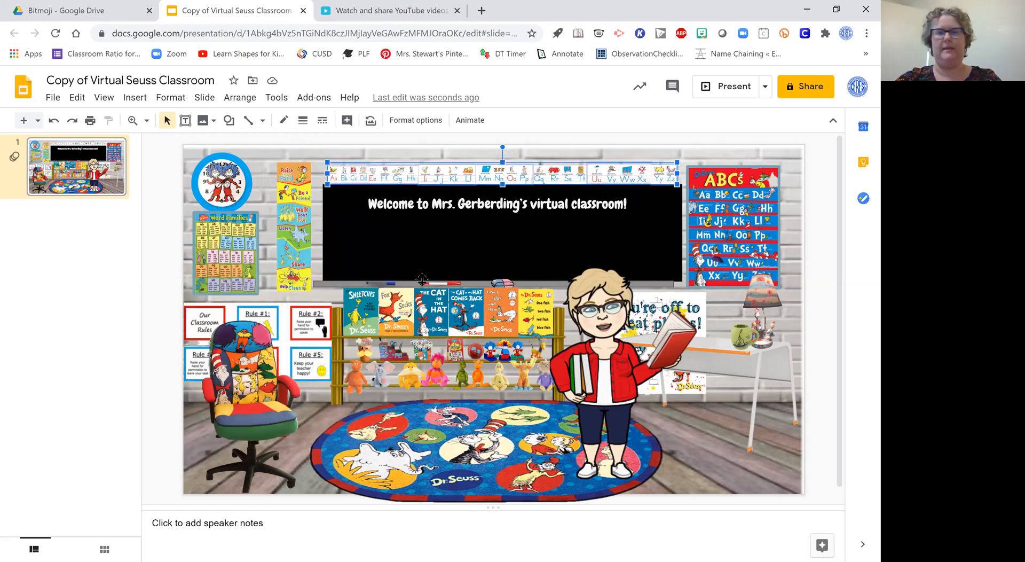
Step: Change the welcome text's name to Stewarts and centre the new line
double_click(497, 204)
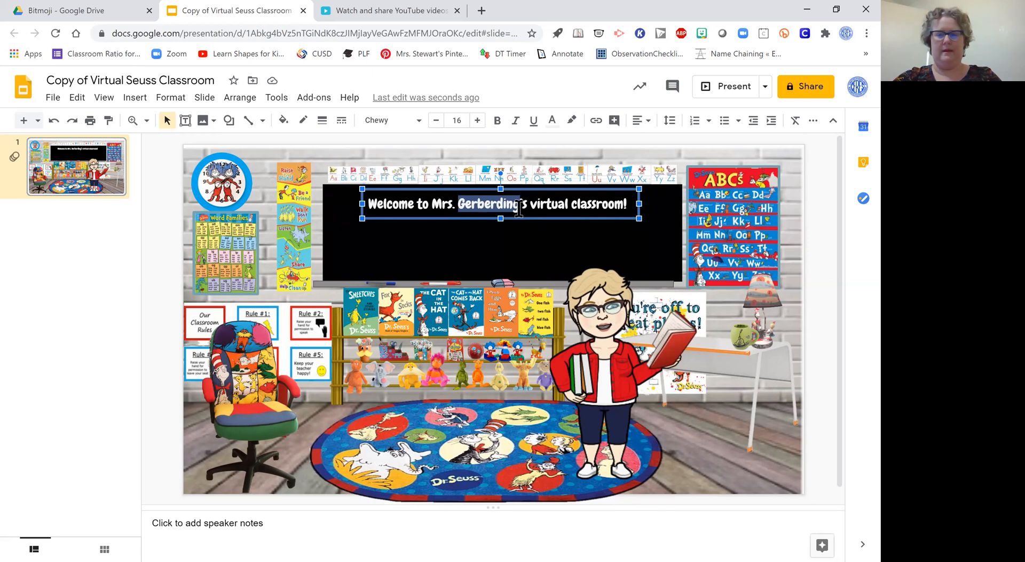
type("Stewarts")
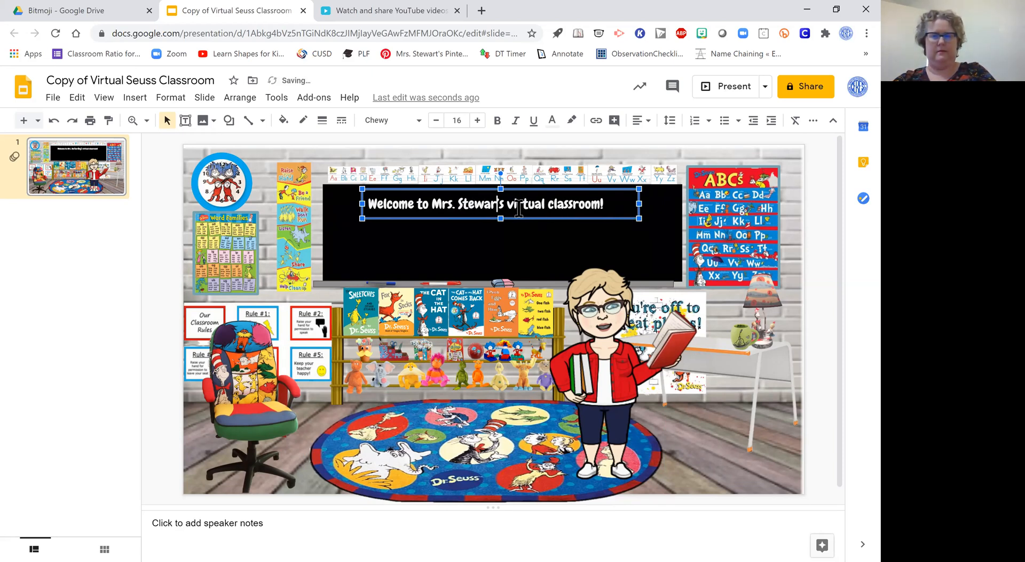
left_click(487, 268)
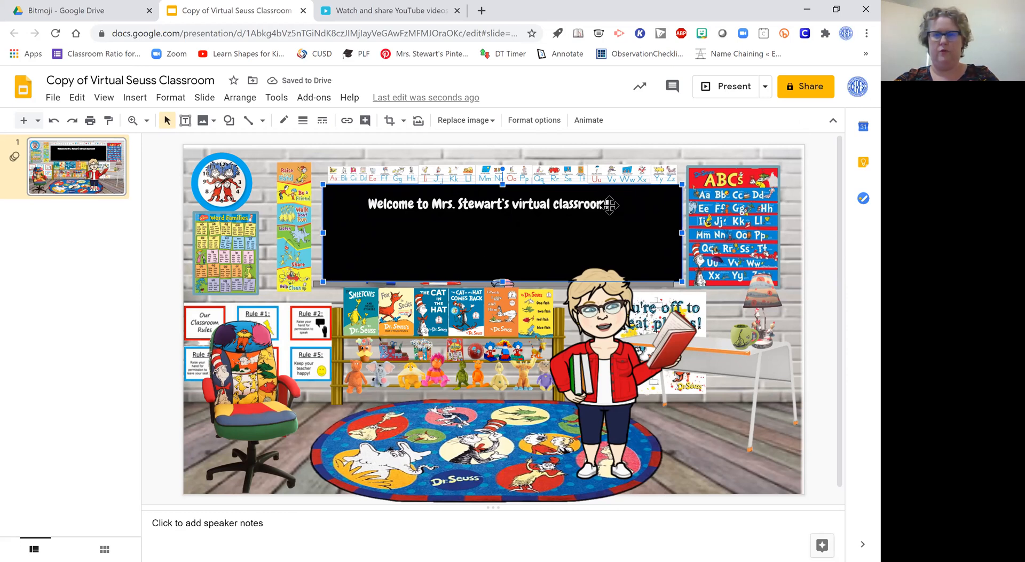
double_click(487, 204)
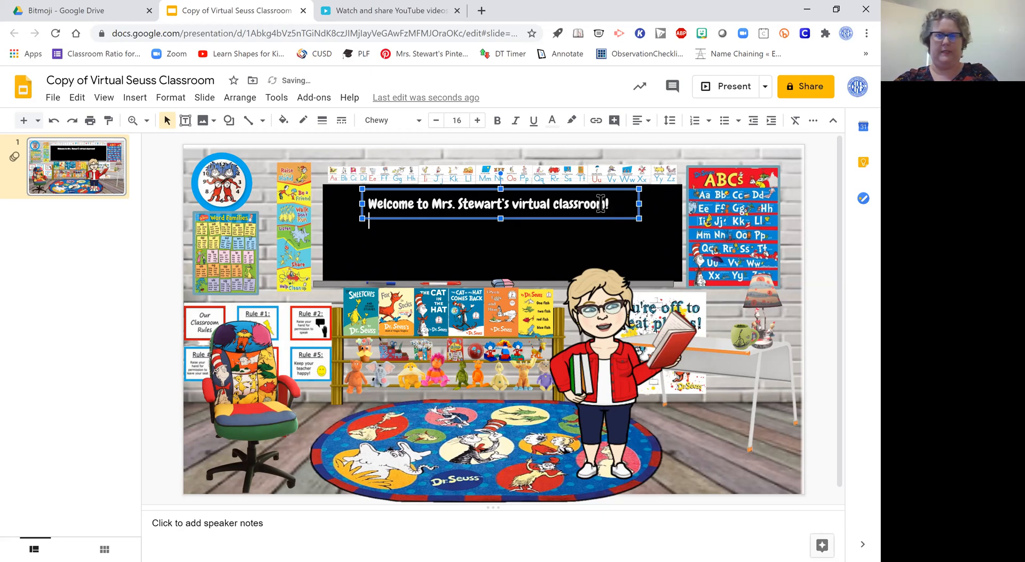
left_click(637, 121)
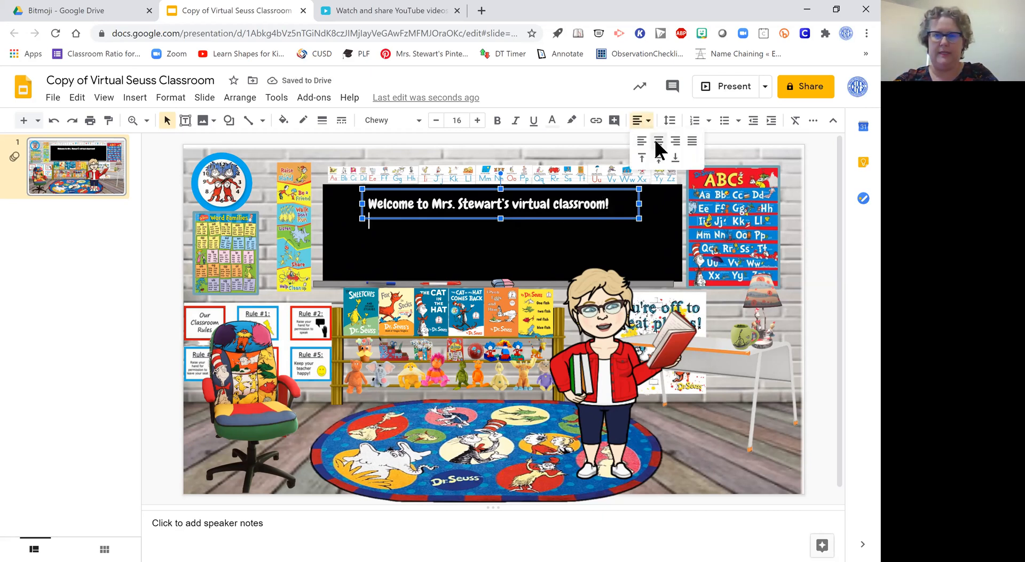
left_click(658, 141)
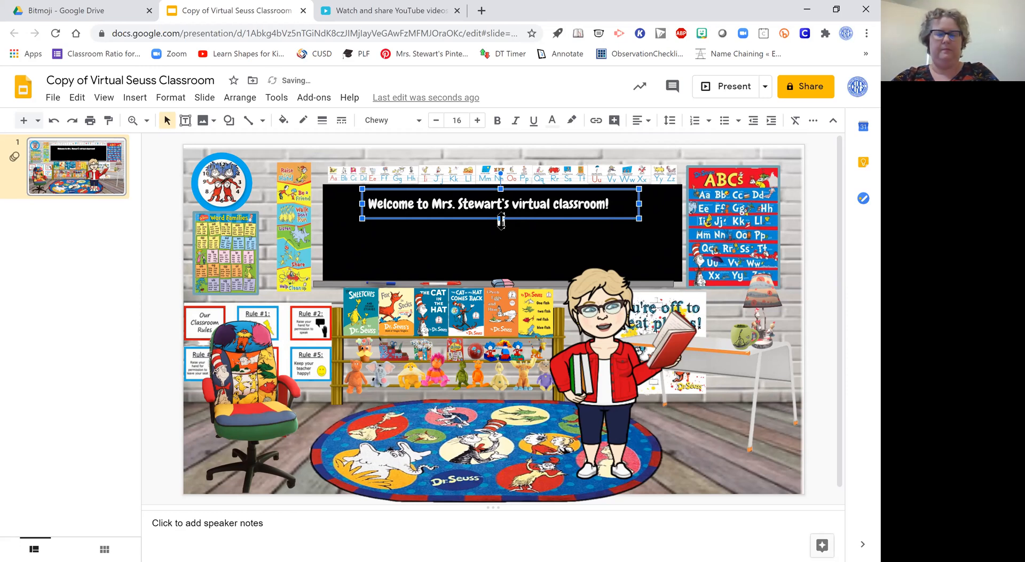
Step: Add 'Please click on the objects and books for fun activities ... Seuss!' and centre all lines
type("Please")
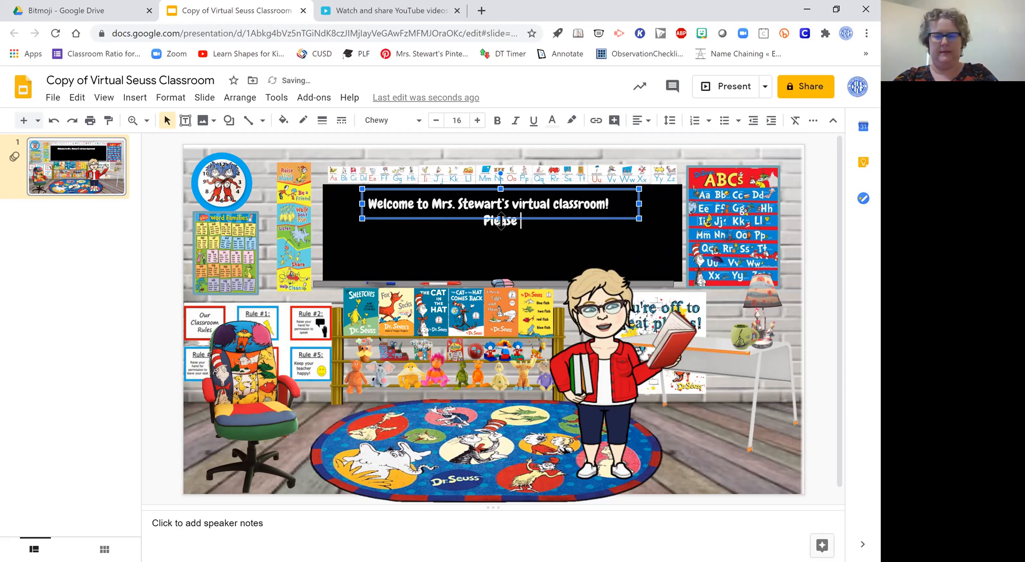
type("click on the")
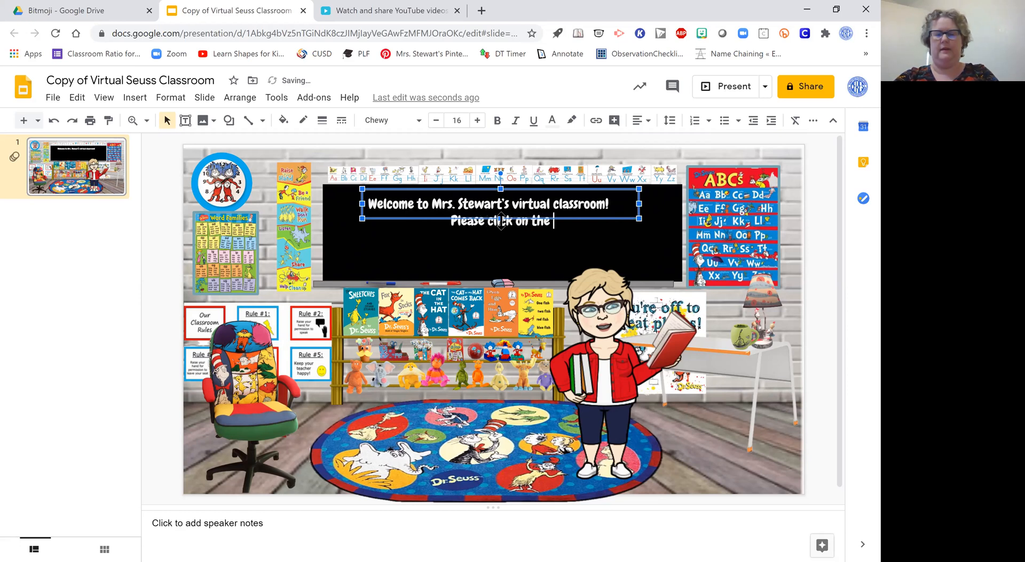
type("objects")
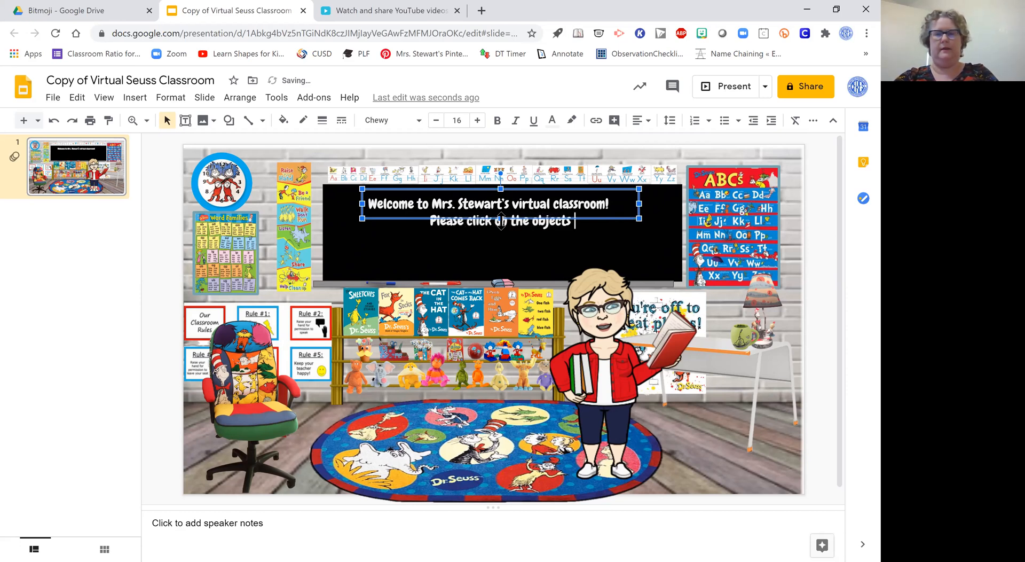
type("and books to find")
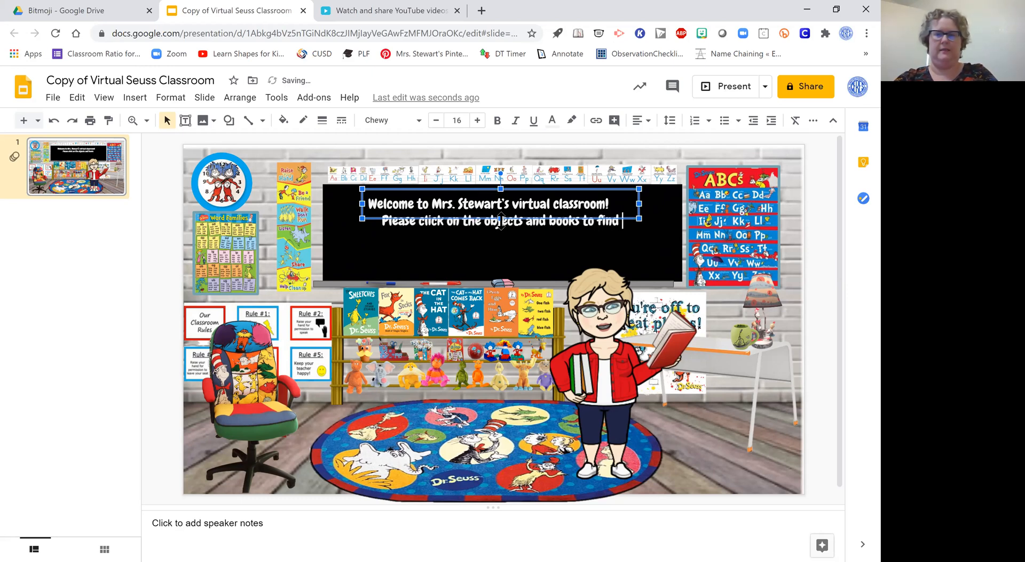
type("f")
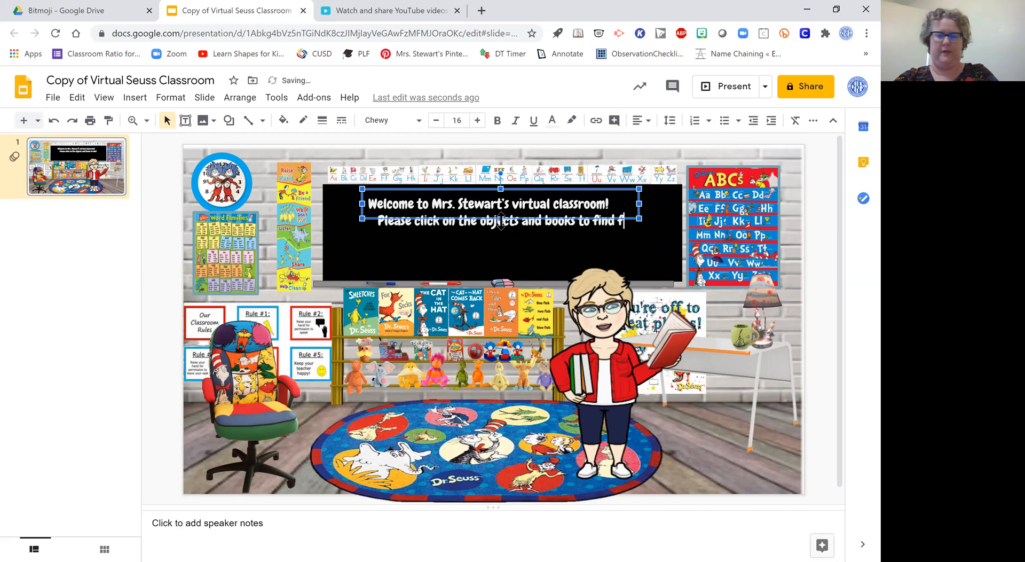
type("fun activities & stories about Dr. Sea")
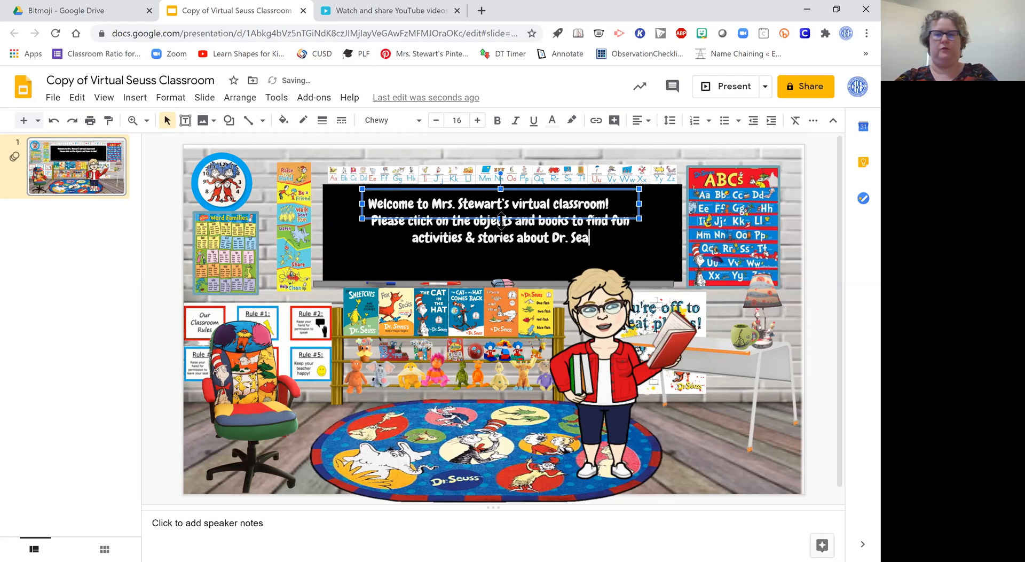
type("uss")
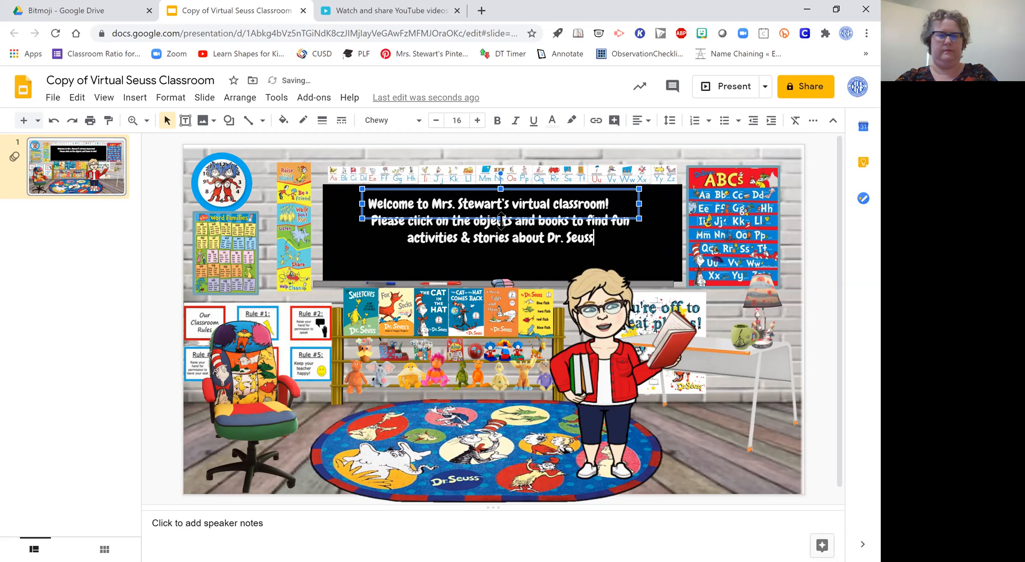
type("!")
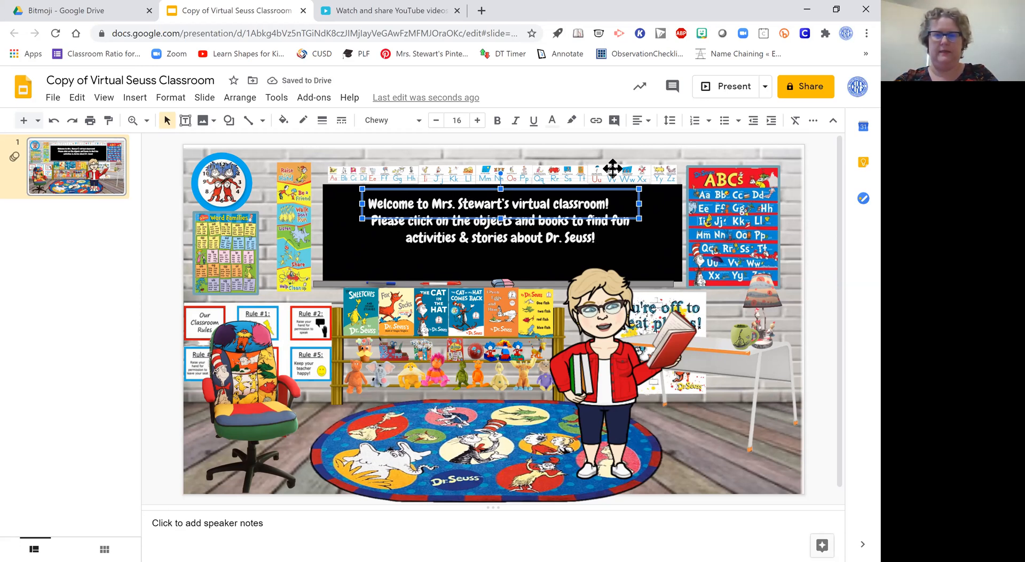
left_click(636, 120)
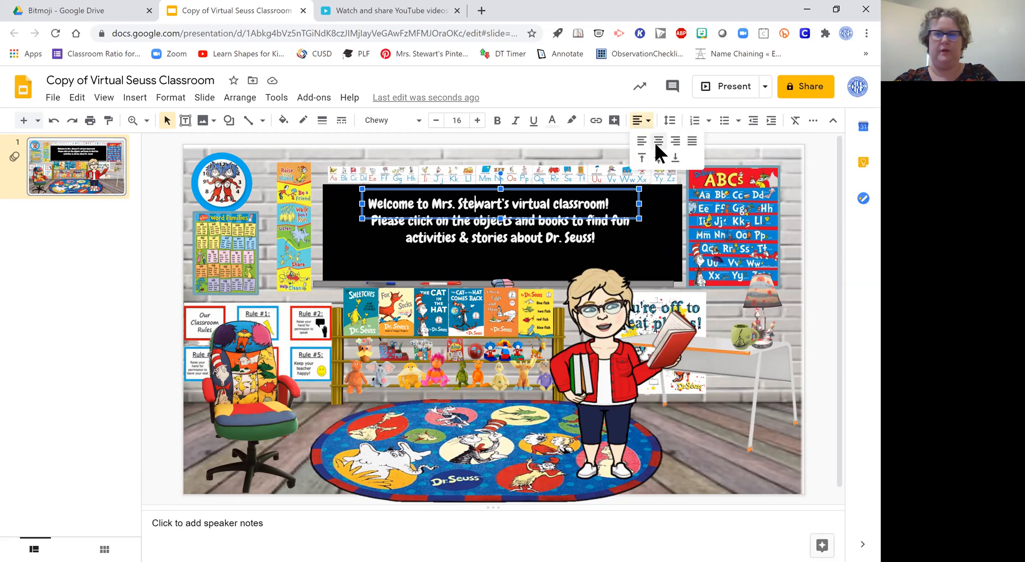
left_click(658, 141)
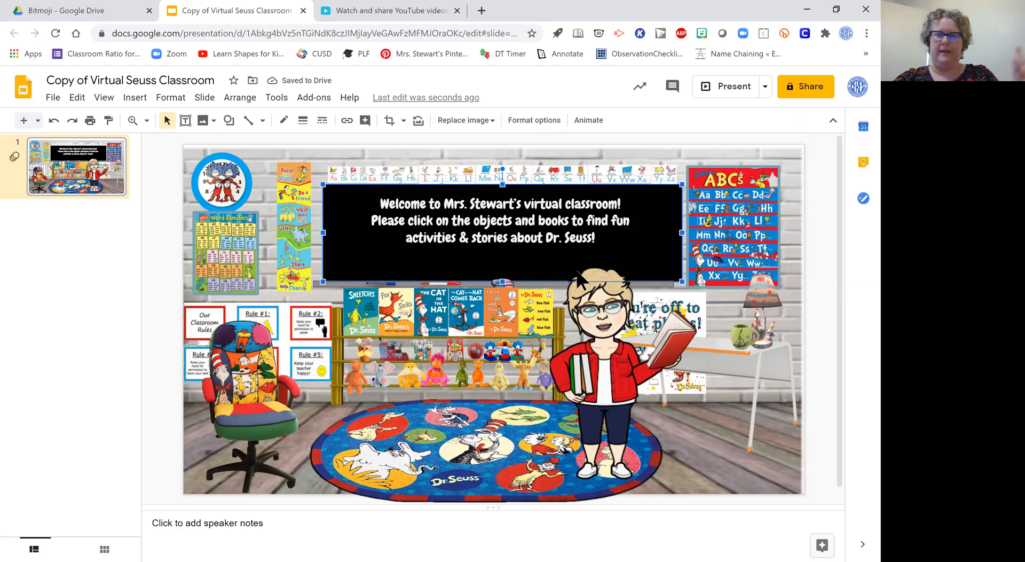
mouse_move(287, 286)
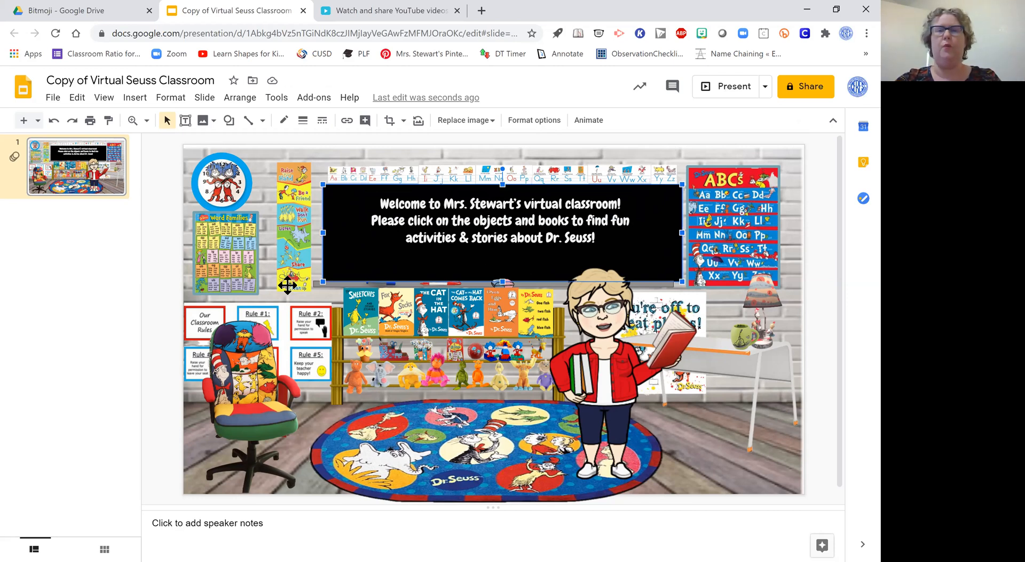
left_click(222, 181)
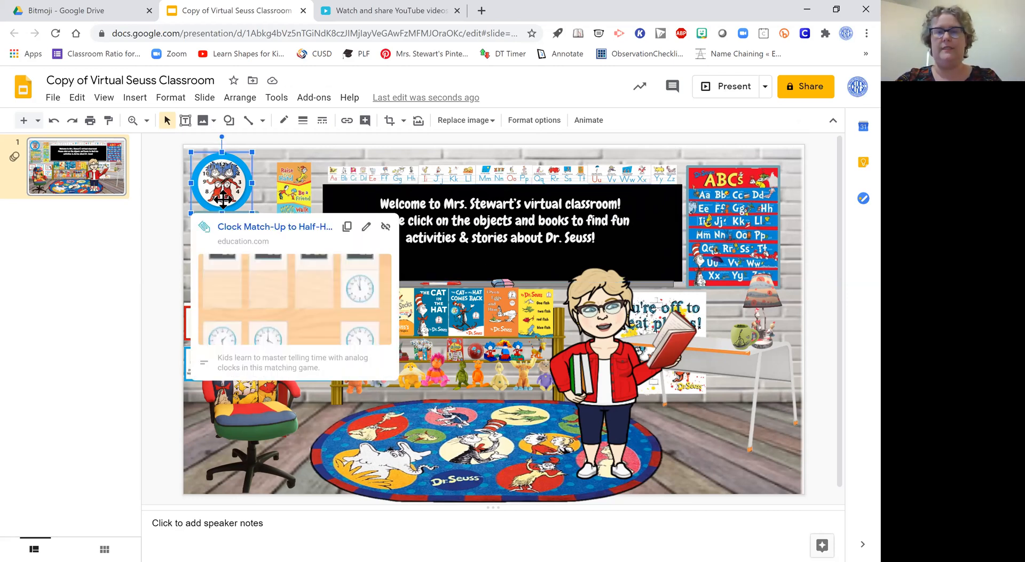
left_click(291, 223)
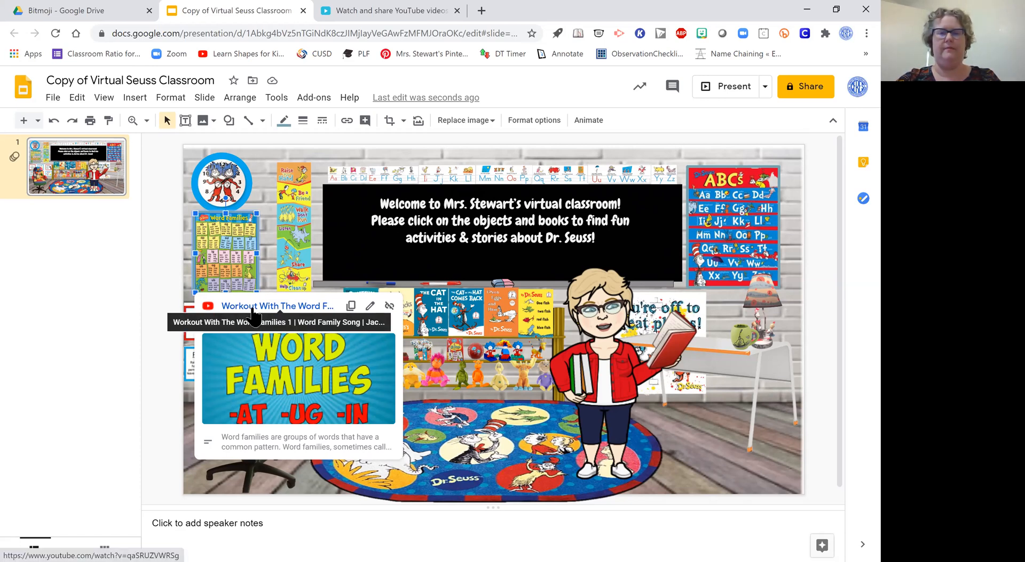
left_click(277, 305)
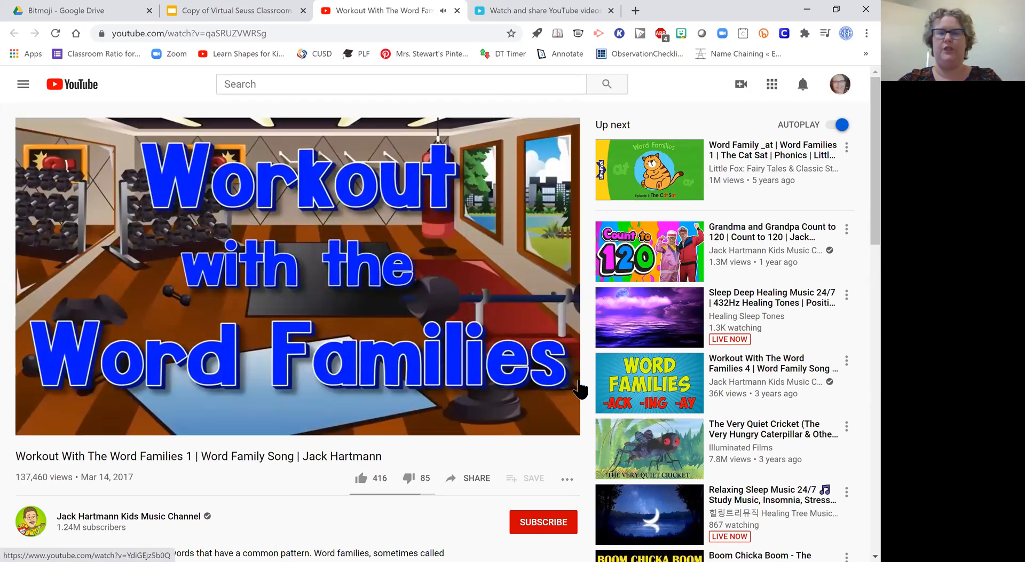
left_click(296, 274)
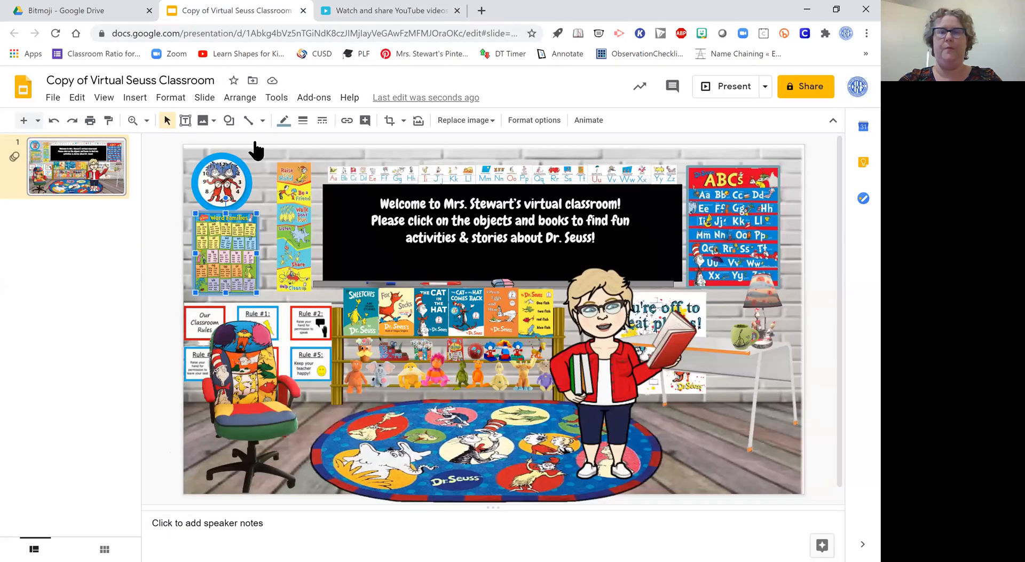
mouse_move(235, 198)
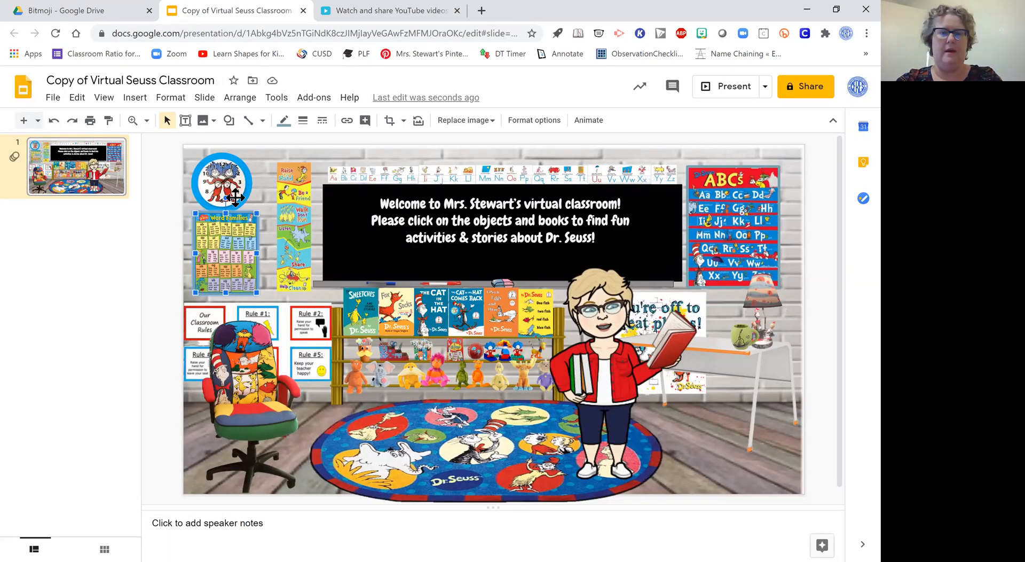
mouse_move(271, 253)
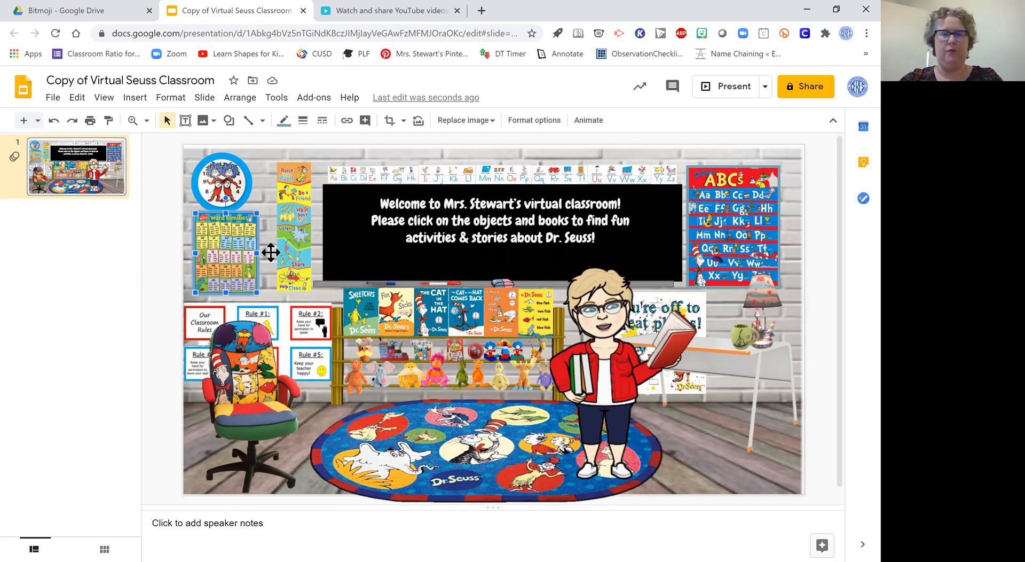
Step: Copy the ABCs poster's linked presentation address from its link preview
left_click(222, 182)
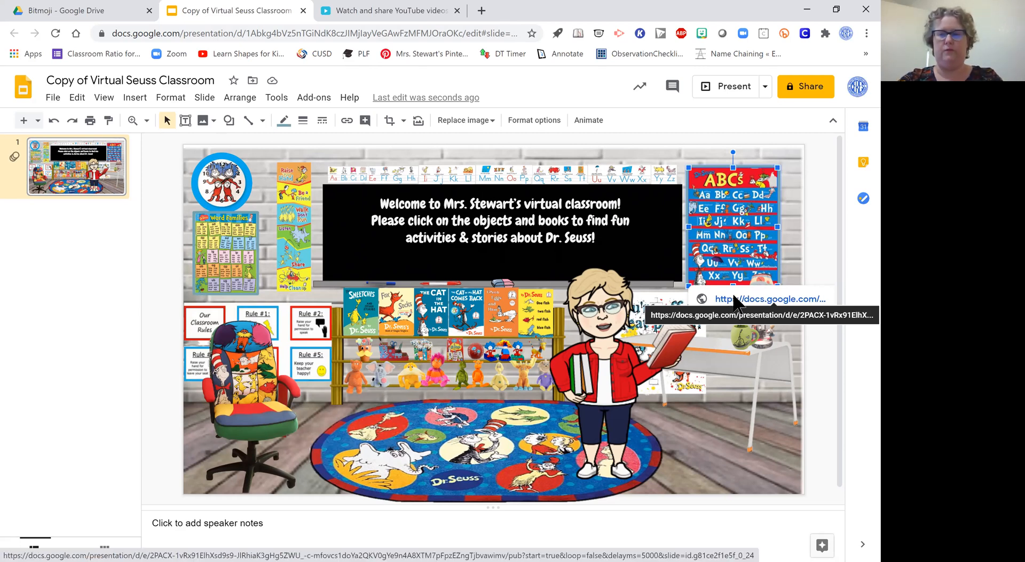
right_click(733, 301)
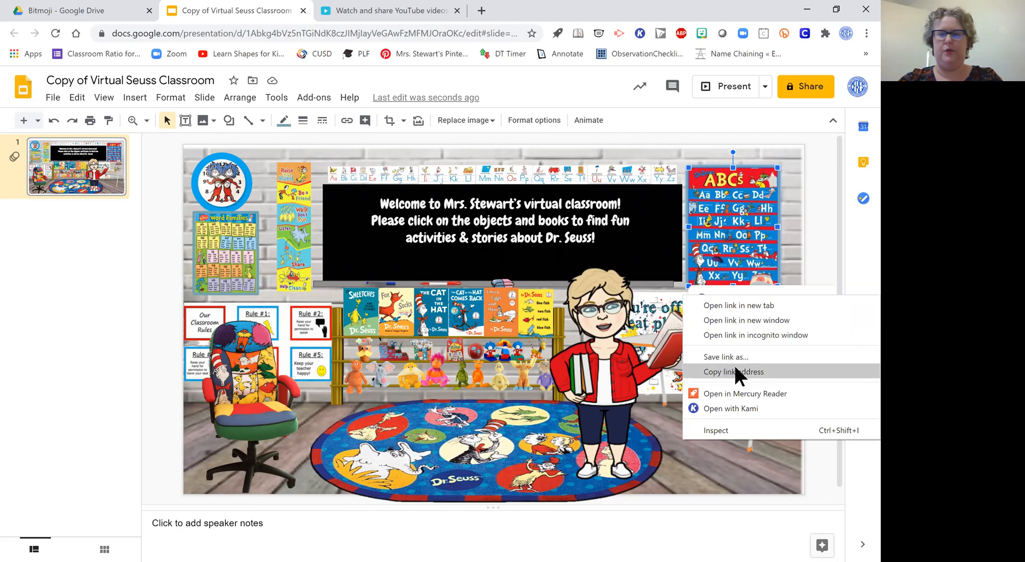
left_click(733, 372)
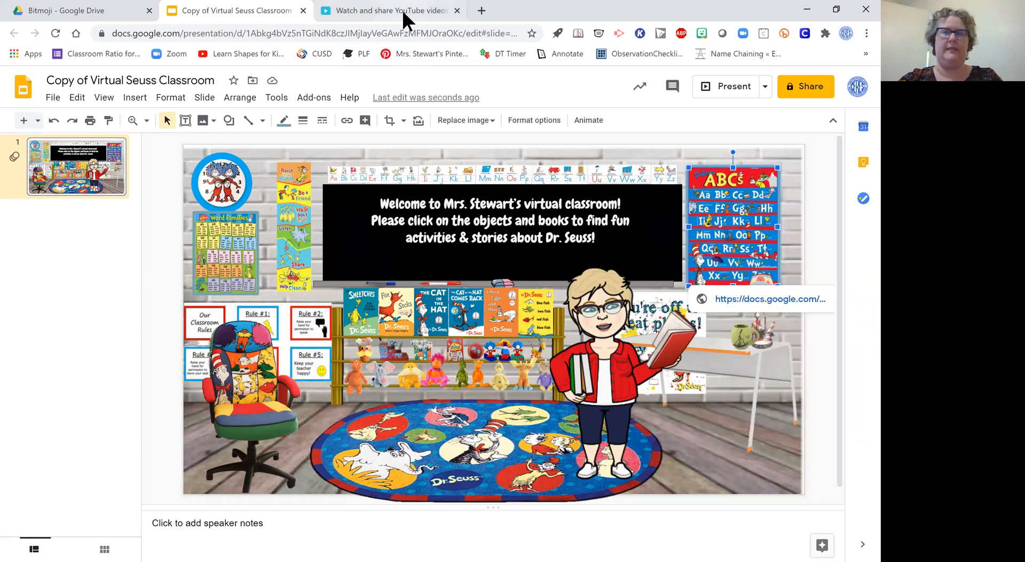
mouse_move(405, 19)
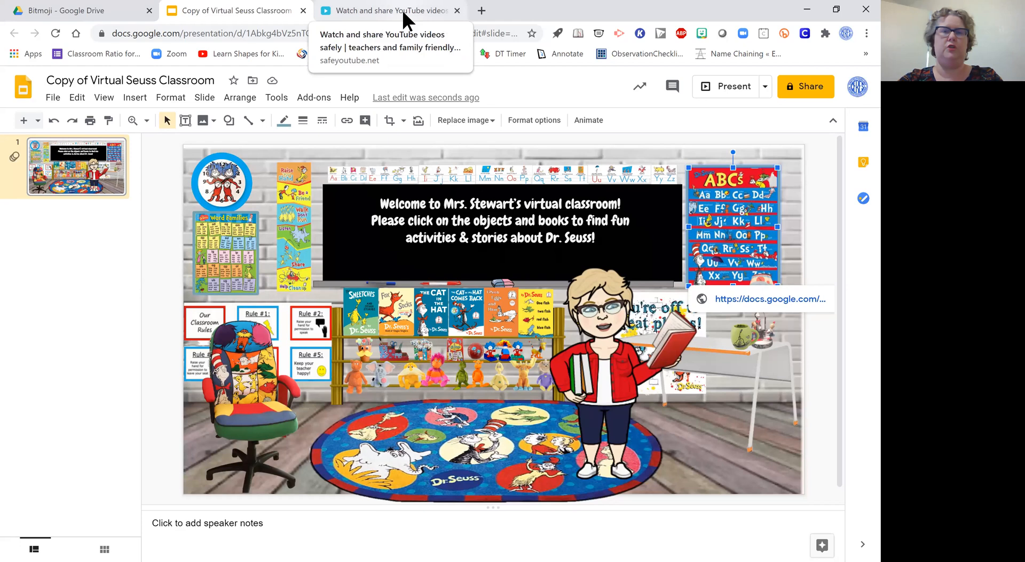
Step: Paste the presentation address into Safe YouTube's generator and generate a safe link
left_click(384, 11)
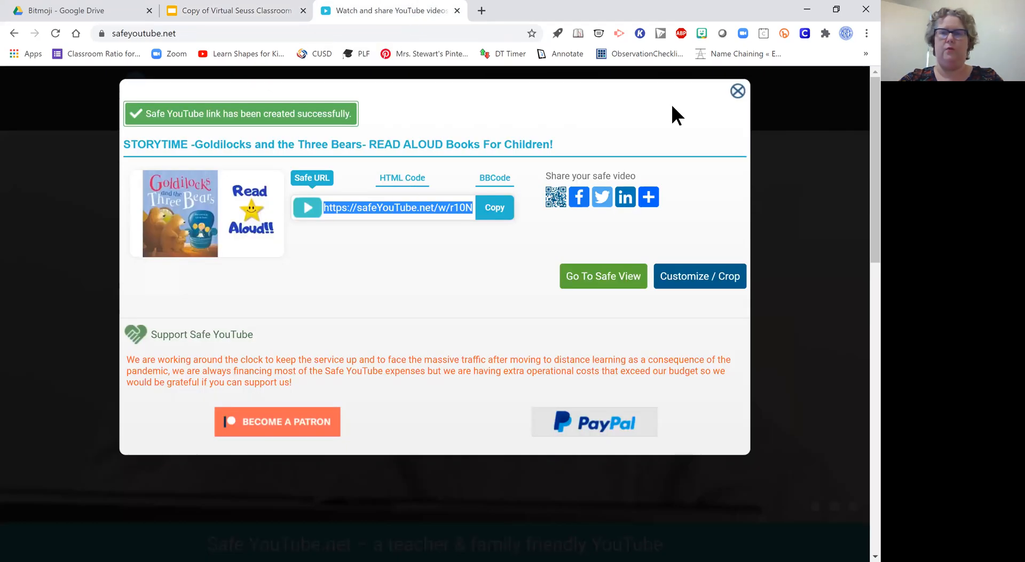
mouse_move(742, 80)
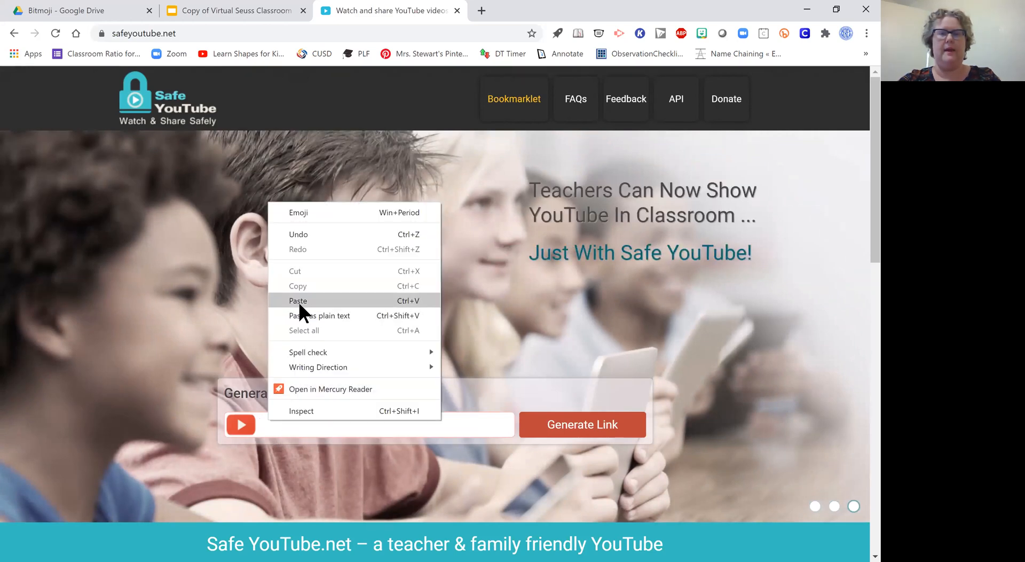
left_click(298, 301)
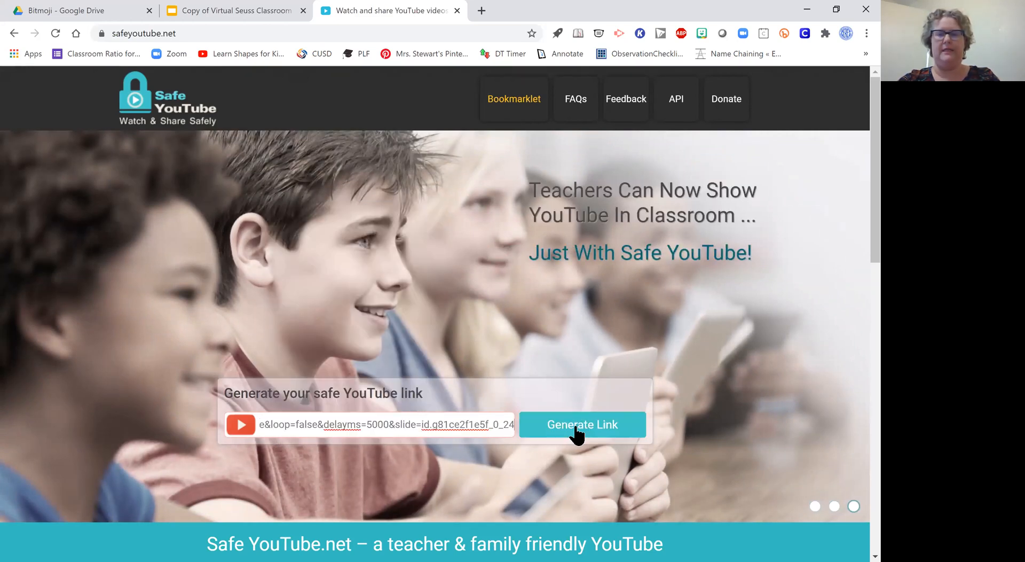
left_click(583, 425)
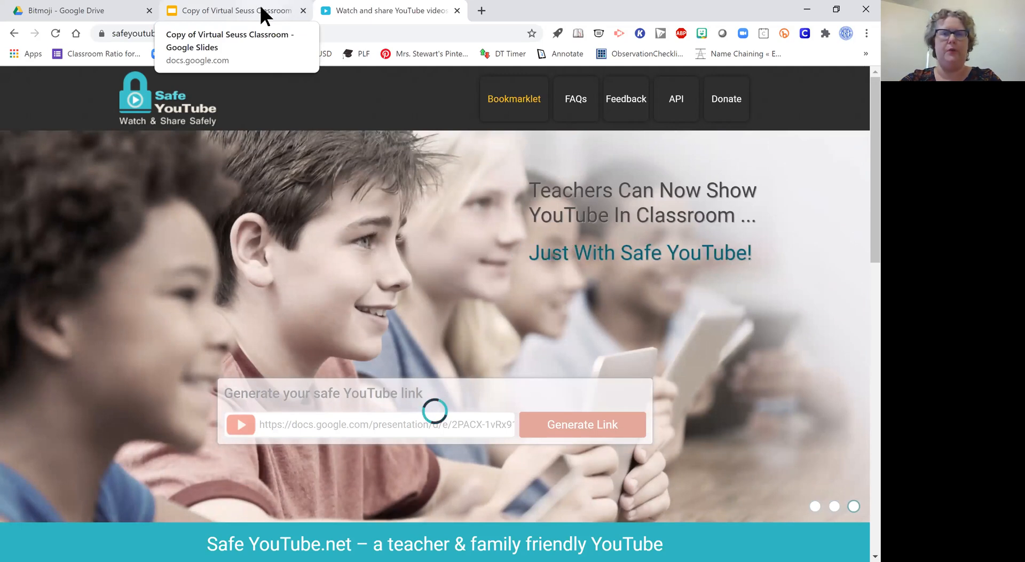
Step: Return to the classroom slide and replace the Safe YouTube tab with a new tab
left_click(237, 10)
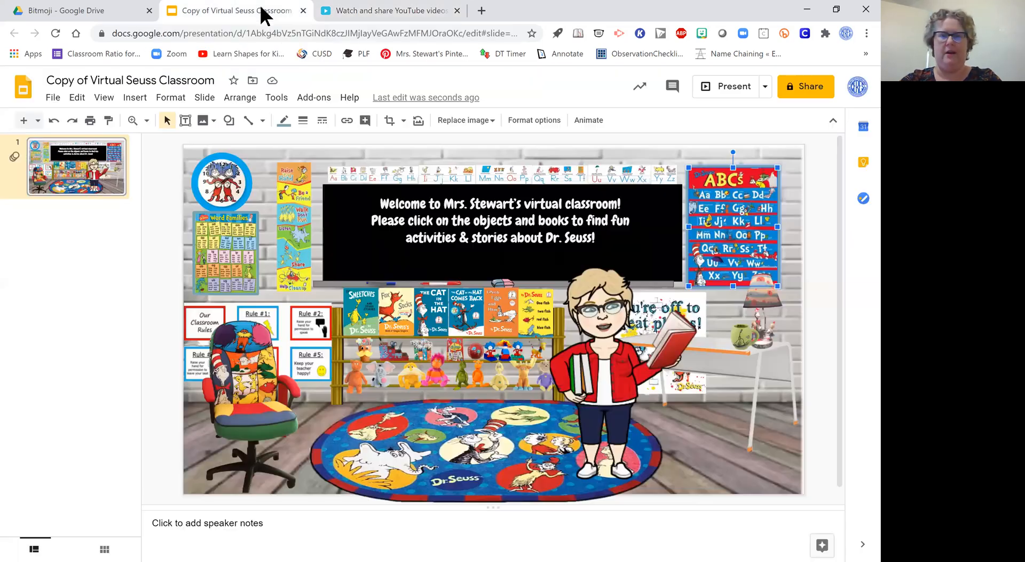
mouse_move(686, 442)
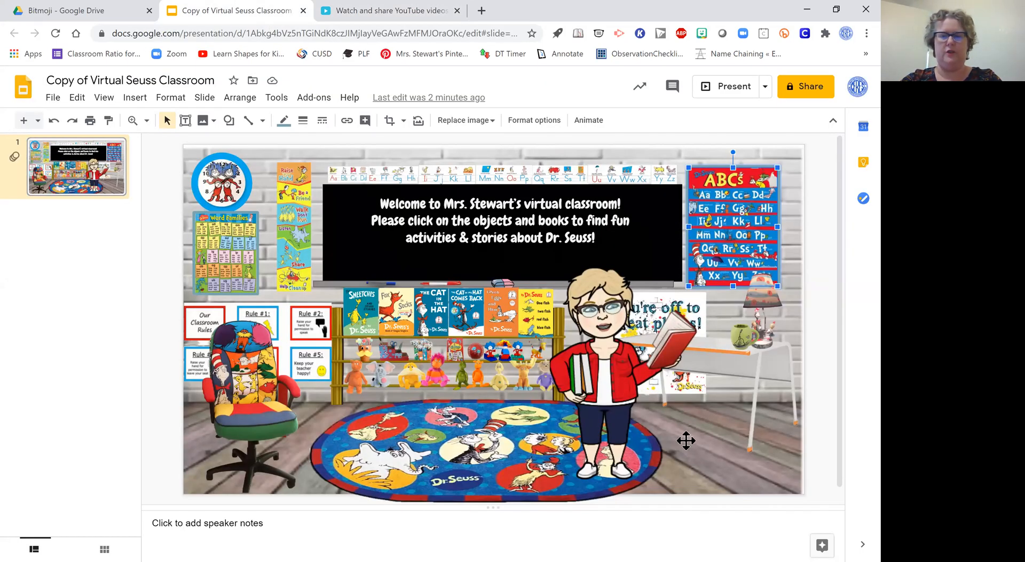
left_click(389, 10)
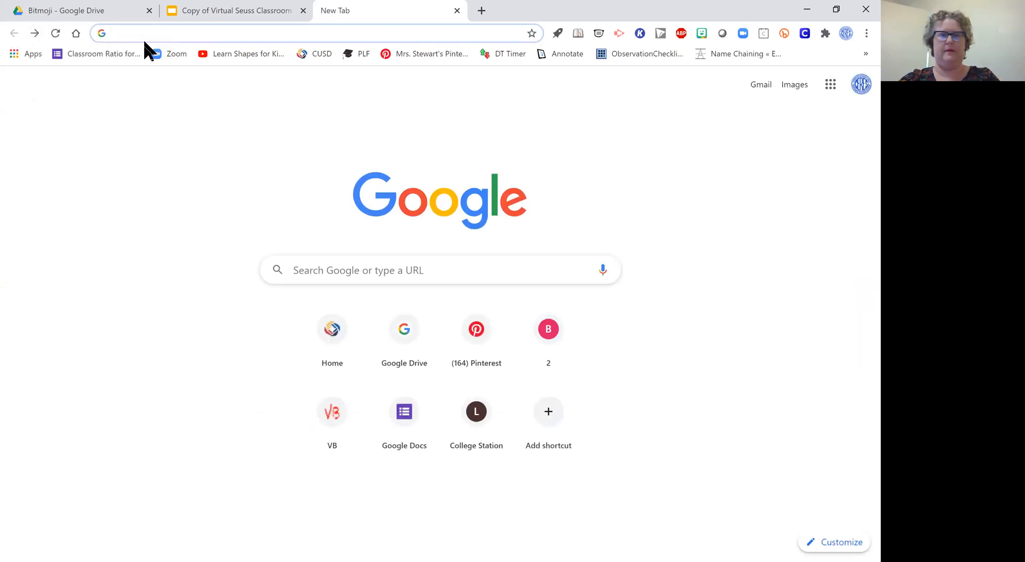
Step: Search 'youtube safe share' in the address bar and open the safeyoutube.net suggestion
type("youtube.com")
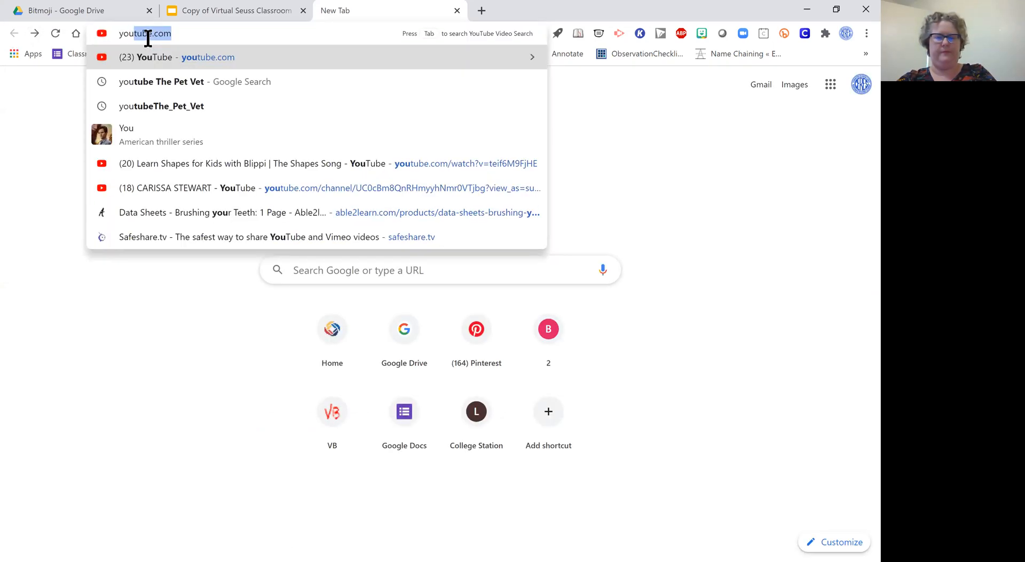
type("youtube safe")
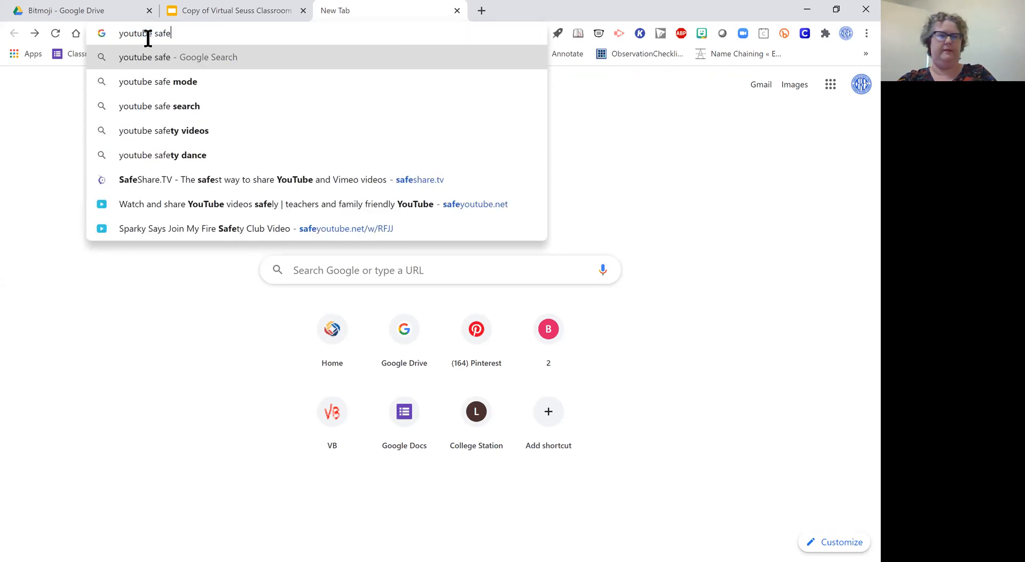
type("share")
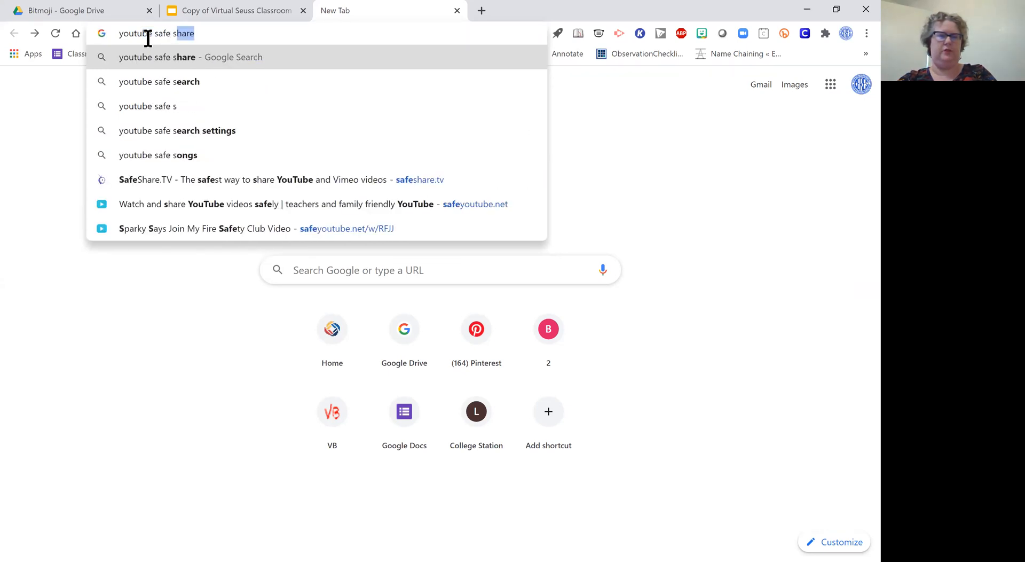
key("Backspace")
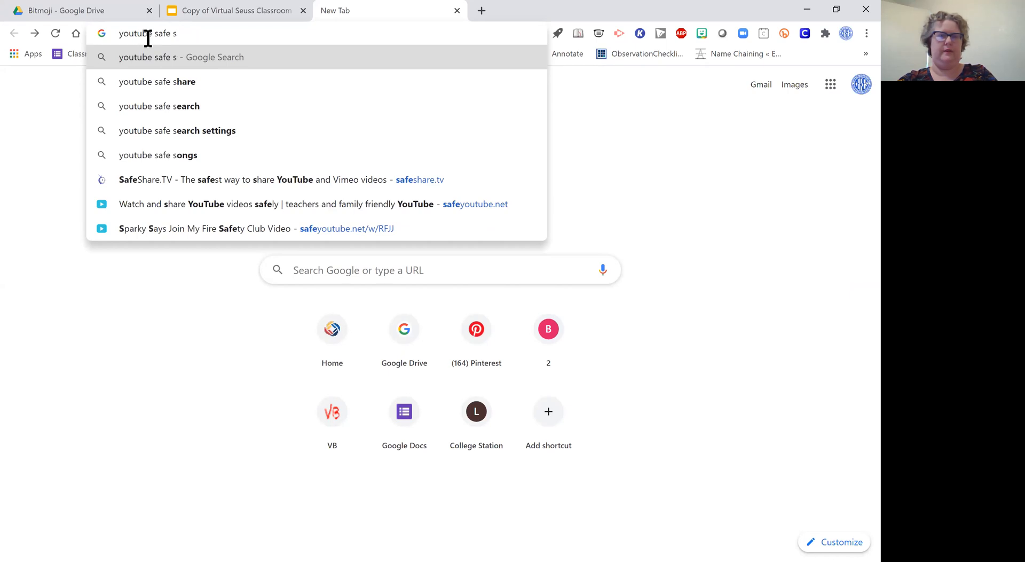
left_click(157, 82)
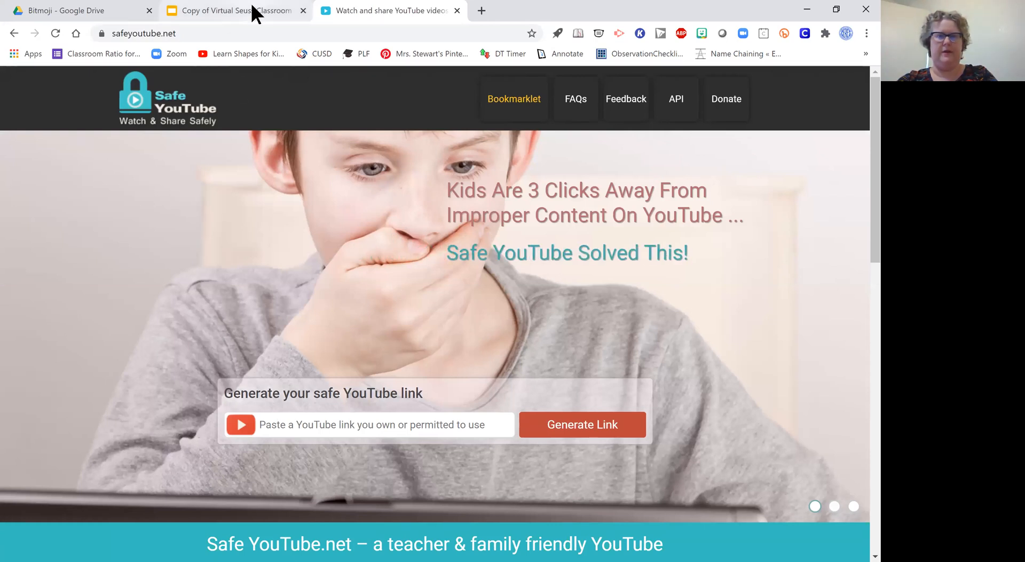
left_click(231, 10)
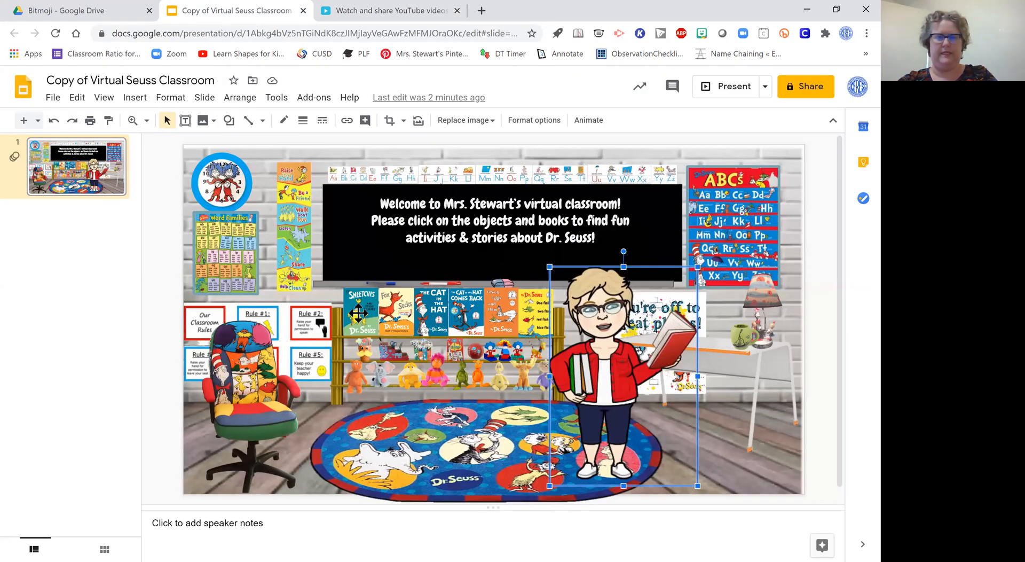
left_click(361, 310)
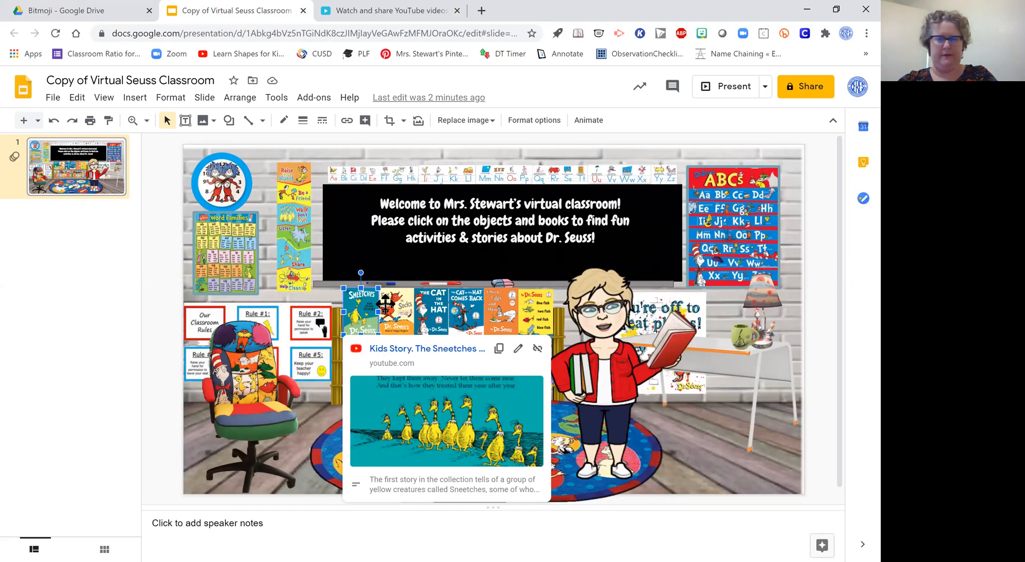
left_click(397, 310)
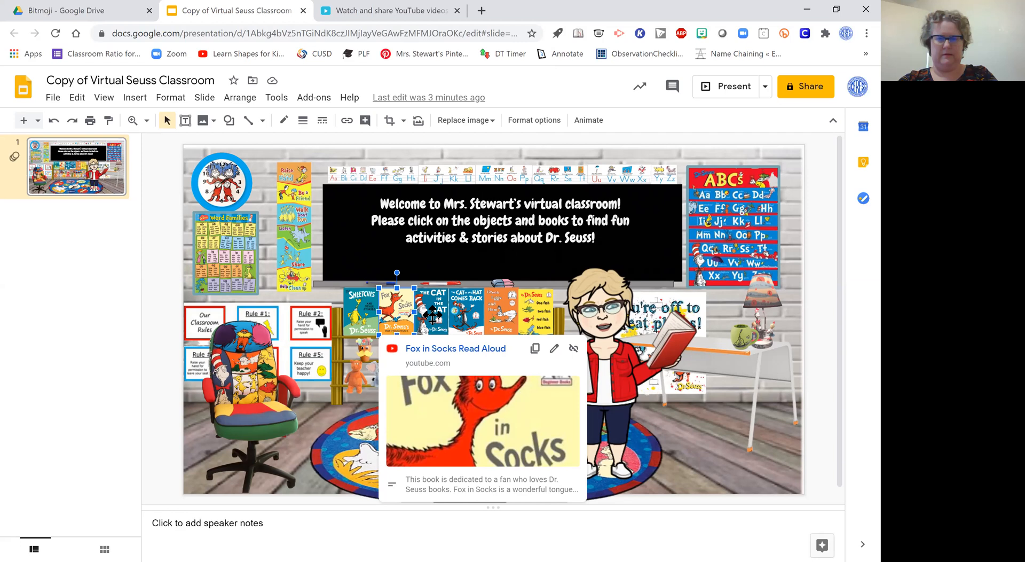
mouse_move(363, 318)
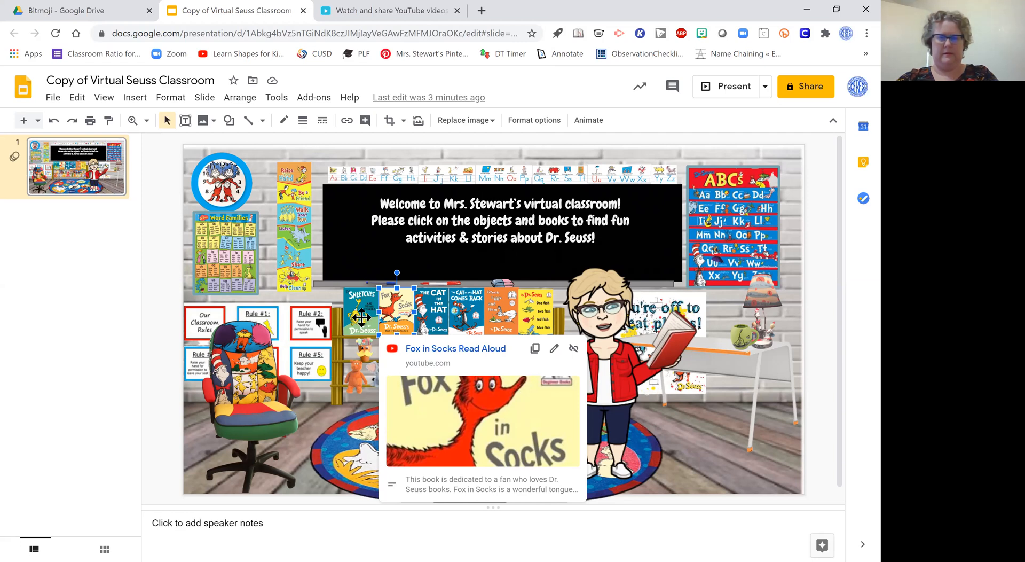
mouse_move(346, 314)
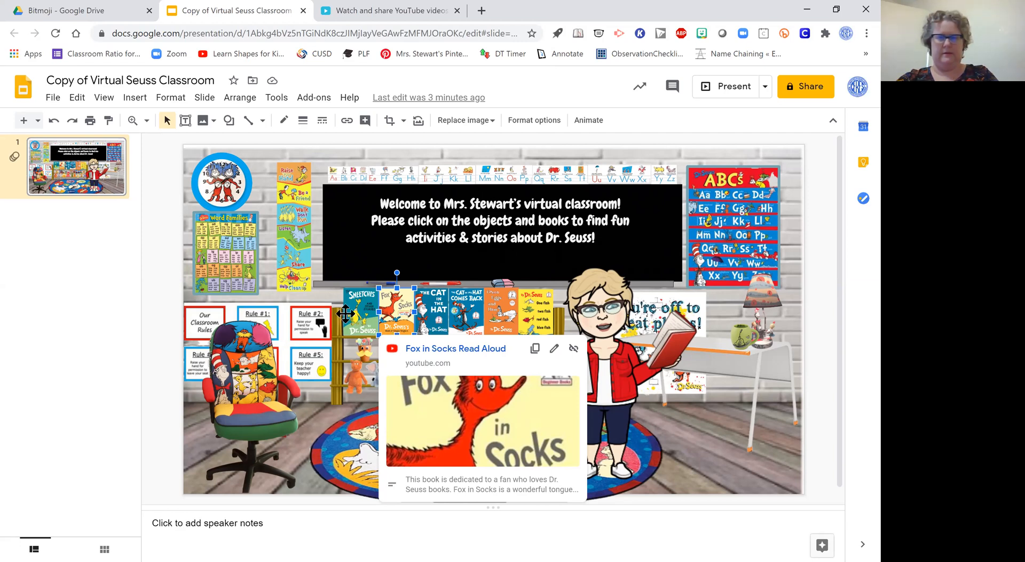
left_click(361, 308)
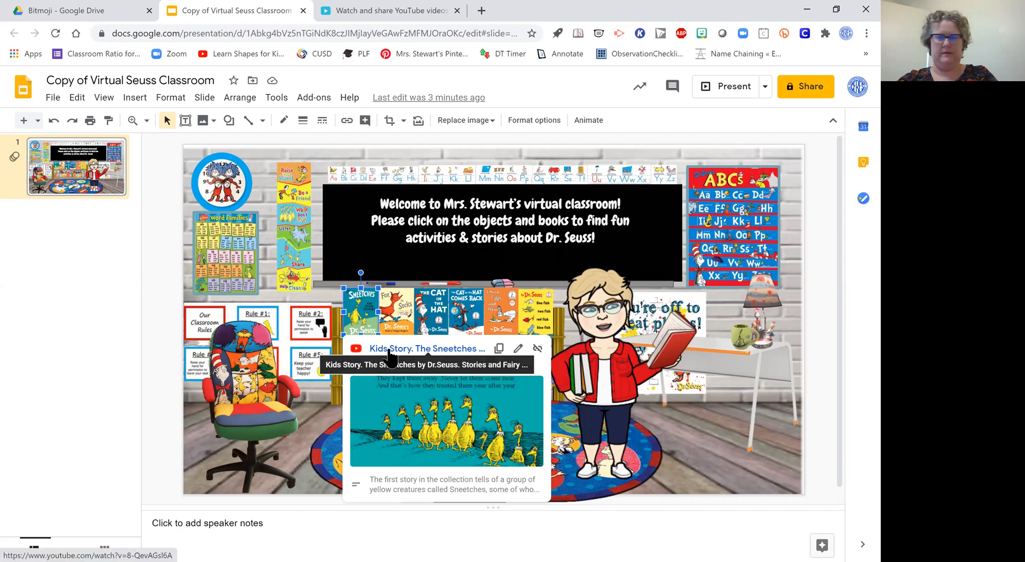
Step: Copy The Sneetches read-aloud's YouTube share link and return to the classroom slideshow
left_click(427, 348)
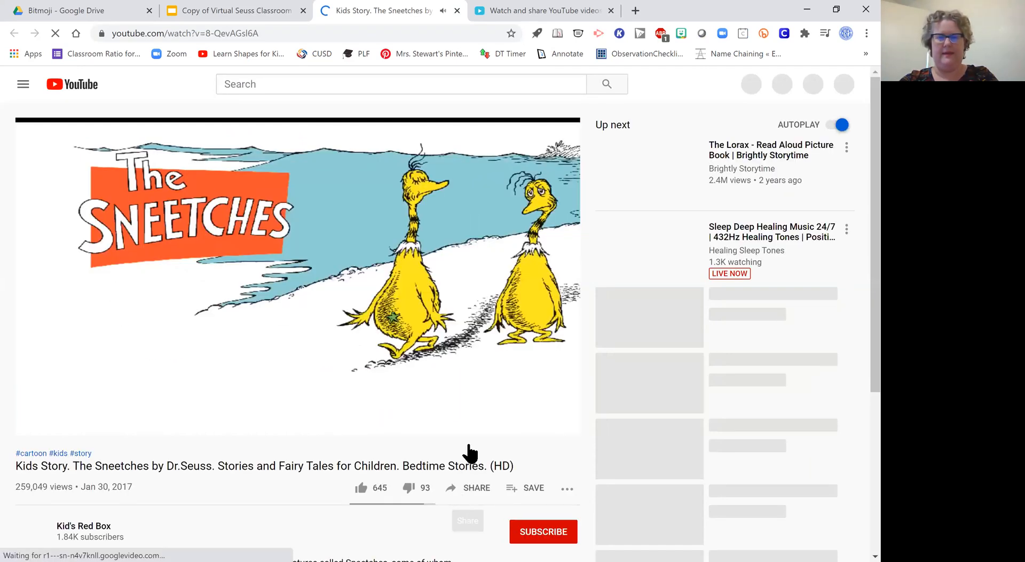
left_click(477, 488)
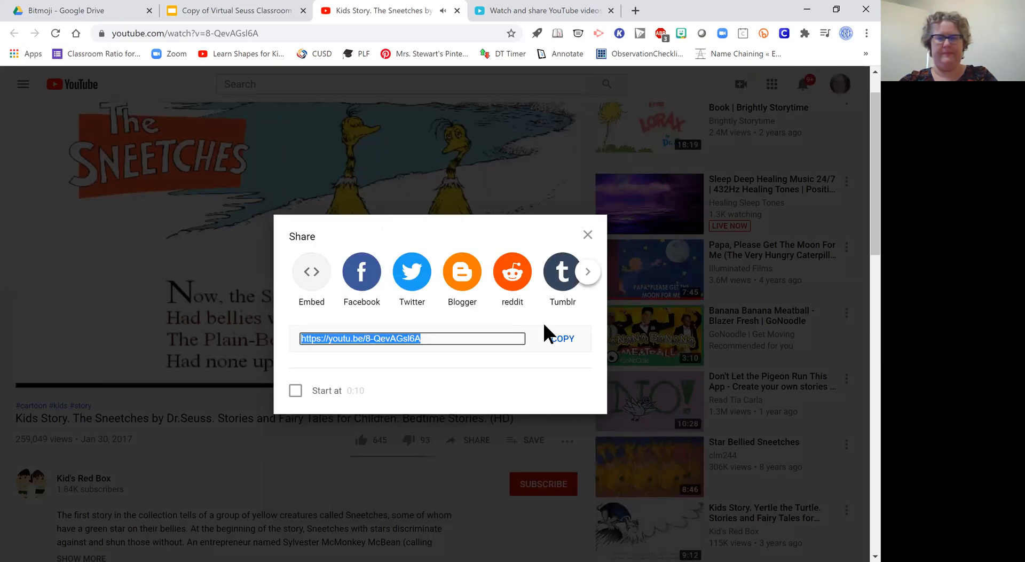
left_click(563, 338)
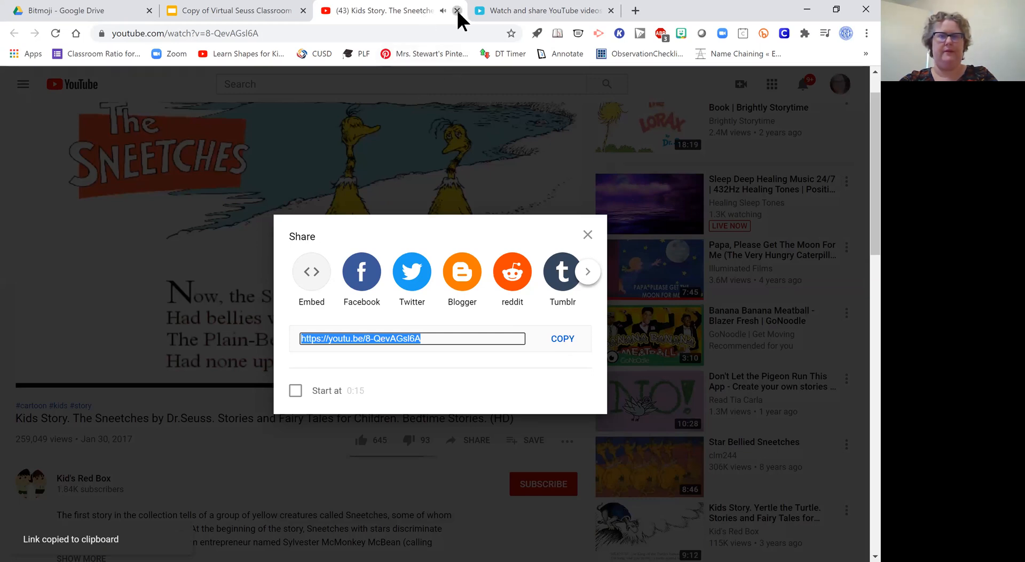
left_click(455, 11)
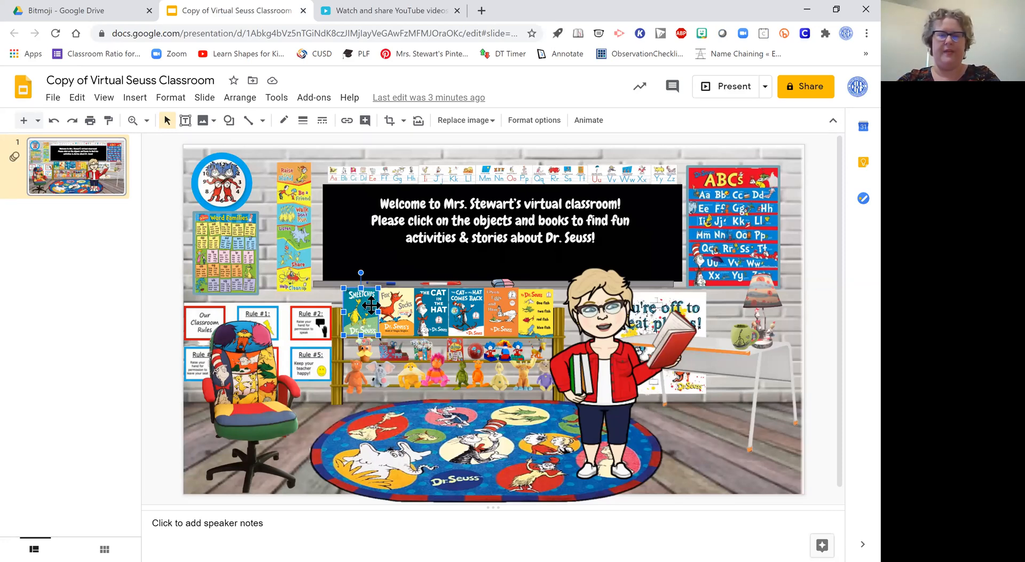
mouse_move(348, 161)
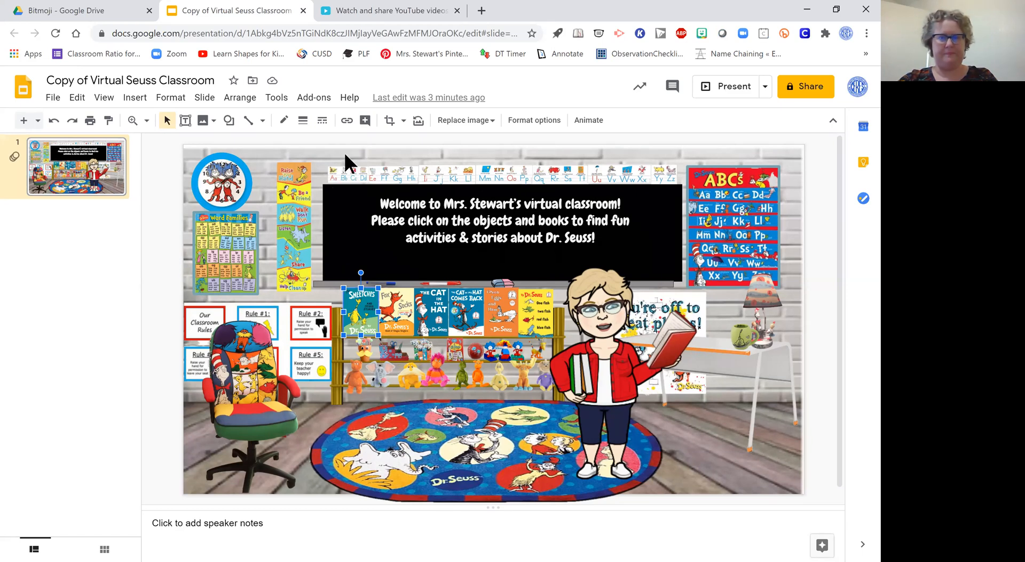
Step: Take the YouTube URL from the Sneetches image's link and bring Safe YouTube to the front
left_click(346, 121)
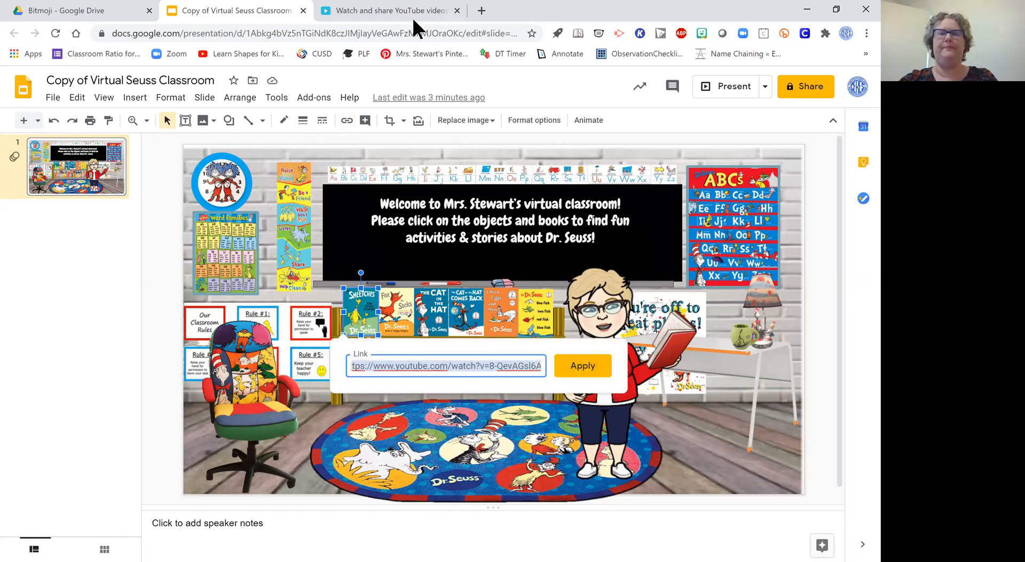
mouse_move(416, 16)
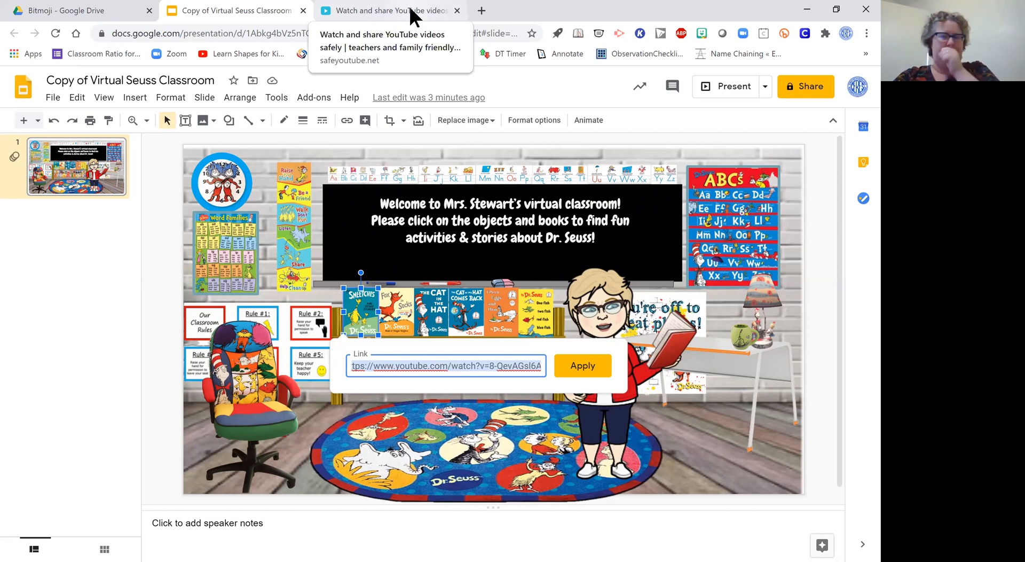
left_click(390, 10)
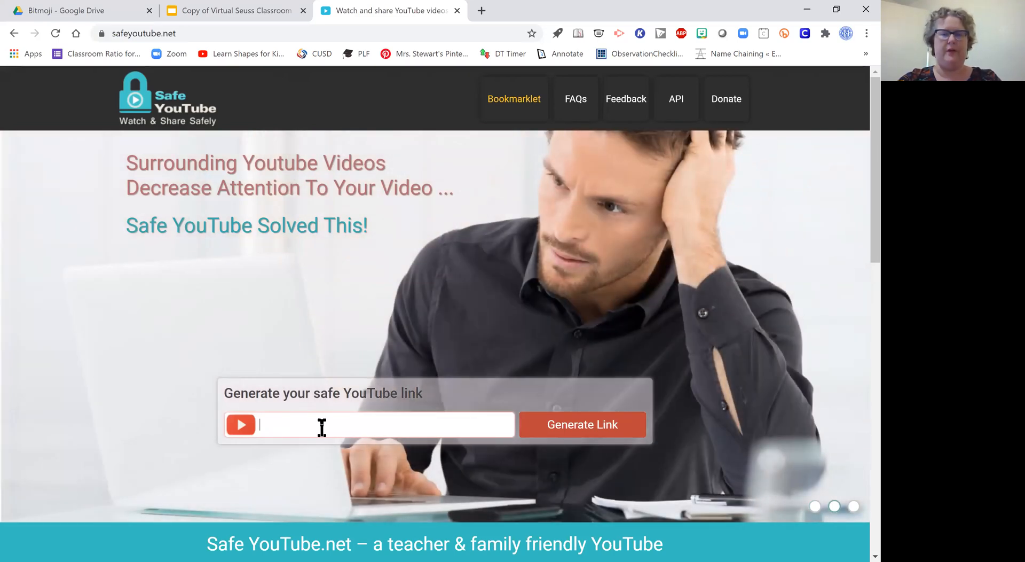
Step: Generate a Safe YouTube link from the Sneetches video URL and copy the safe URL
right_click(320, 426)
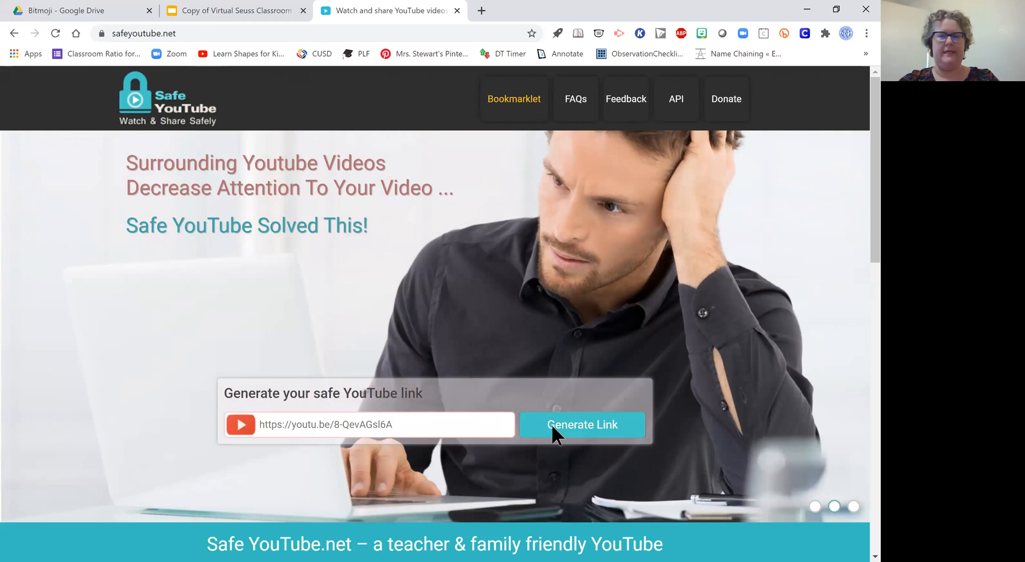
left_click(582, 426)
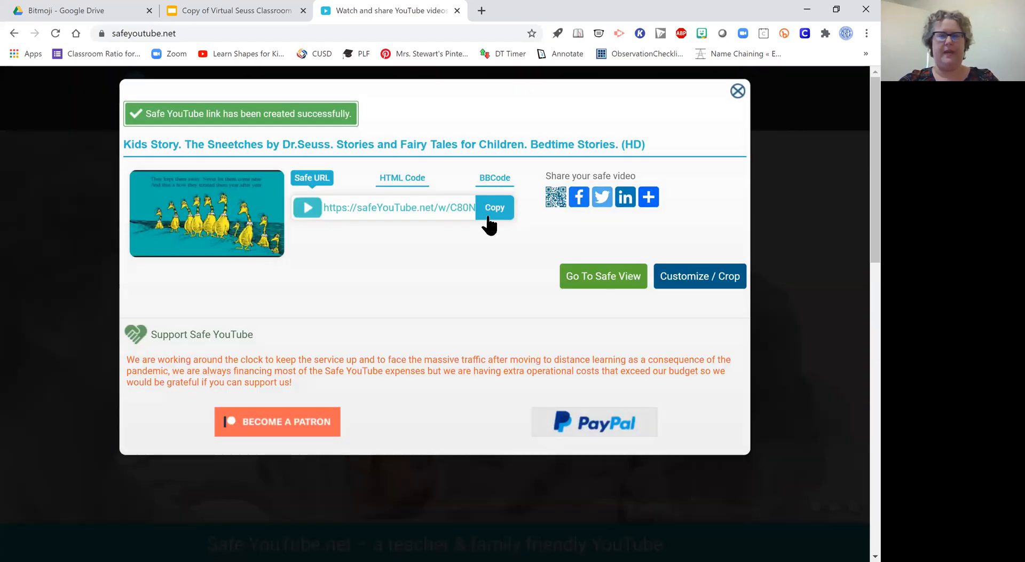
left_click(495, 207)
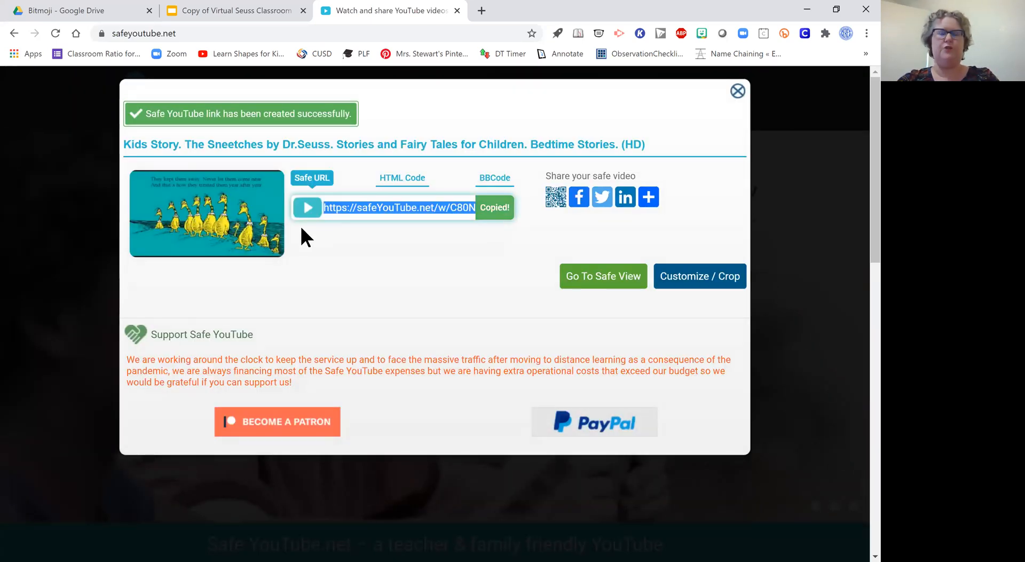
mouse_move(223, 18)
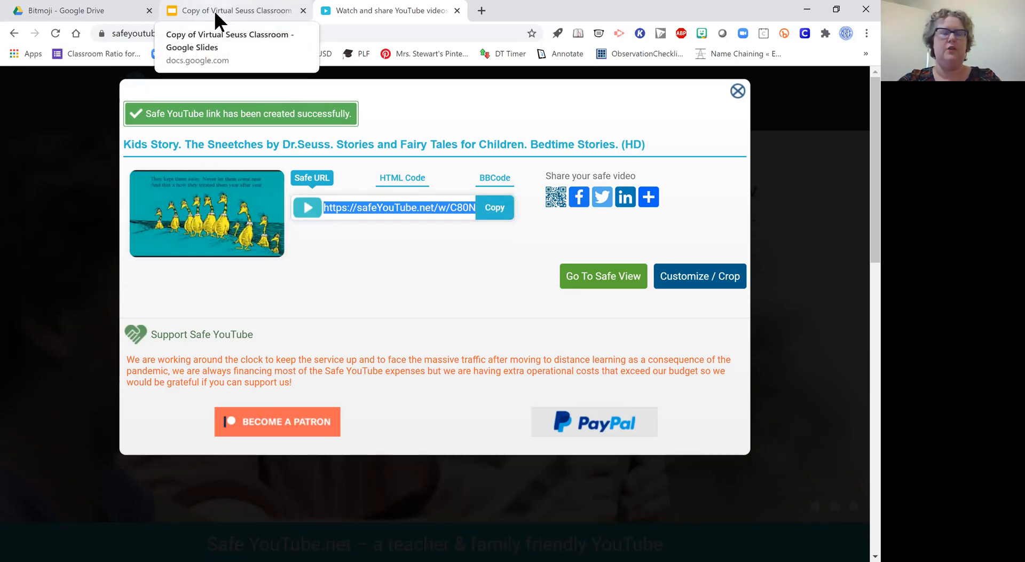
left_click(234, 10)
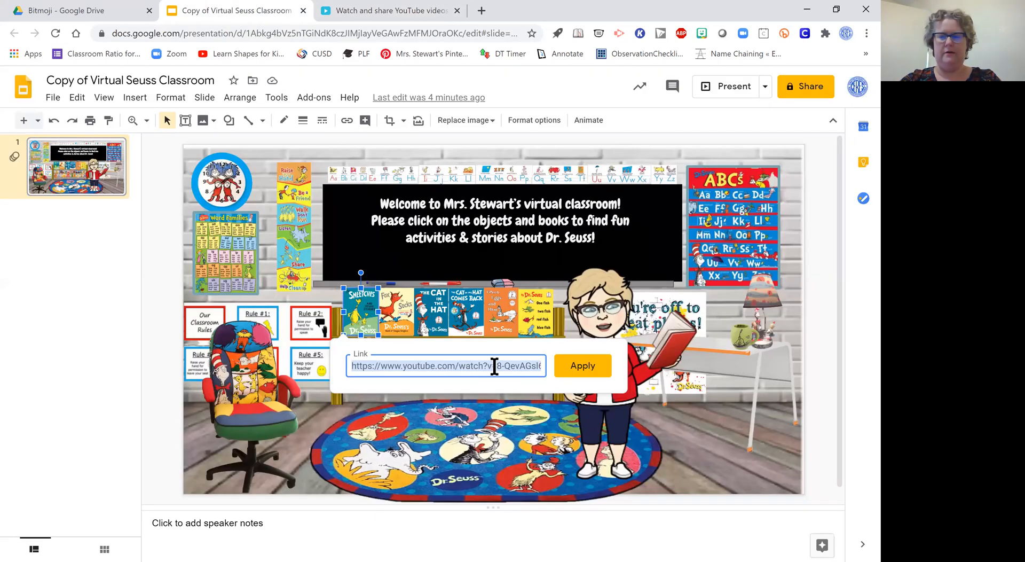
right_click(444, 366)
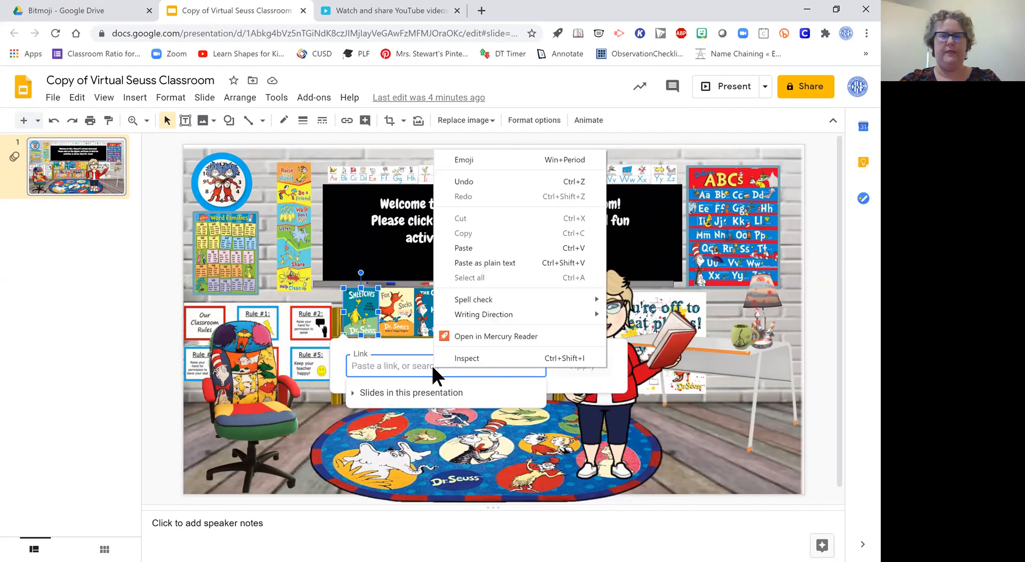
type("https://safeYouTube.net/w/C80N")
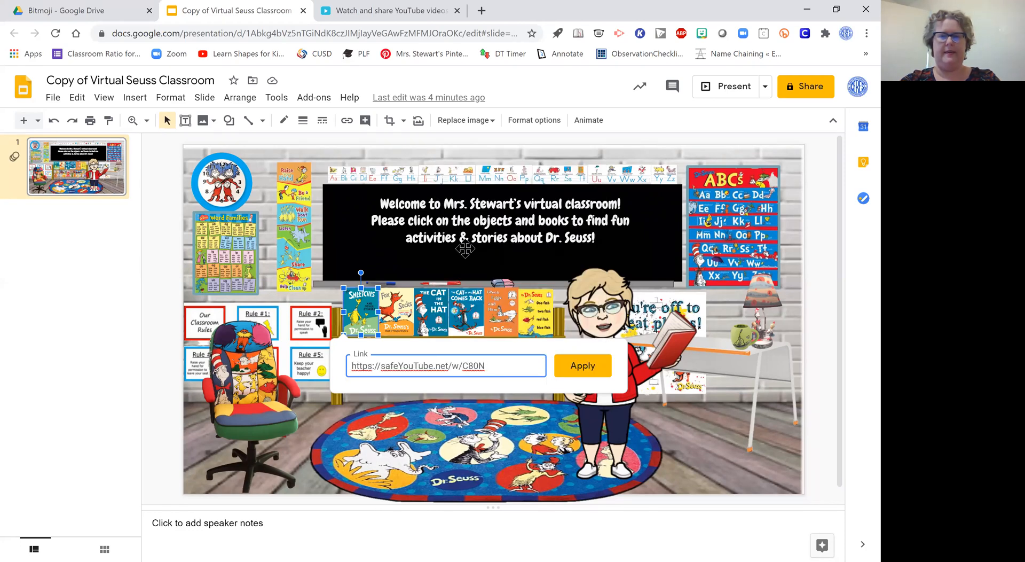
left_click(583, 365)
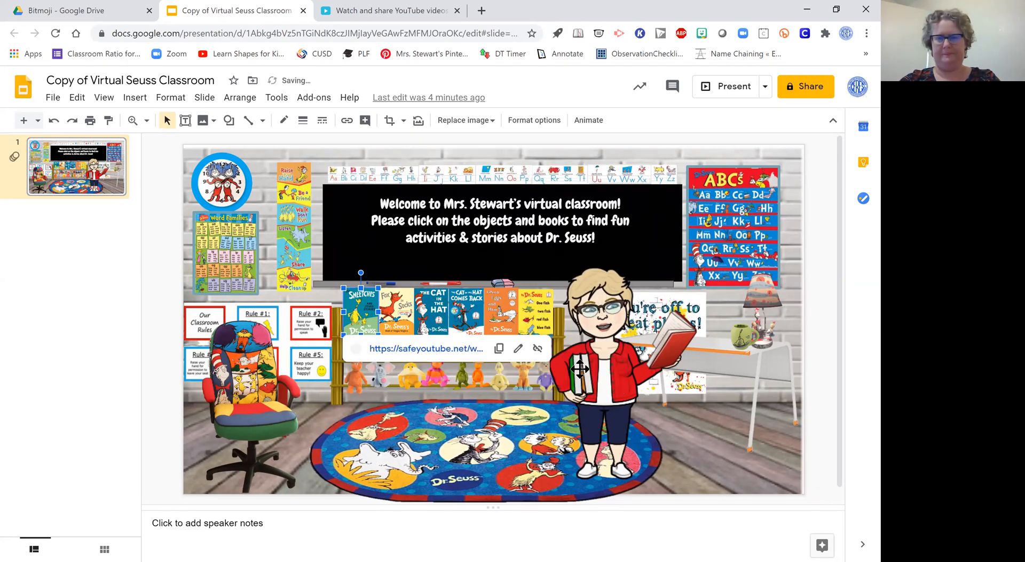
mouse_move(419, 349)
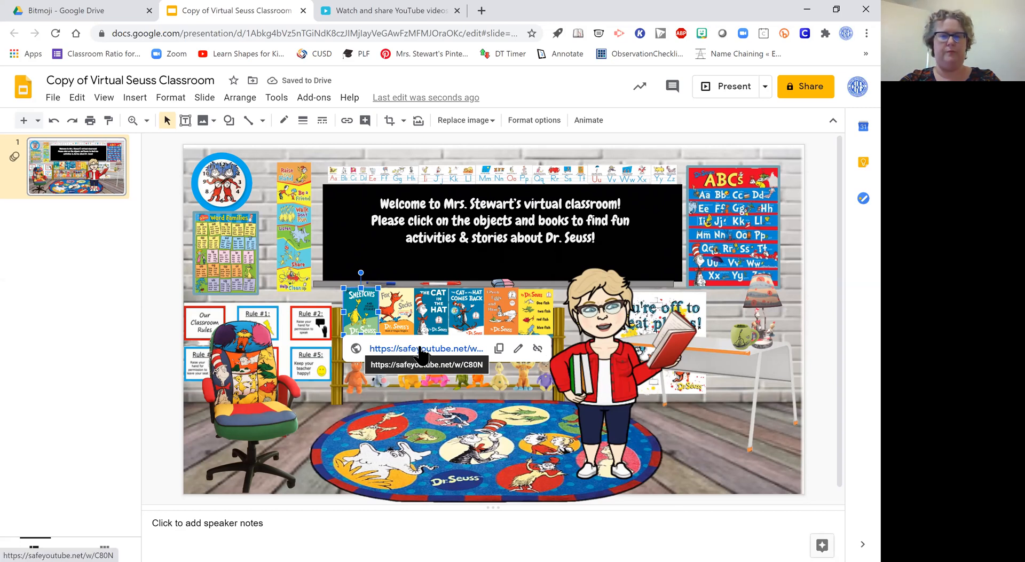
left_click(421, 348)
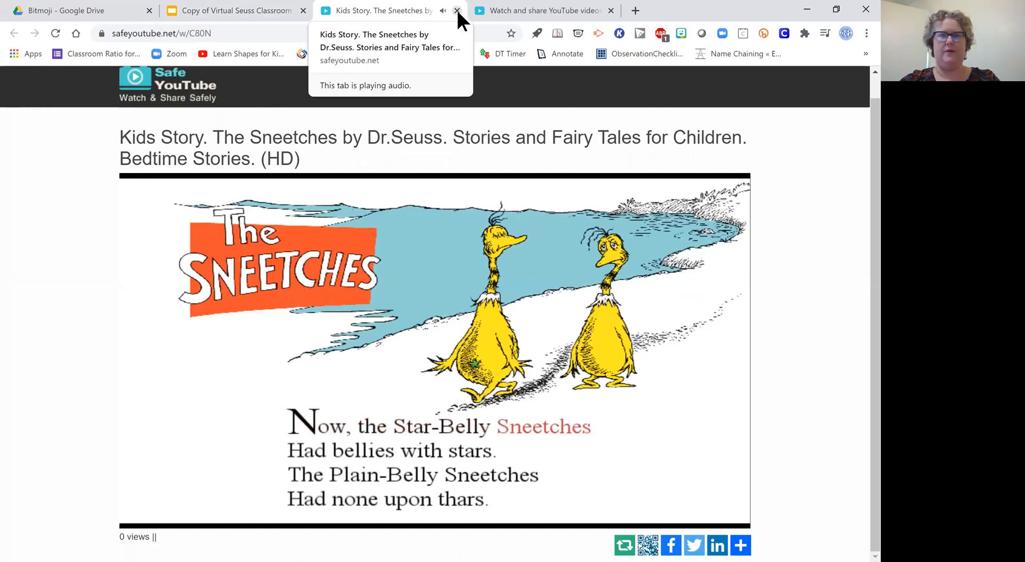
left_click(457, 10)
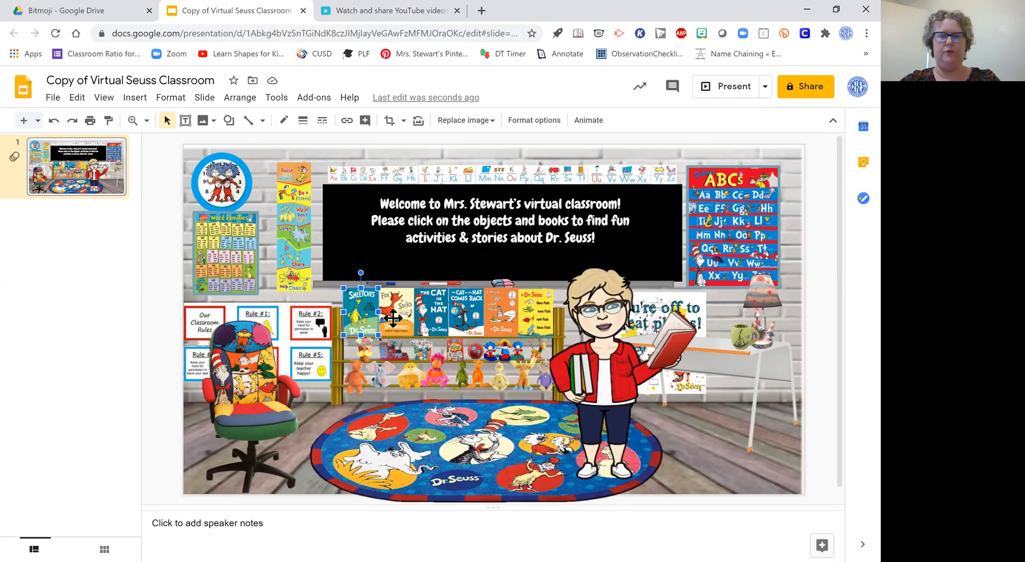
mouse_move(256, 383)
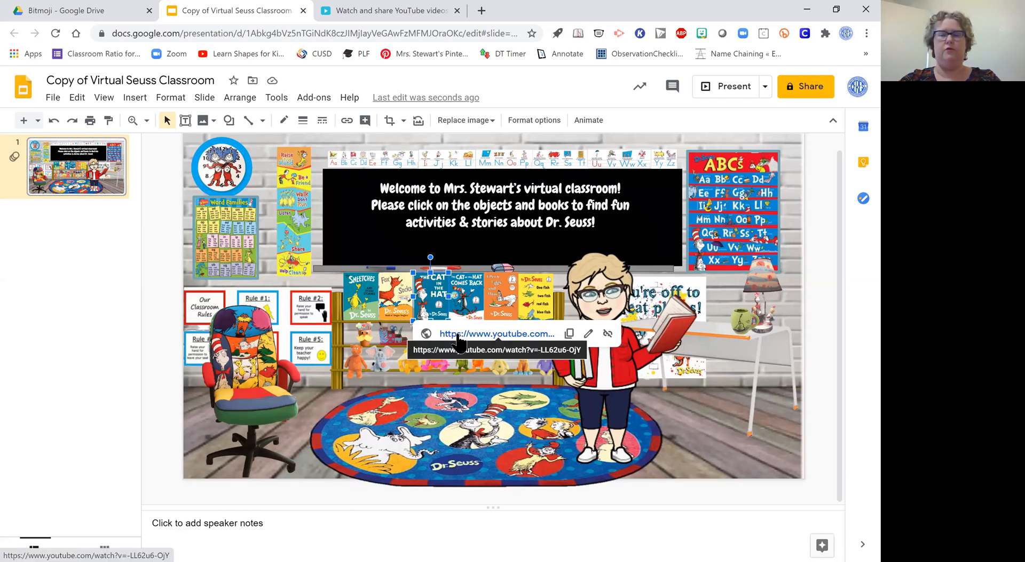
Step: Copy the Cat in the Hat cover's YouTube link address and bring Safe YouTube to the front
right_click(486, 334)
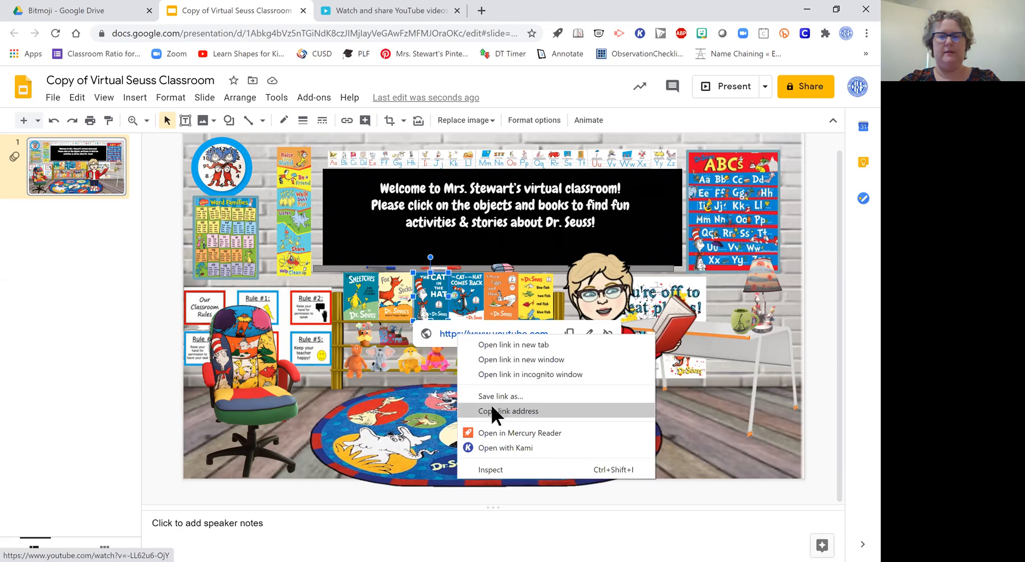
left_click(509, 411)
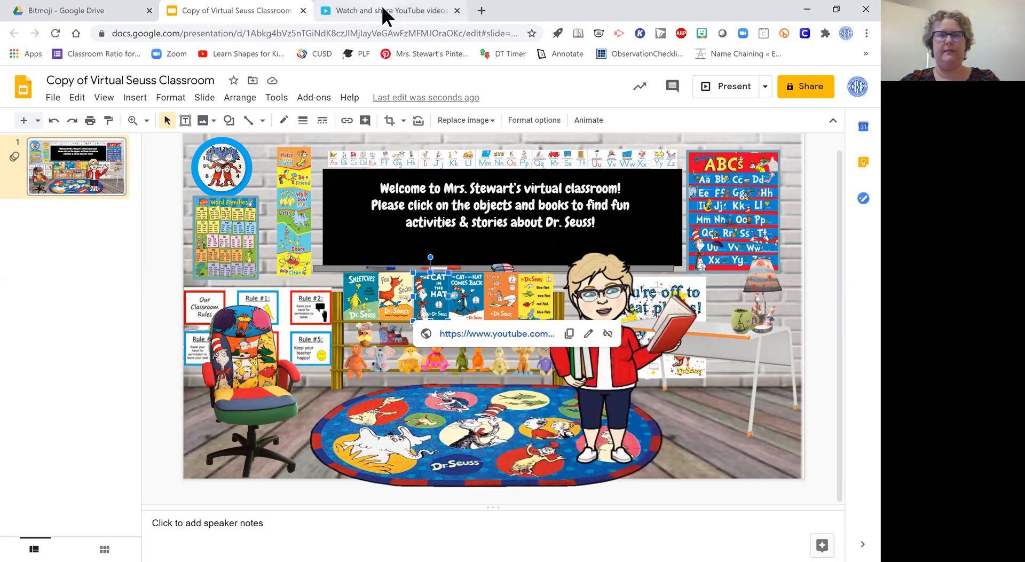
left_click(388, 11)
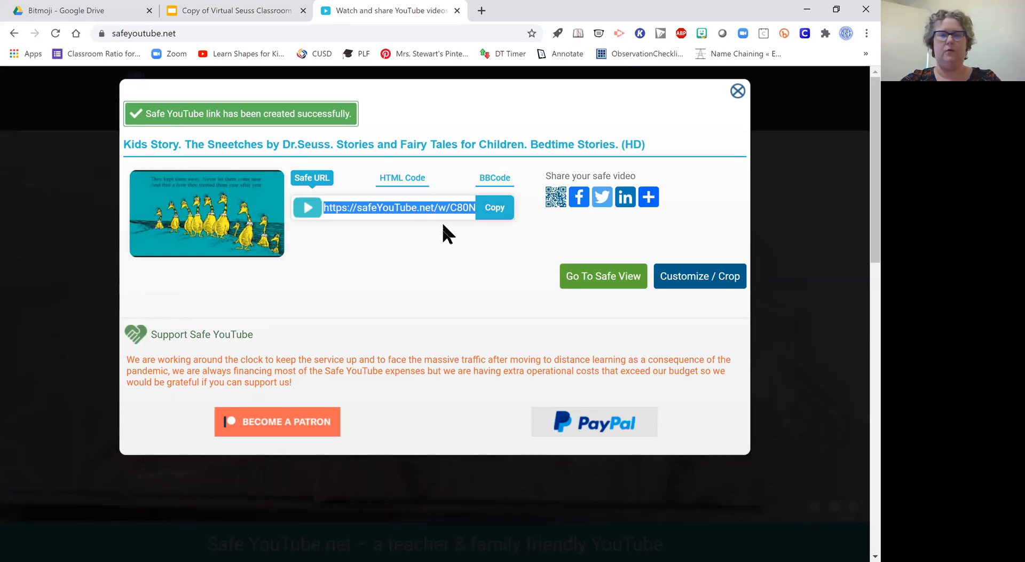
Step: Generate a Safe YouTube link for The Cat in the Hat read-aloud and copy it
left_click(737, 90)
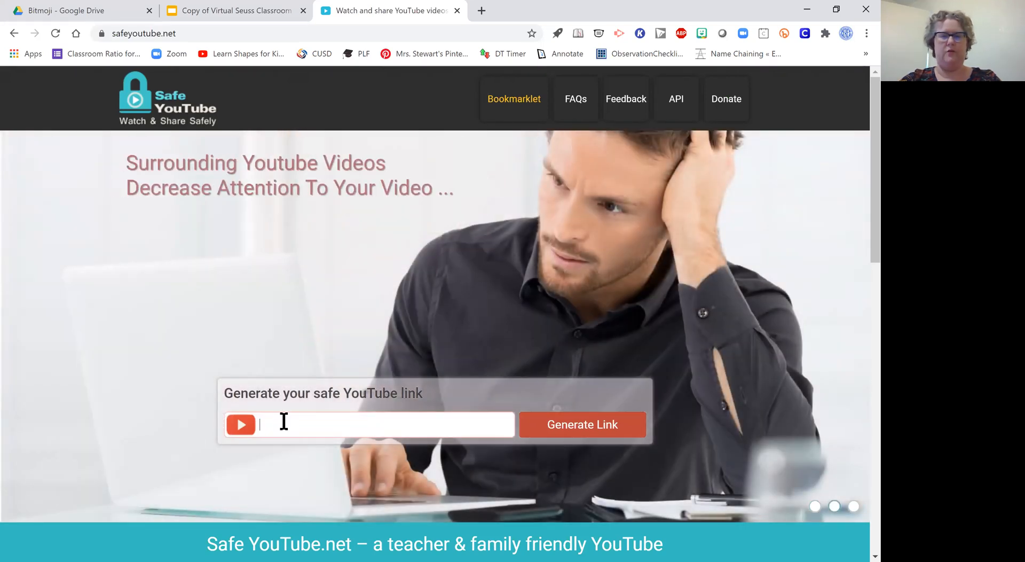
right_click(288, 424)
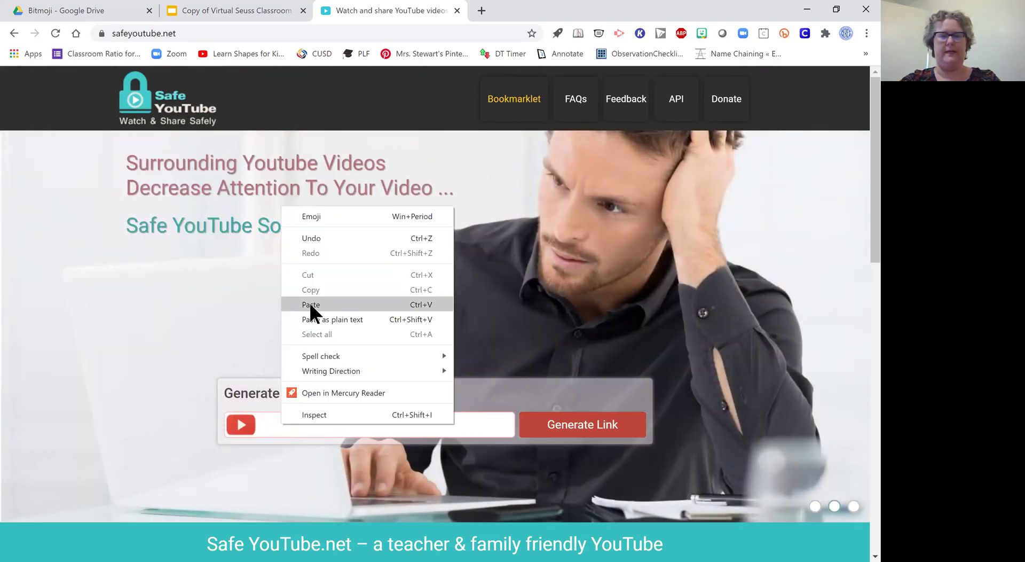
left_click(311, 304)
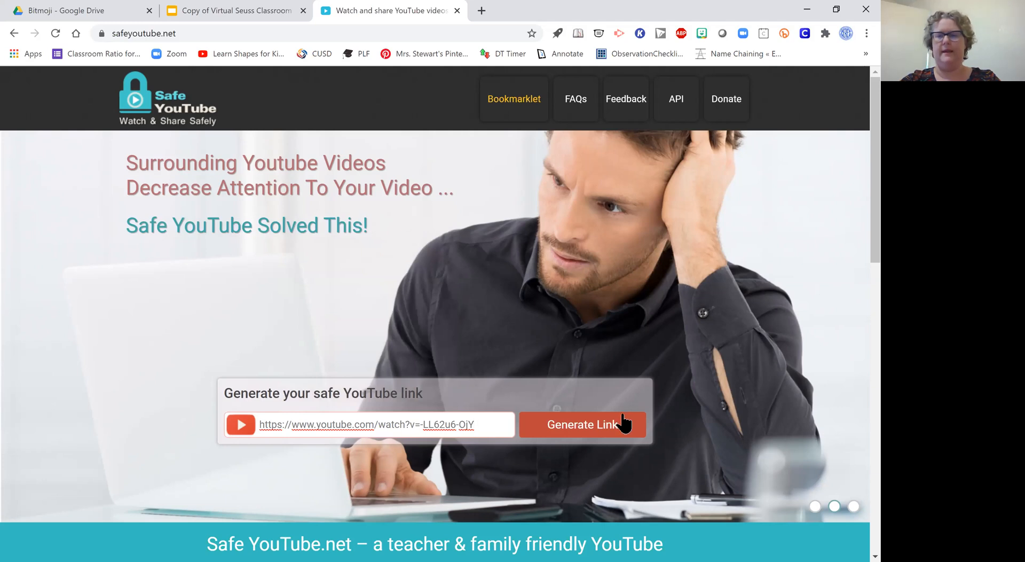
left_click(583, 424)
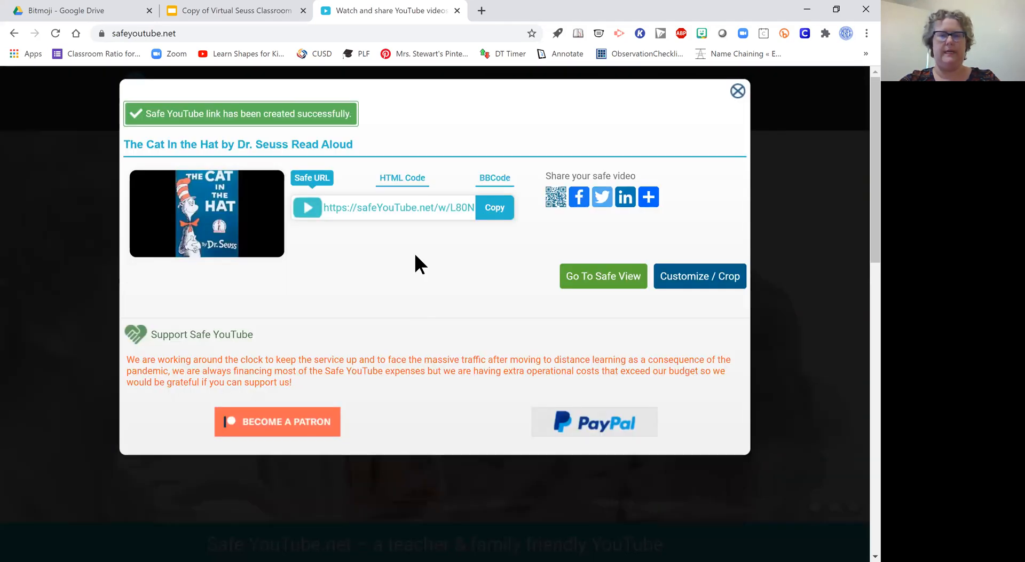
left_click(493, 207)
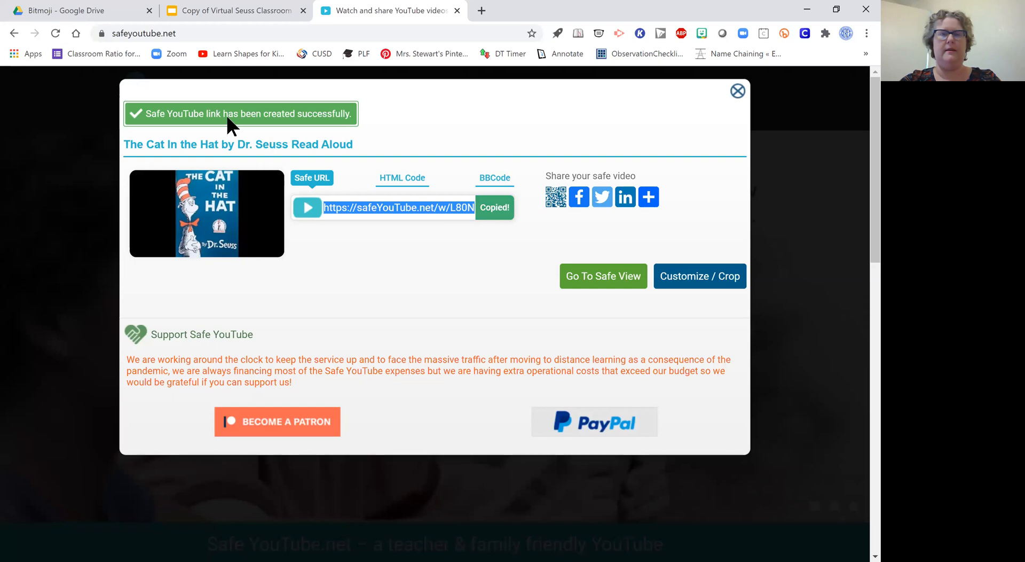
left_click(235, 11)
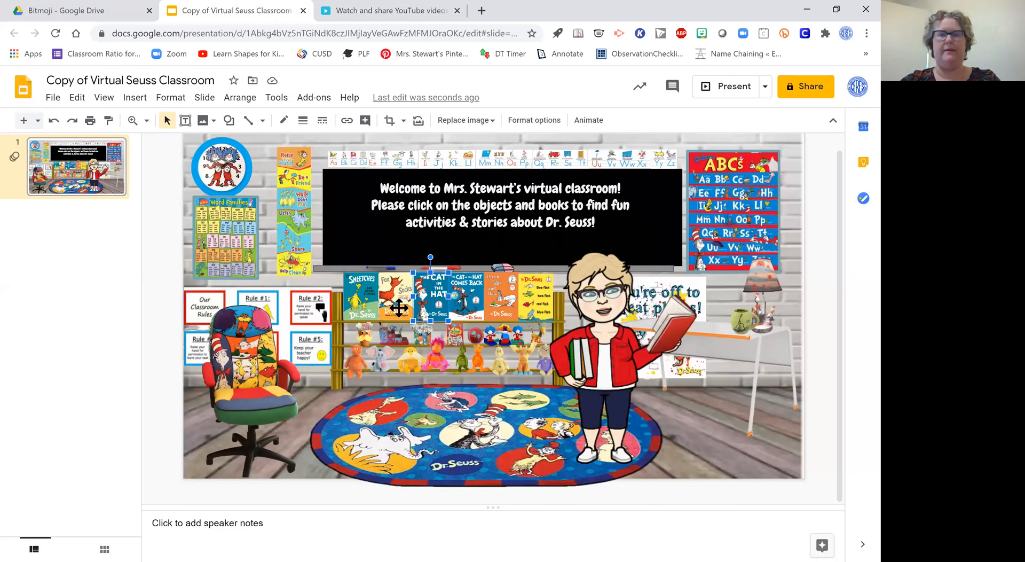
mouse_move(340, 143)
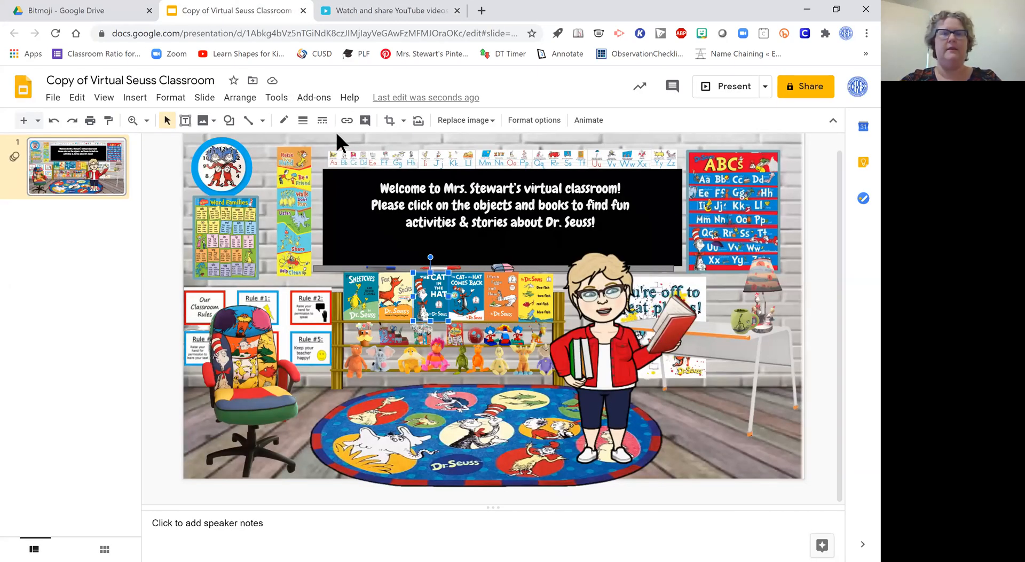
left_click(346, 121)
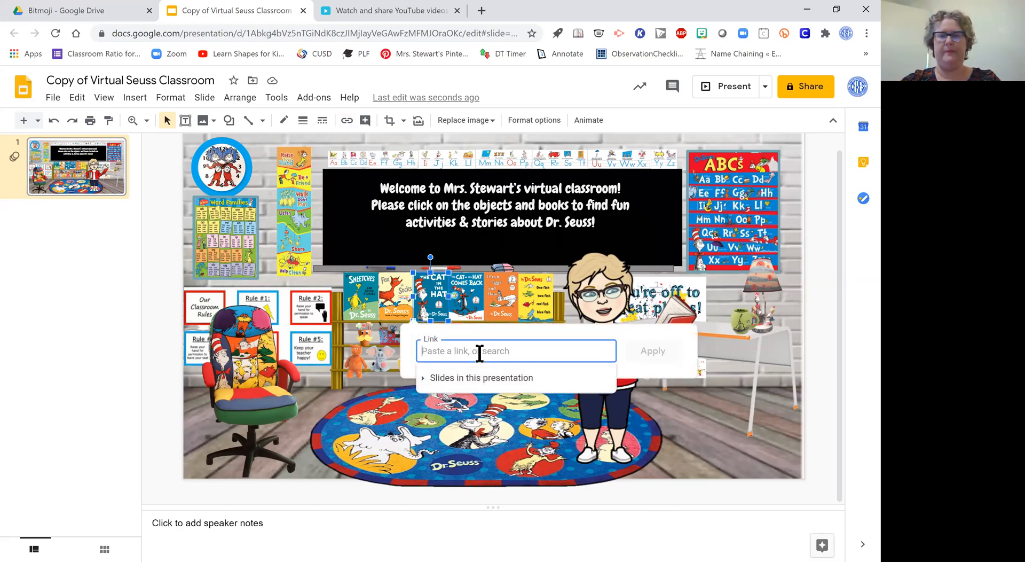
type("https://safeYouTube.net/w/L80N")
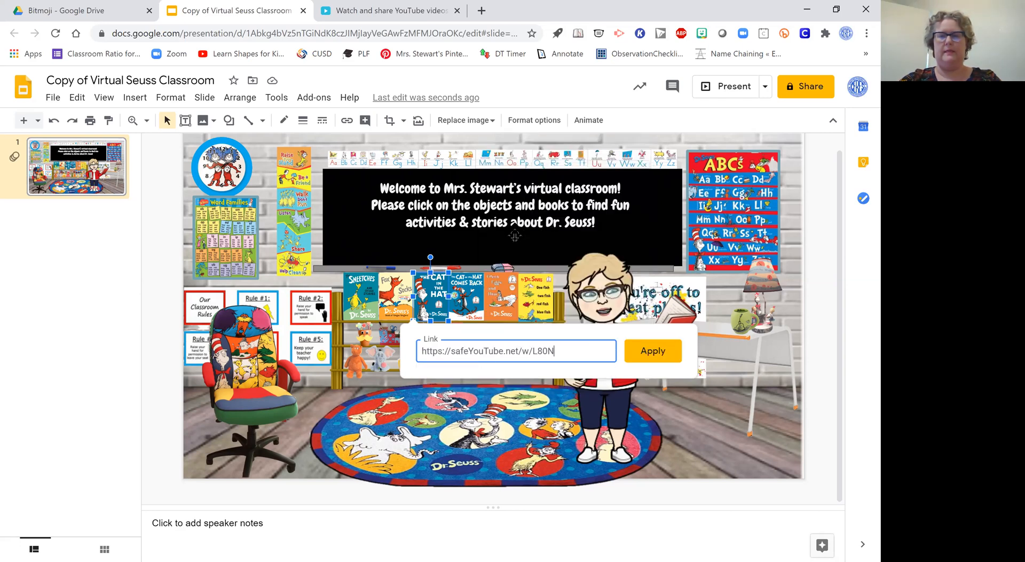
left_click(654, 350)
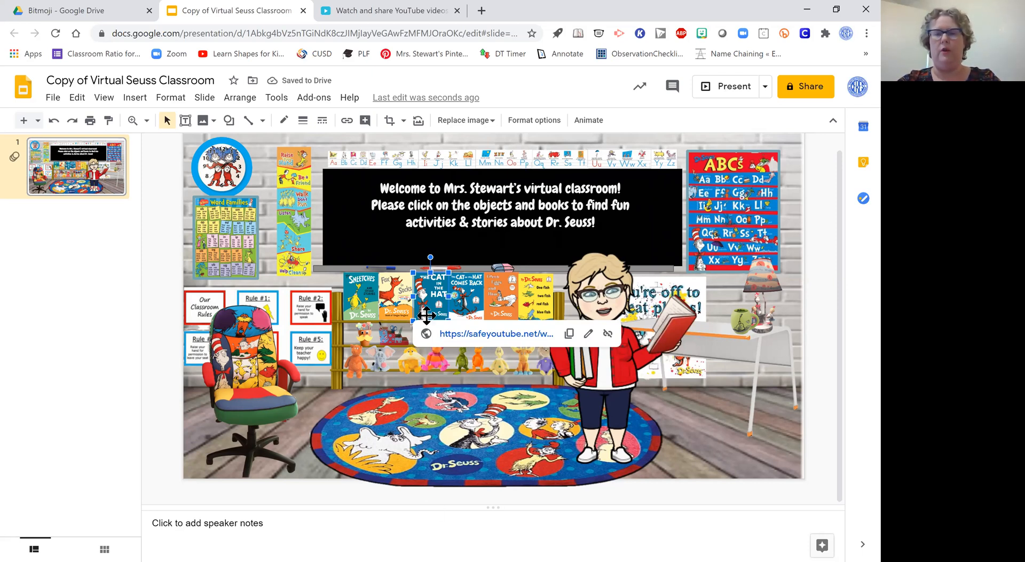
mouse_move(672, 416)
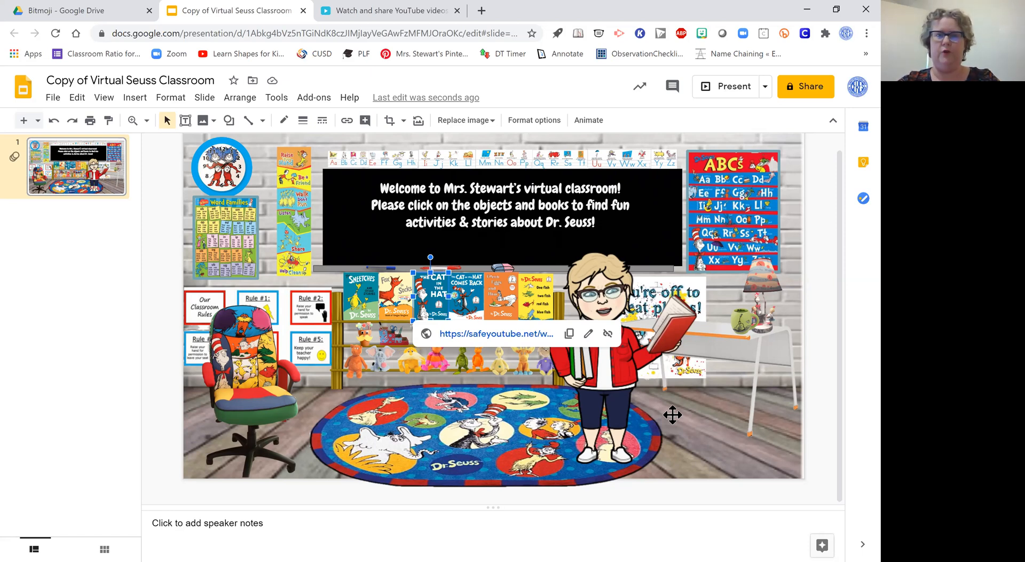
mouse_move(603, 419)
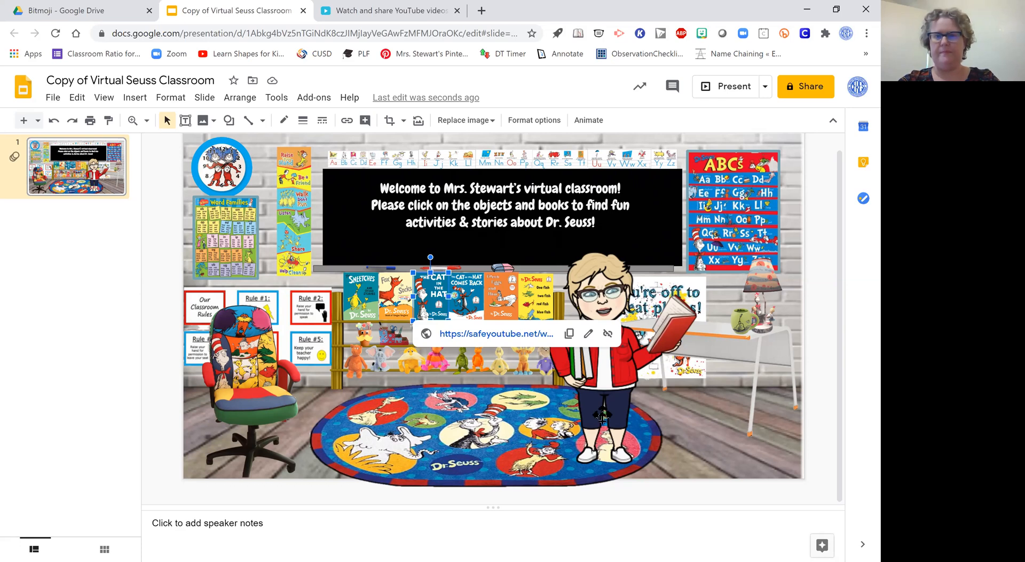